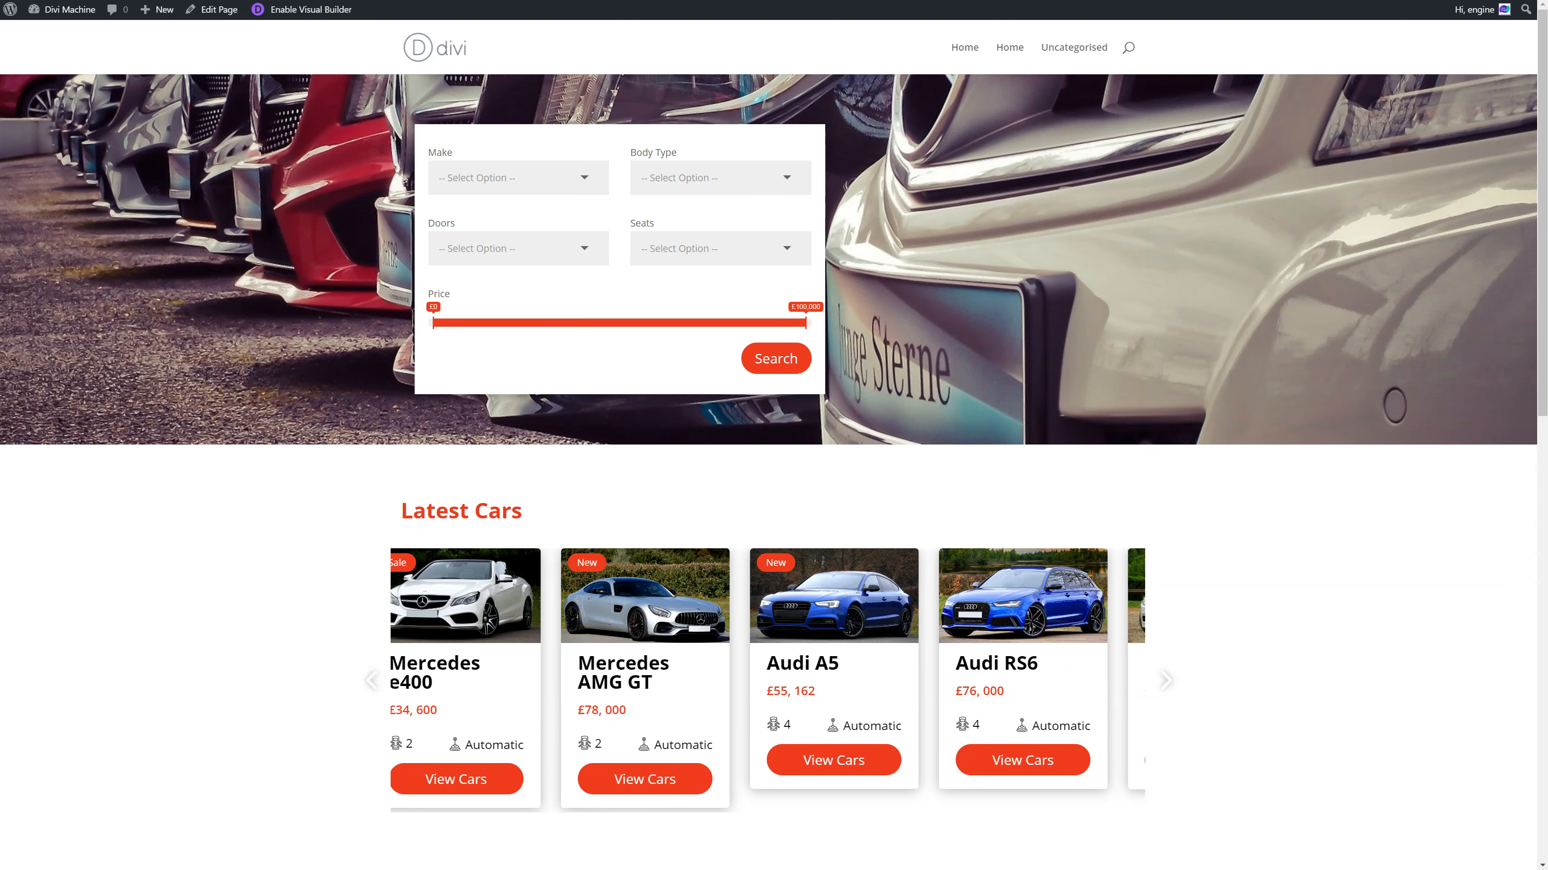
- Cycle through the Latest Cars carousel on the home page, card by card
left_click(1165, 680)
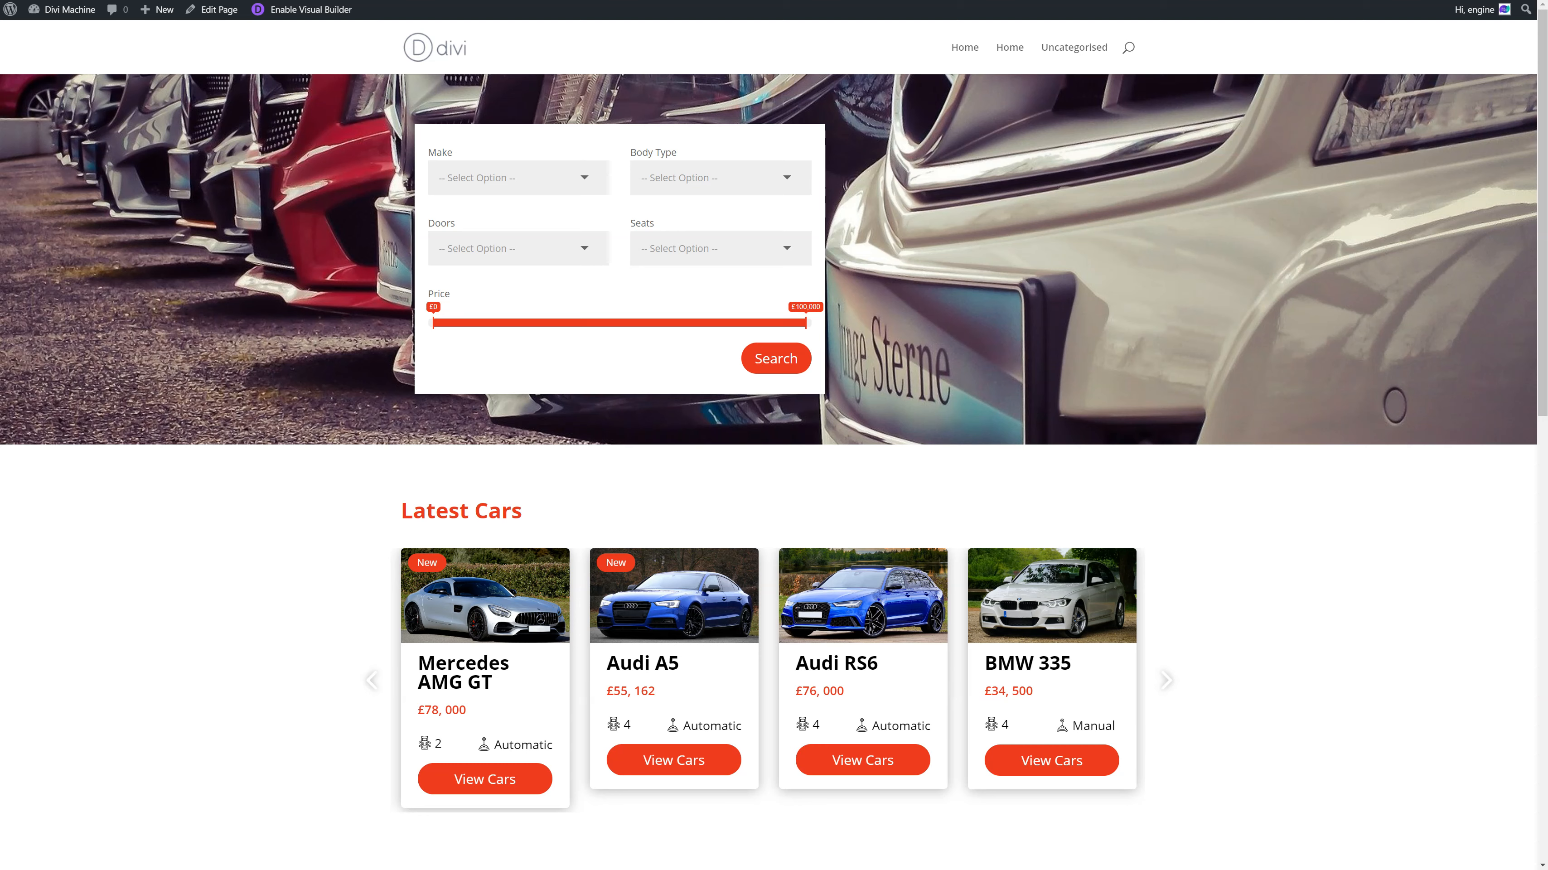
left_click(1166, 680)
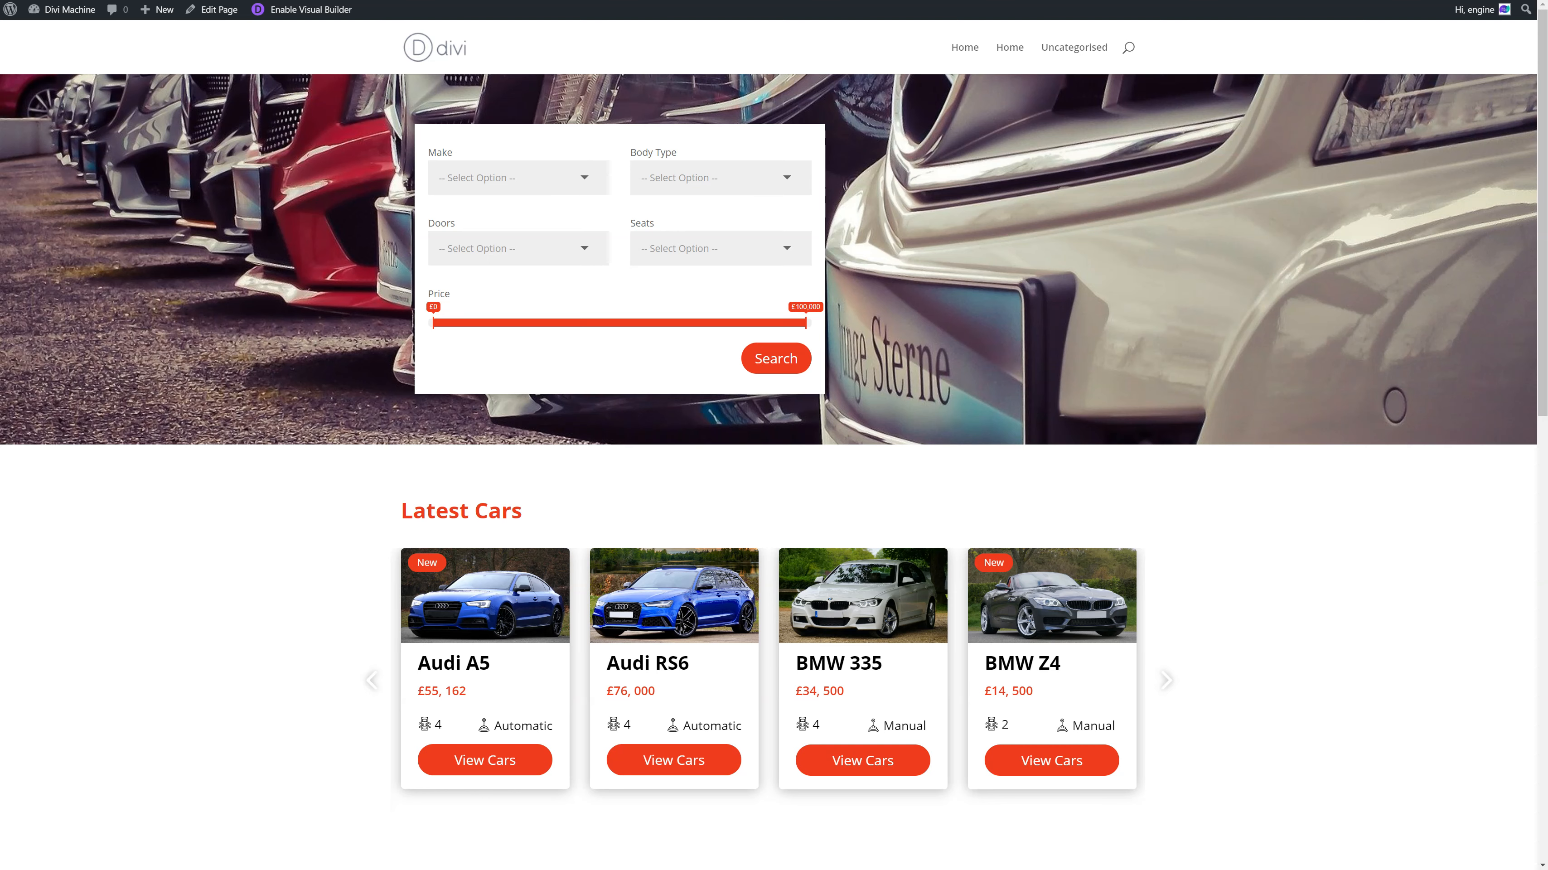
left_click(1165, 680)
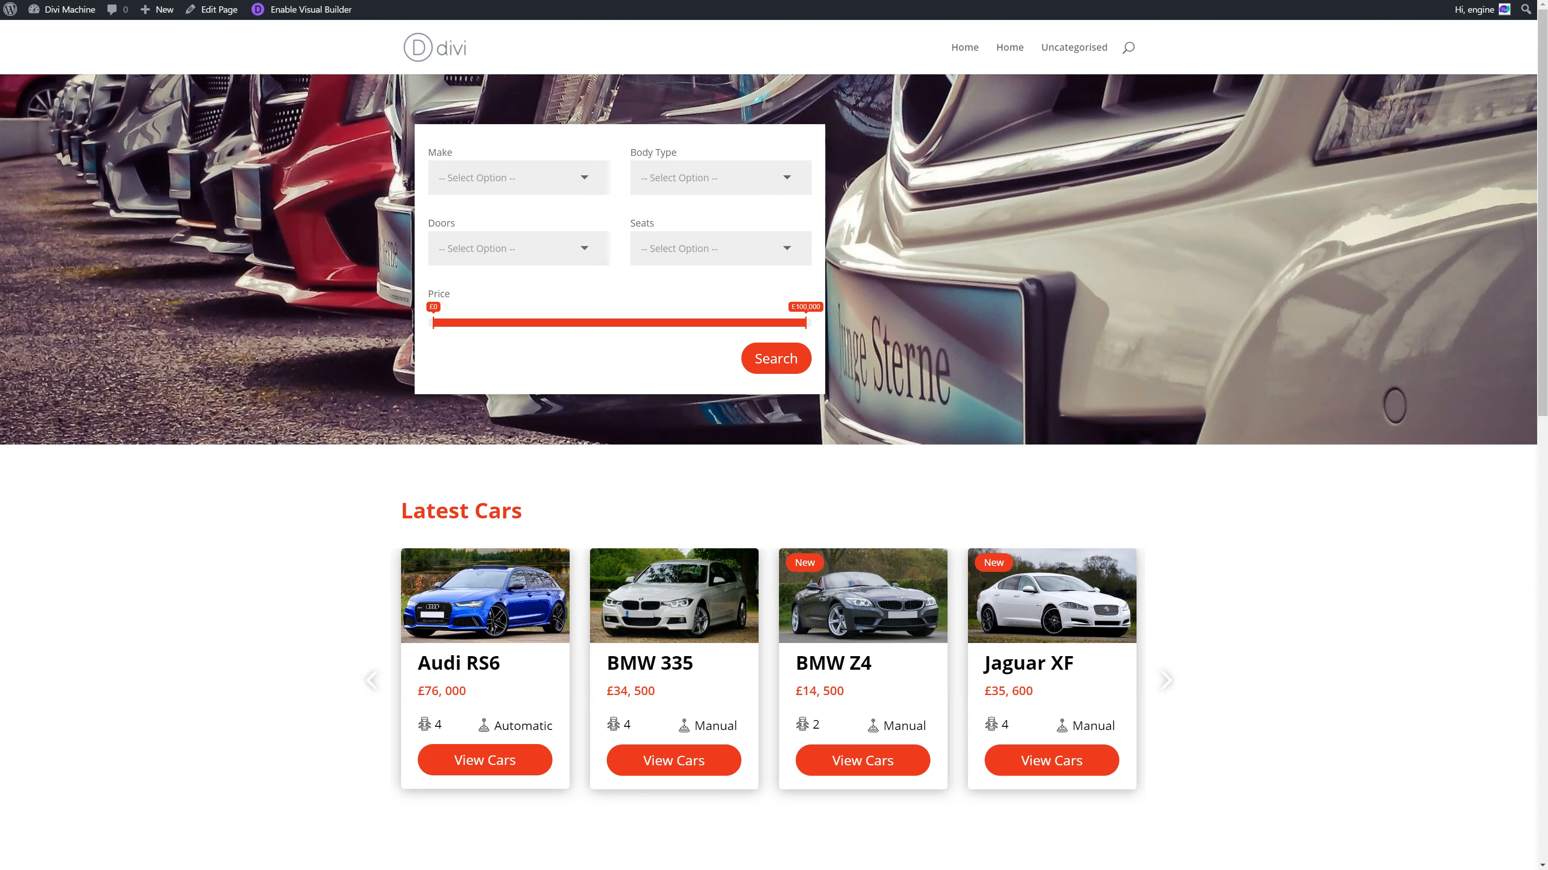
left_click(1166, 680)
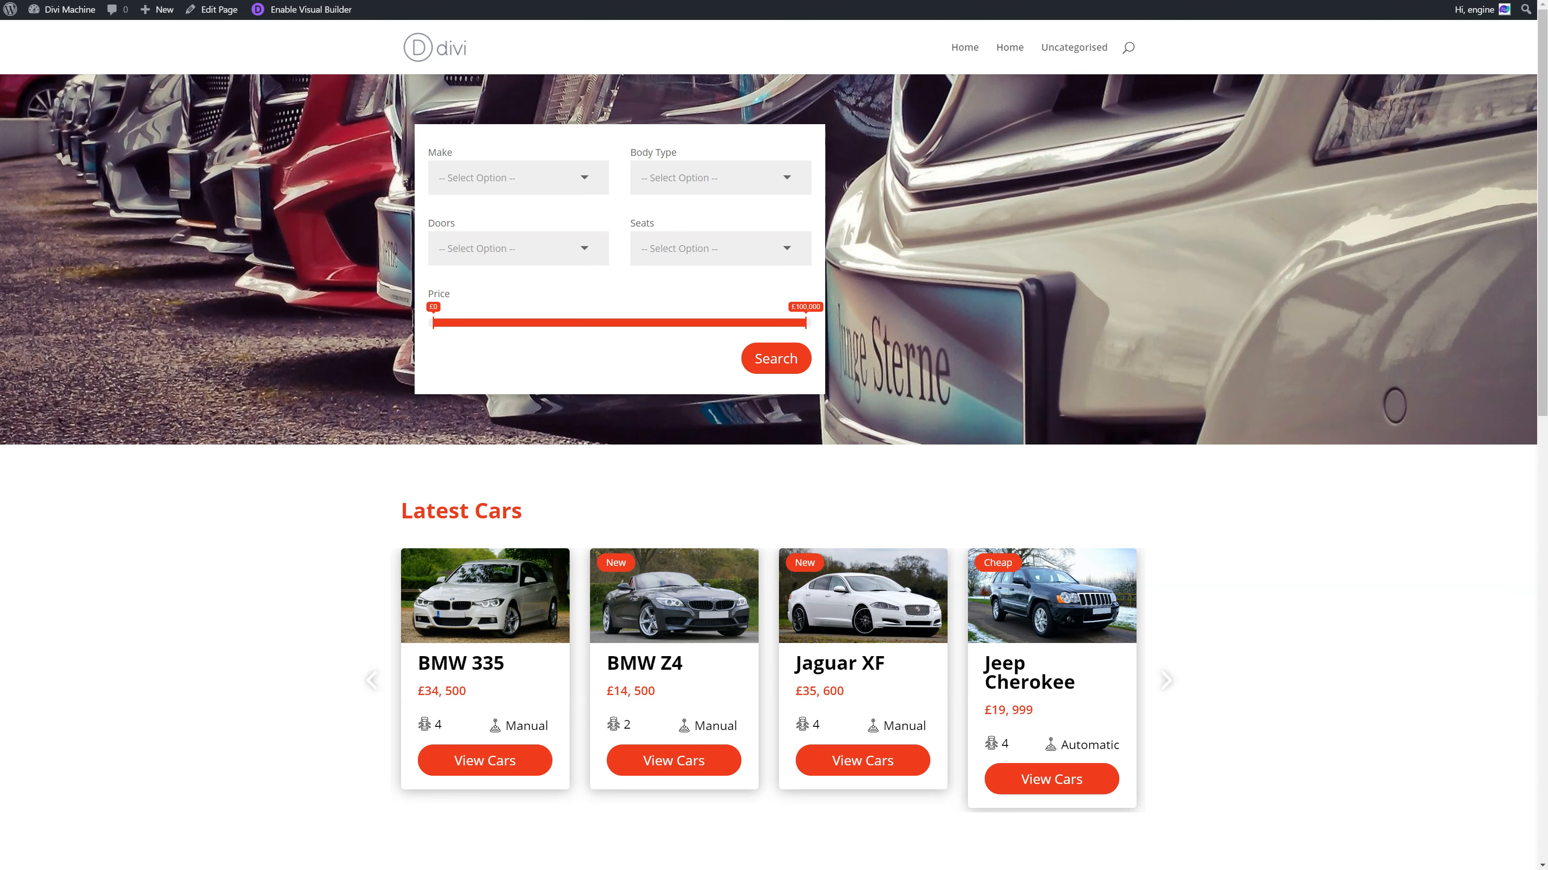
left_click(1166, 680)
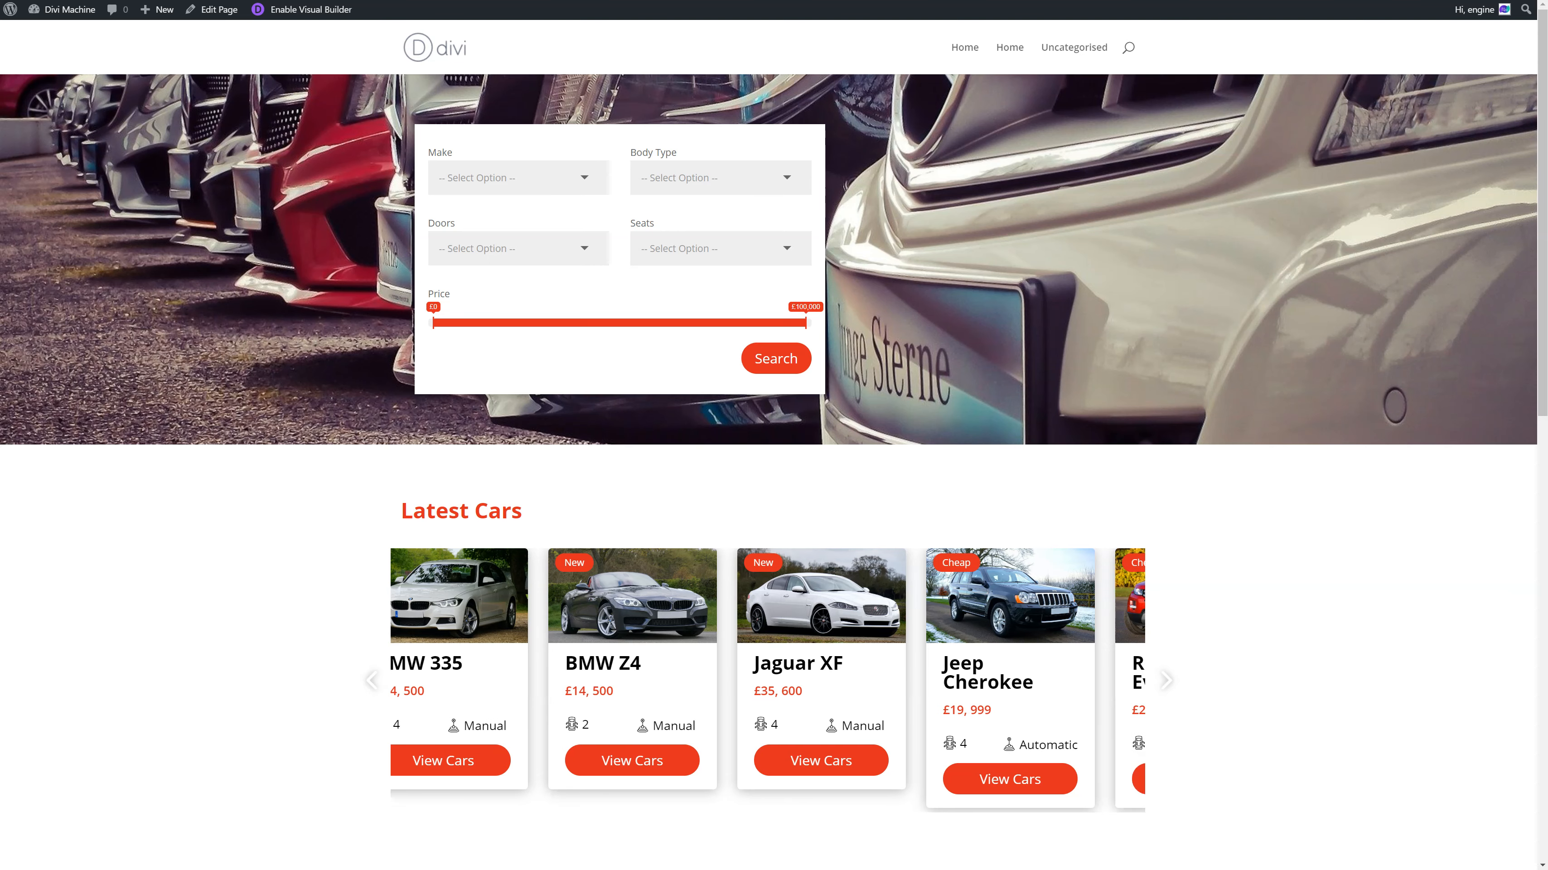
left_click(1165, 680)
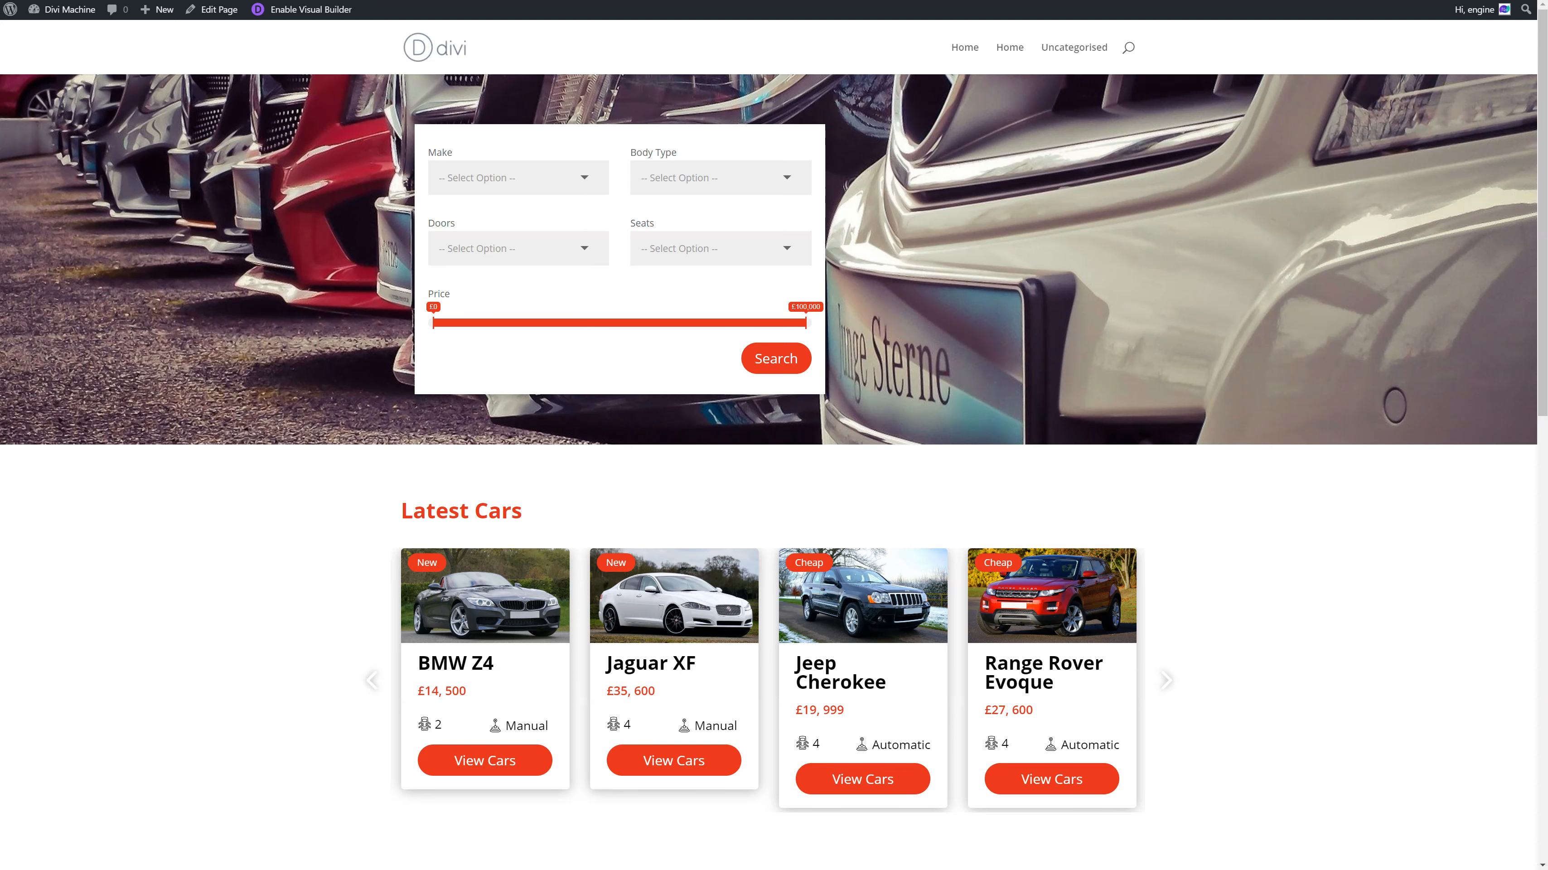
left_click(1166, 680)
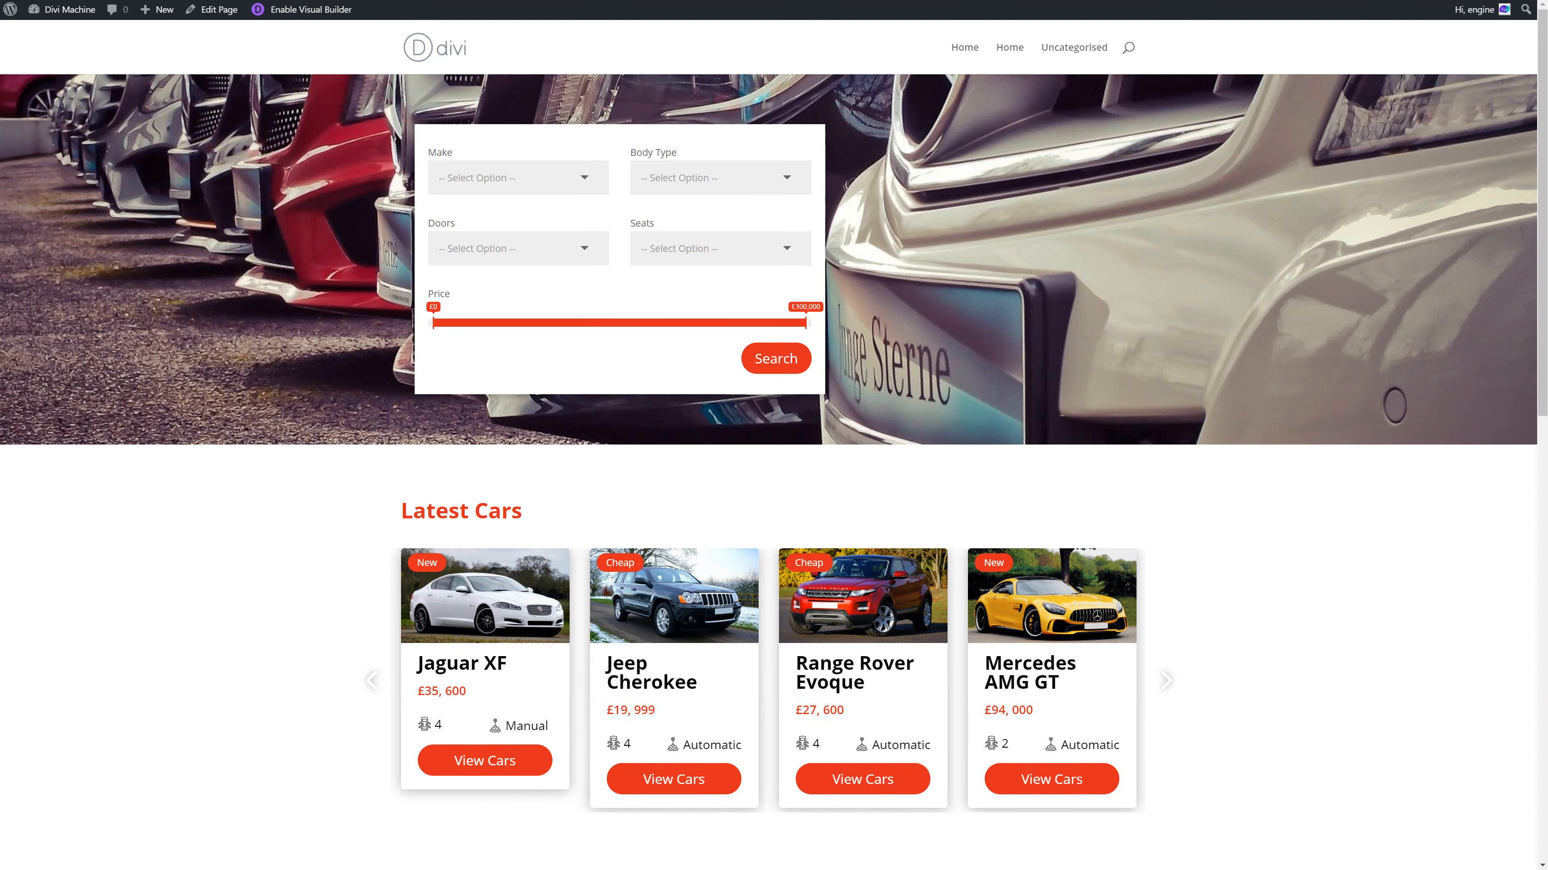
left_click(1165, 680)
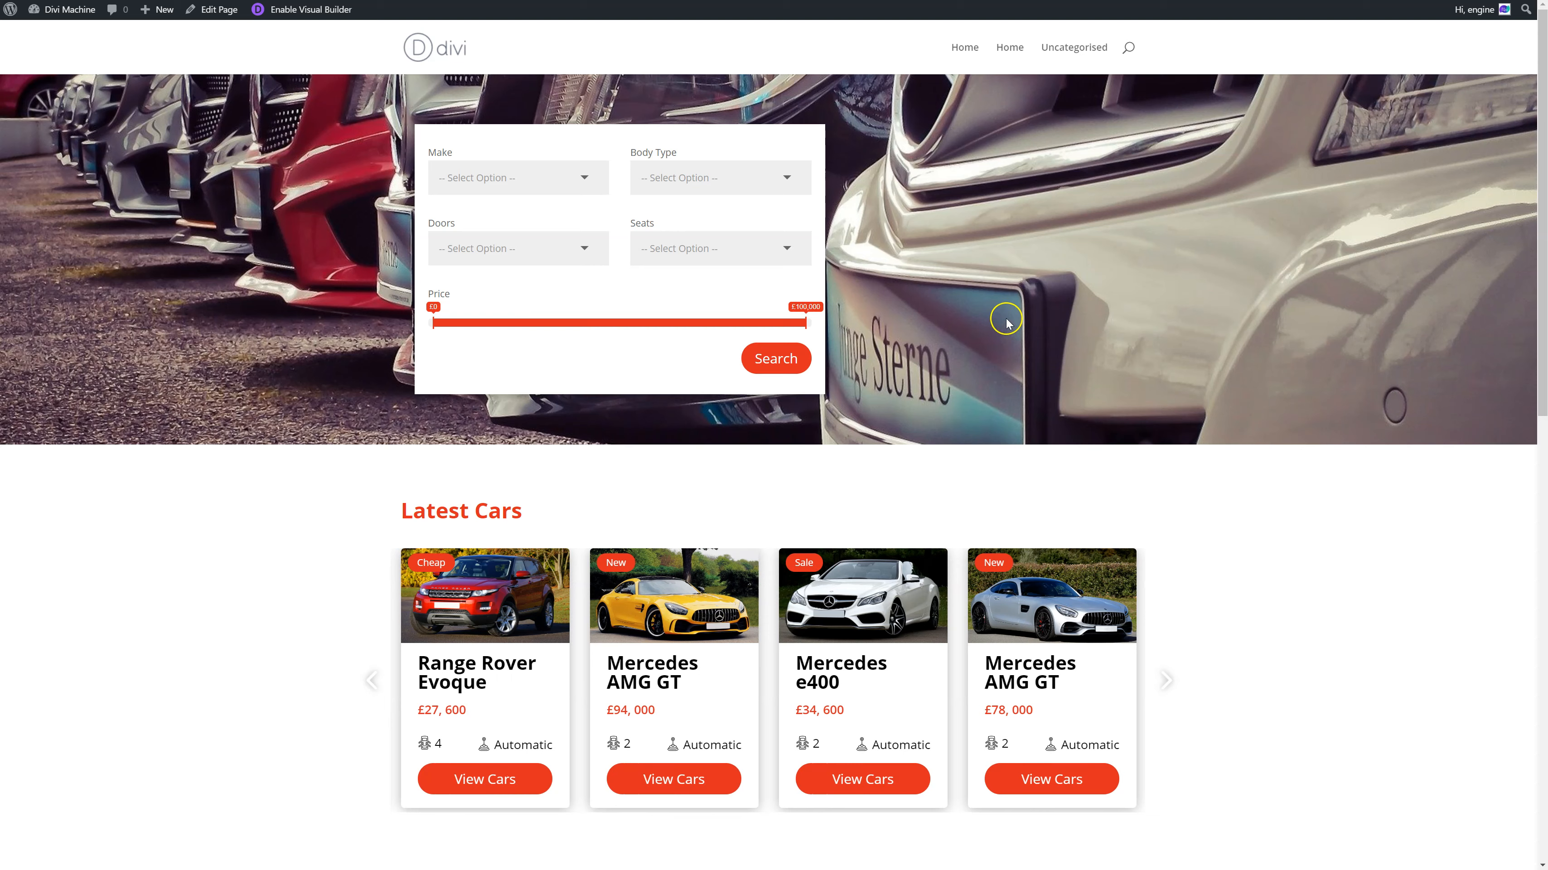
mouse_move(526, 355)
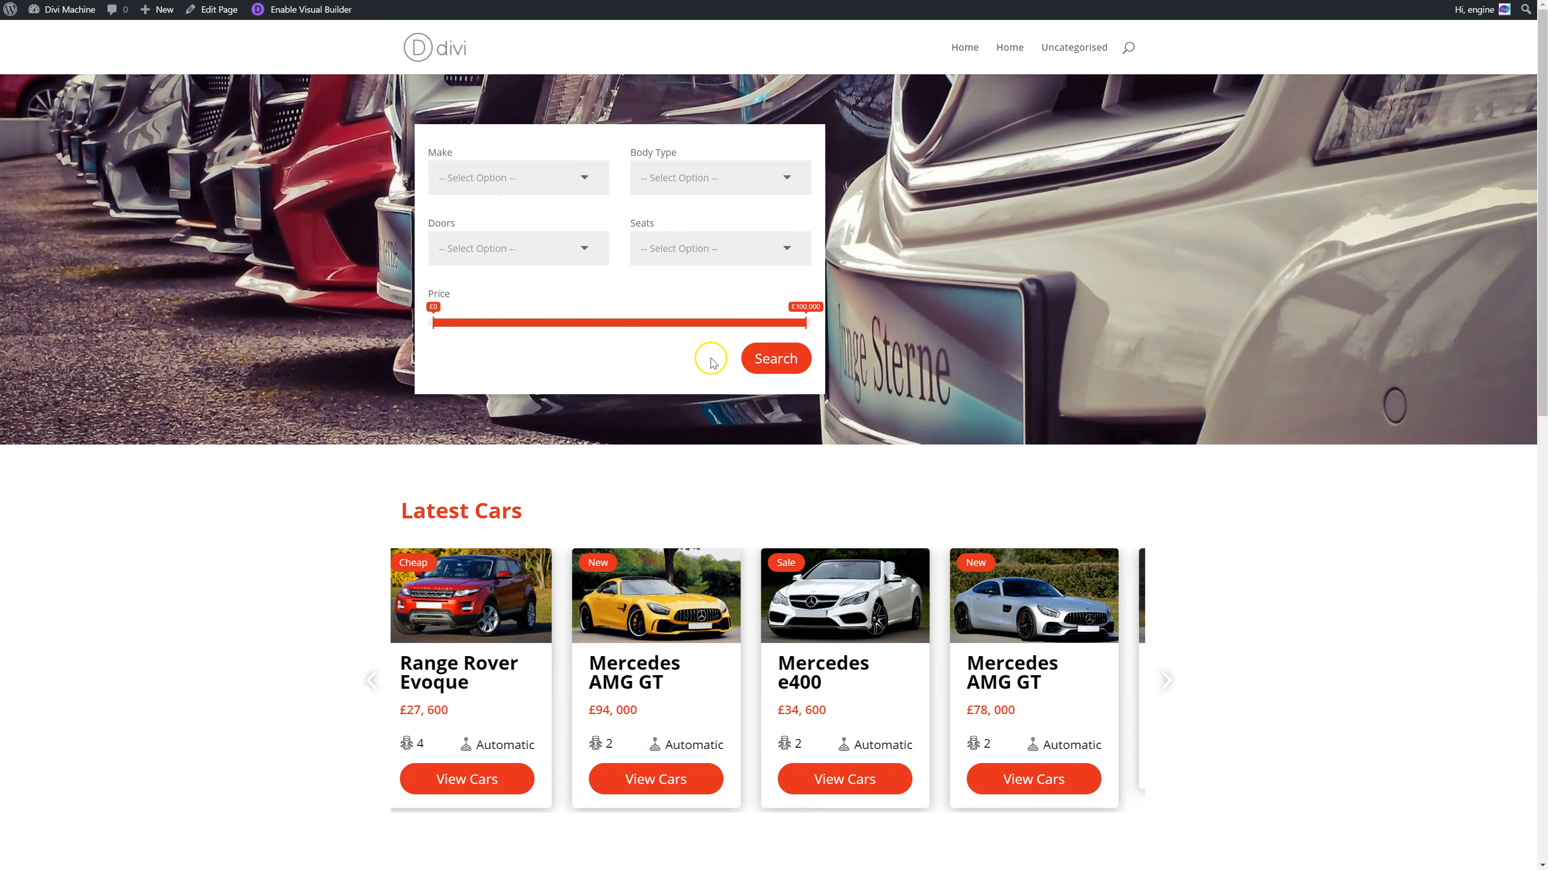
- View the yellow Mercedes AMG GT detail page and its photo gallery, then go back home
scroll("down", 3)
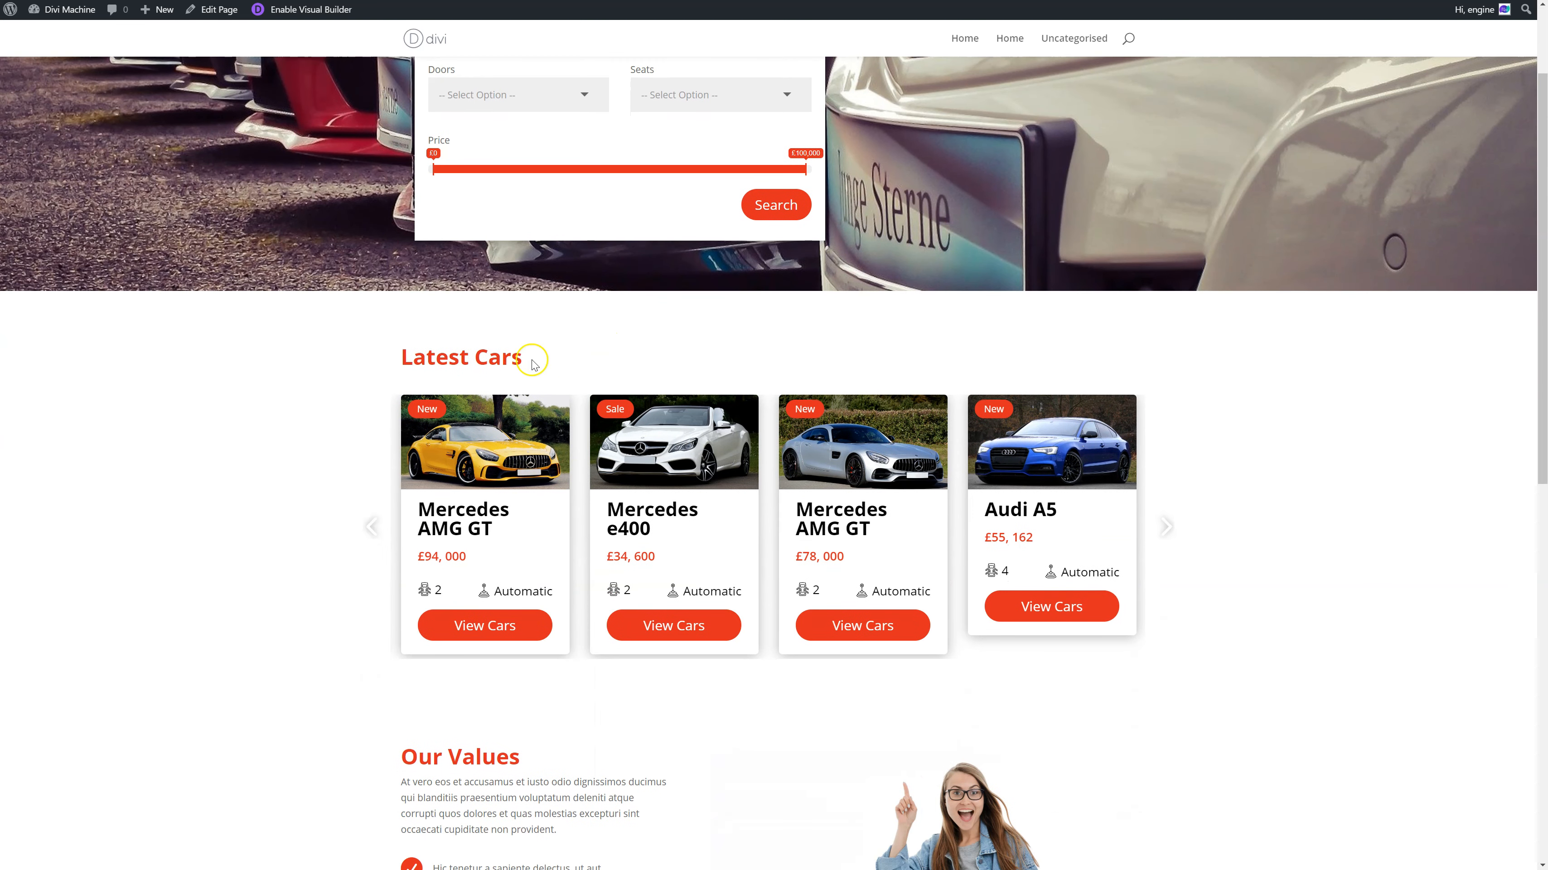
mouse_move(491, 506)
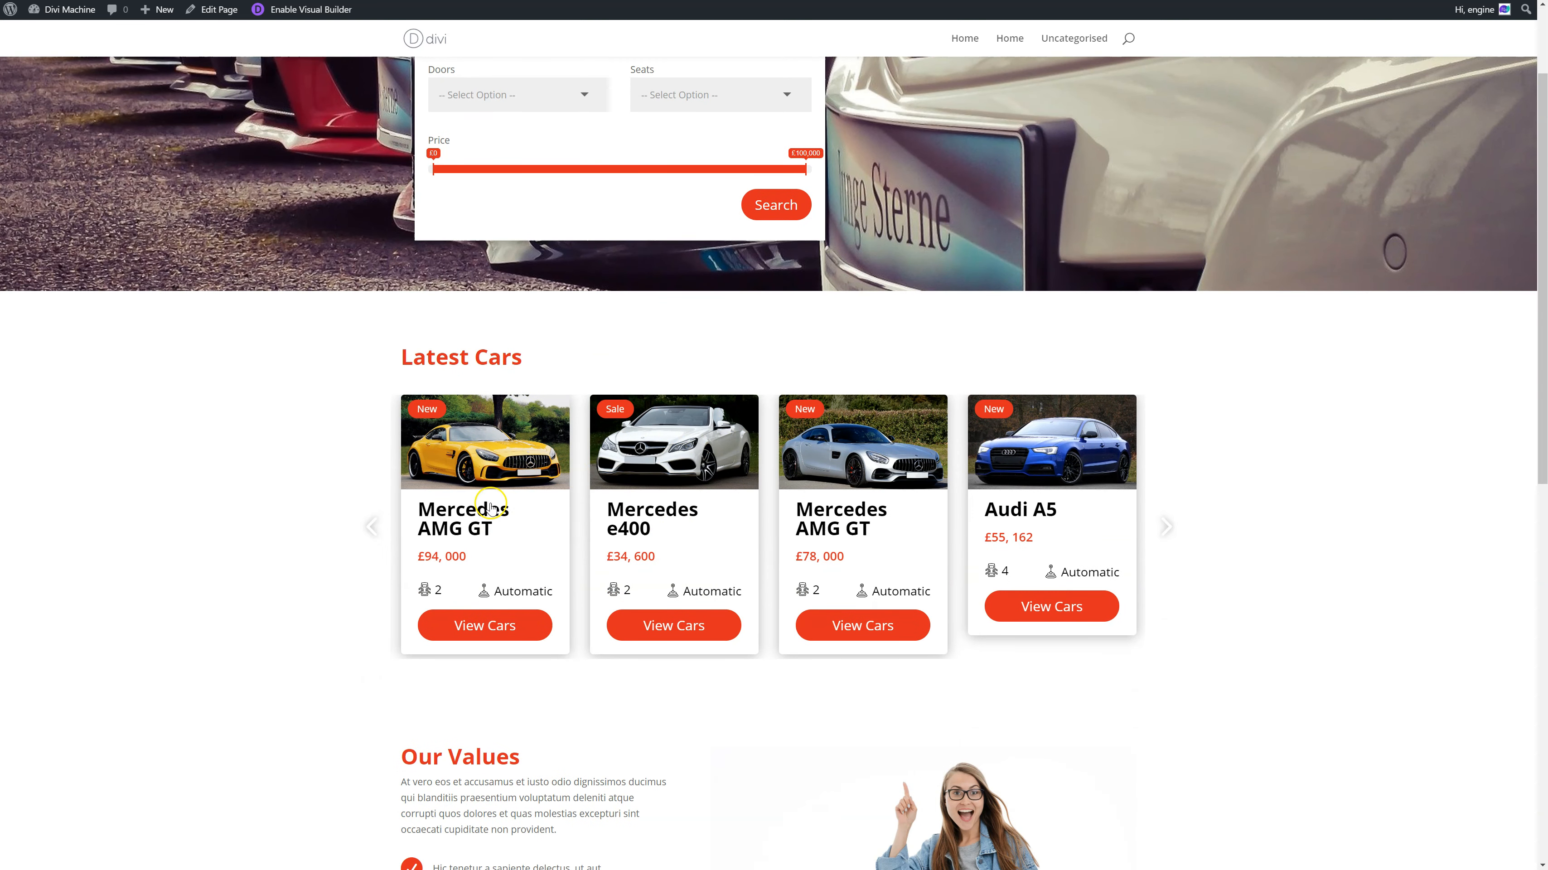
mouse_move(428, 489)
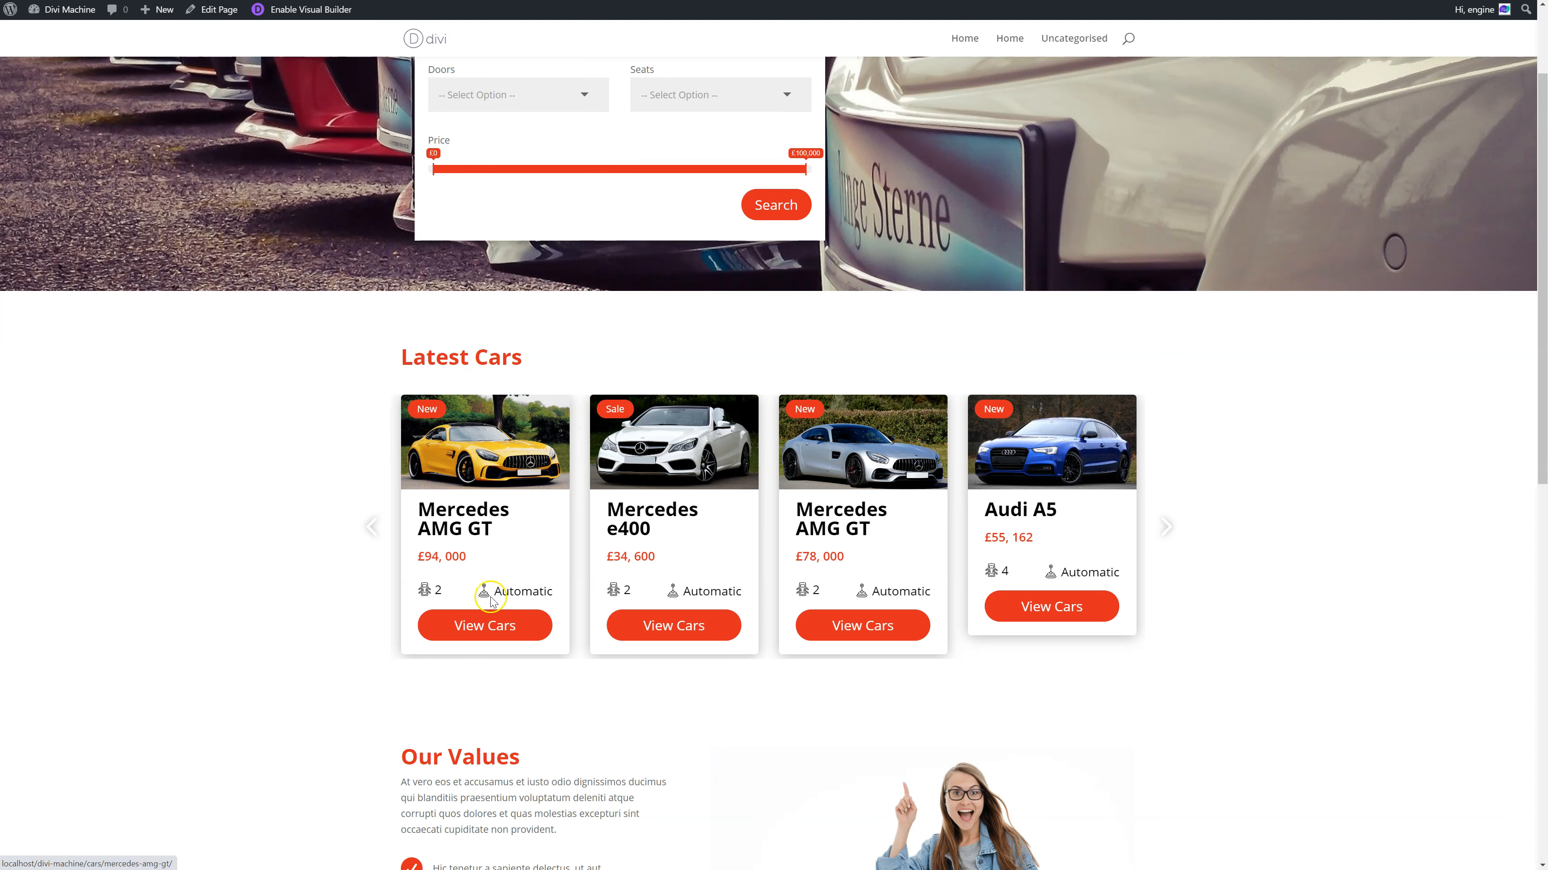
mouse_move(255, 621)
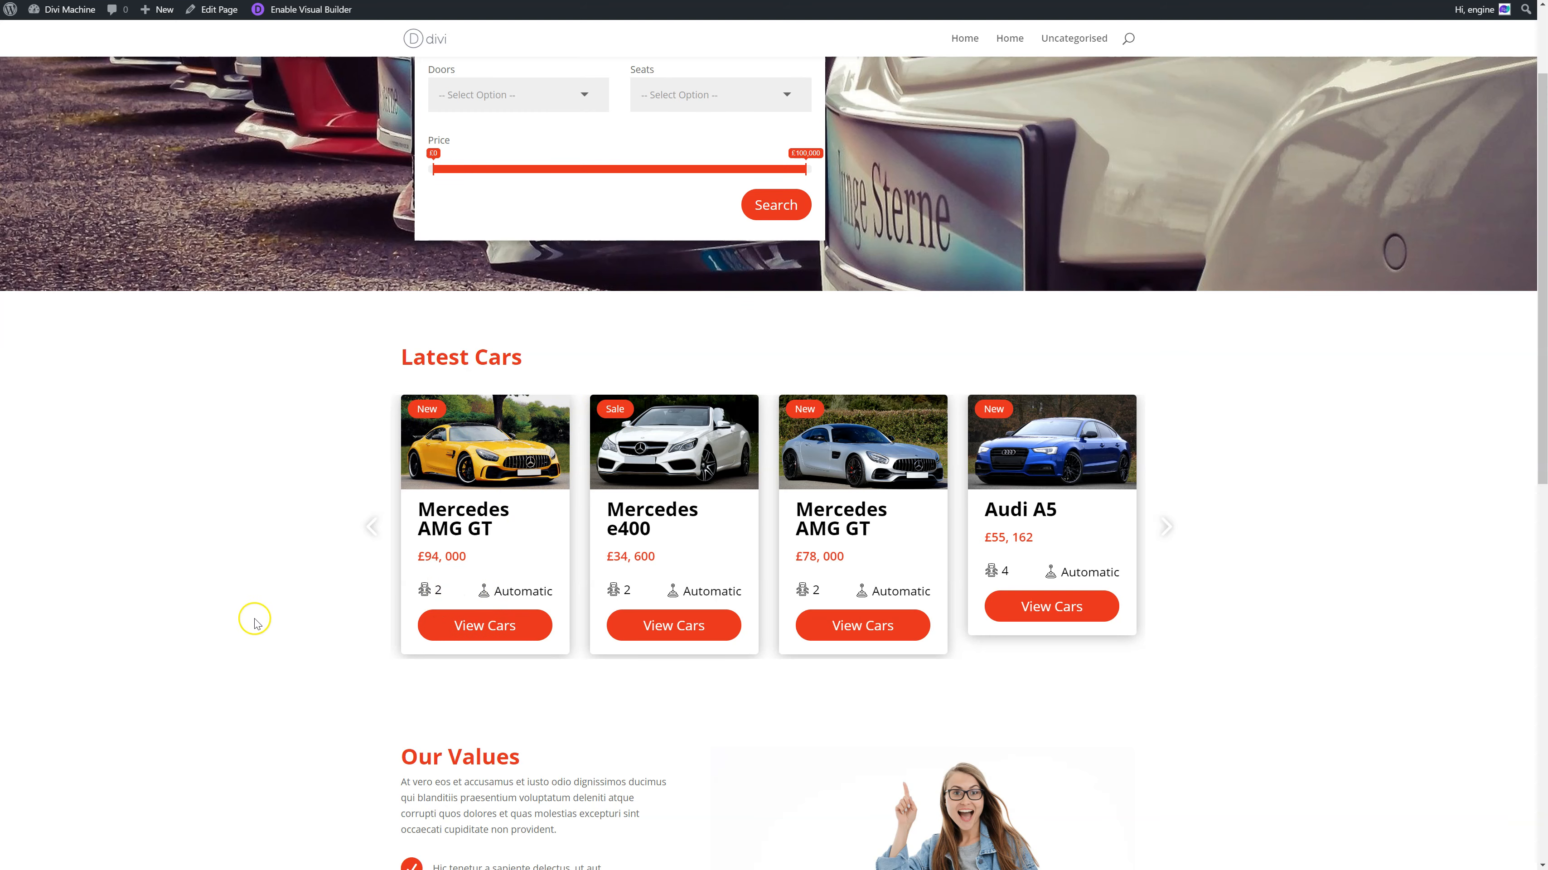
scroll("down", 3)
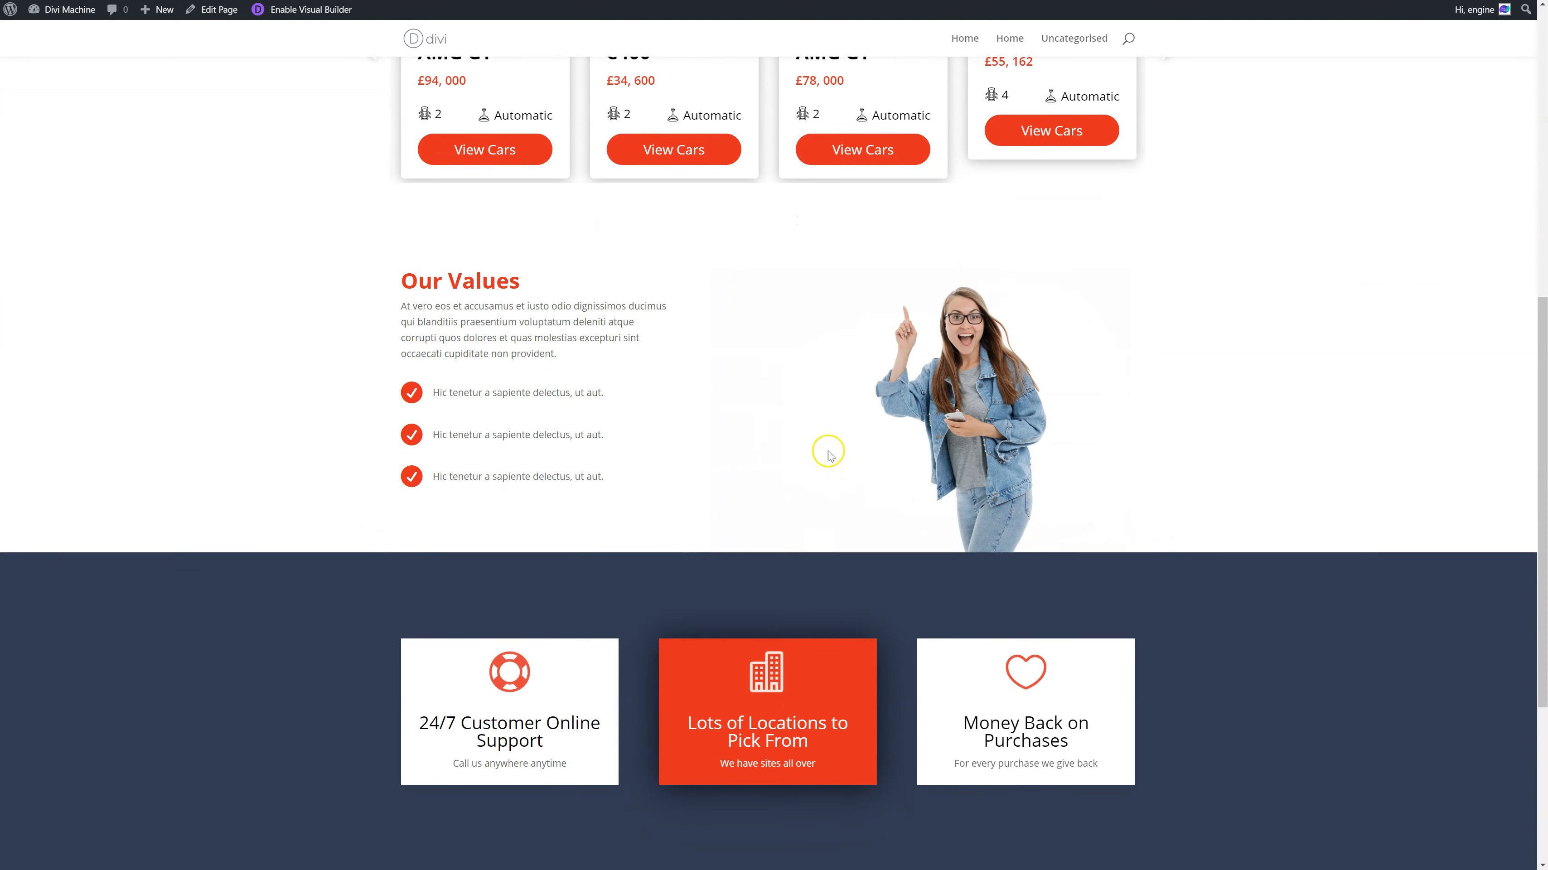
scroll("up", 3)
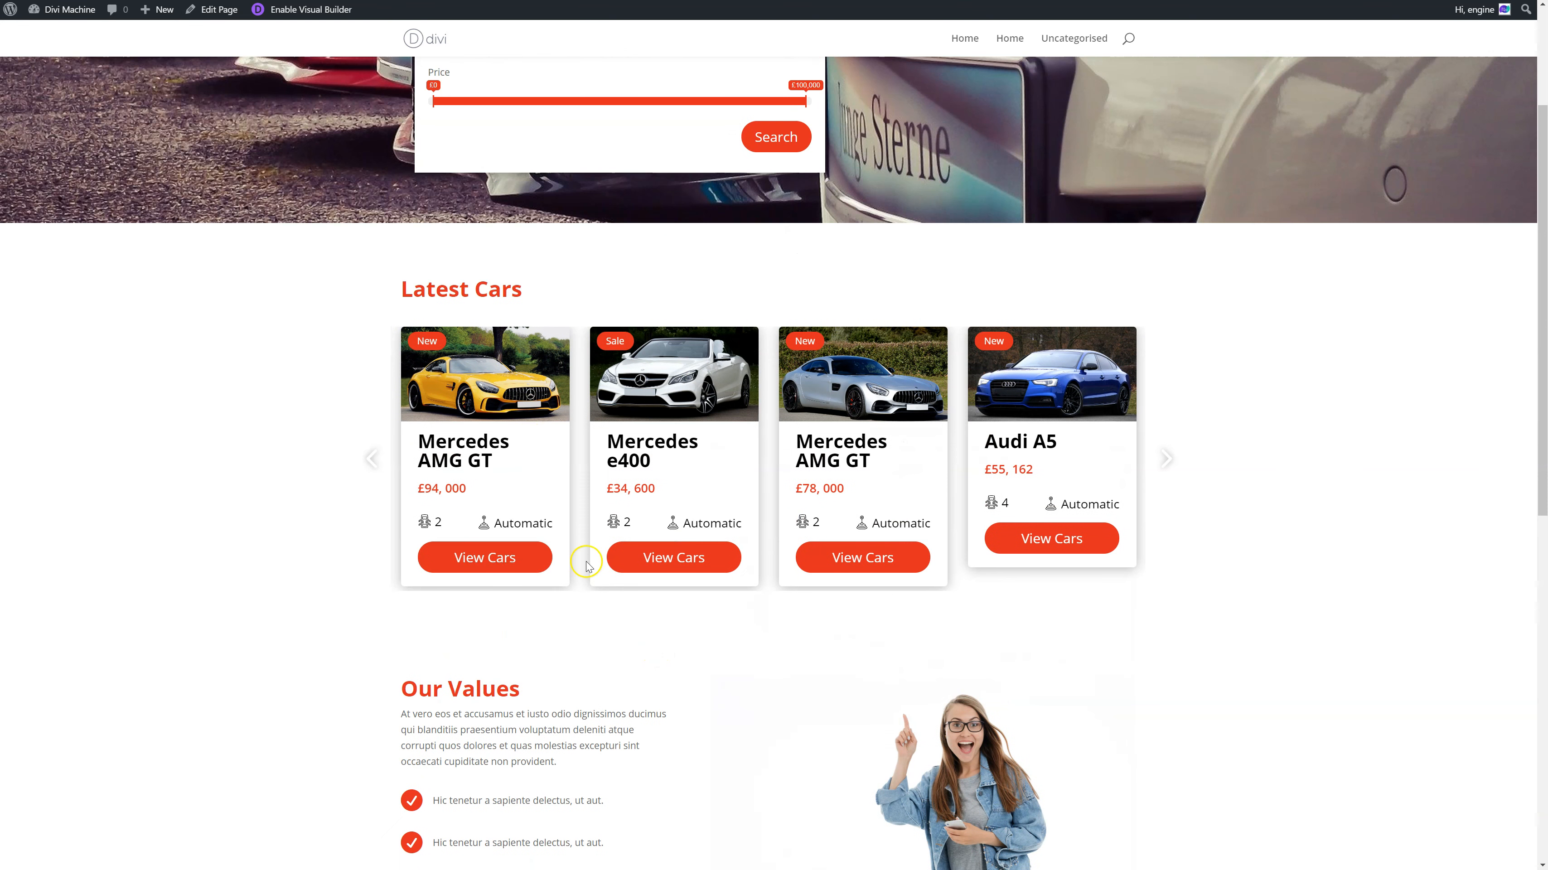
left_click(485, 557)
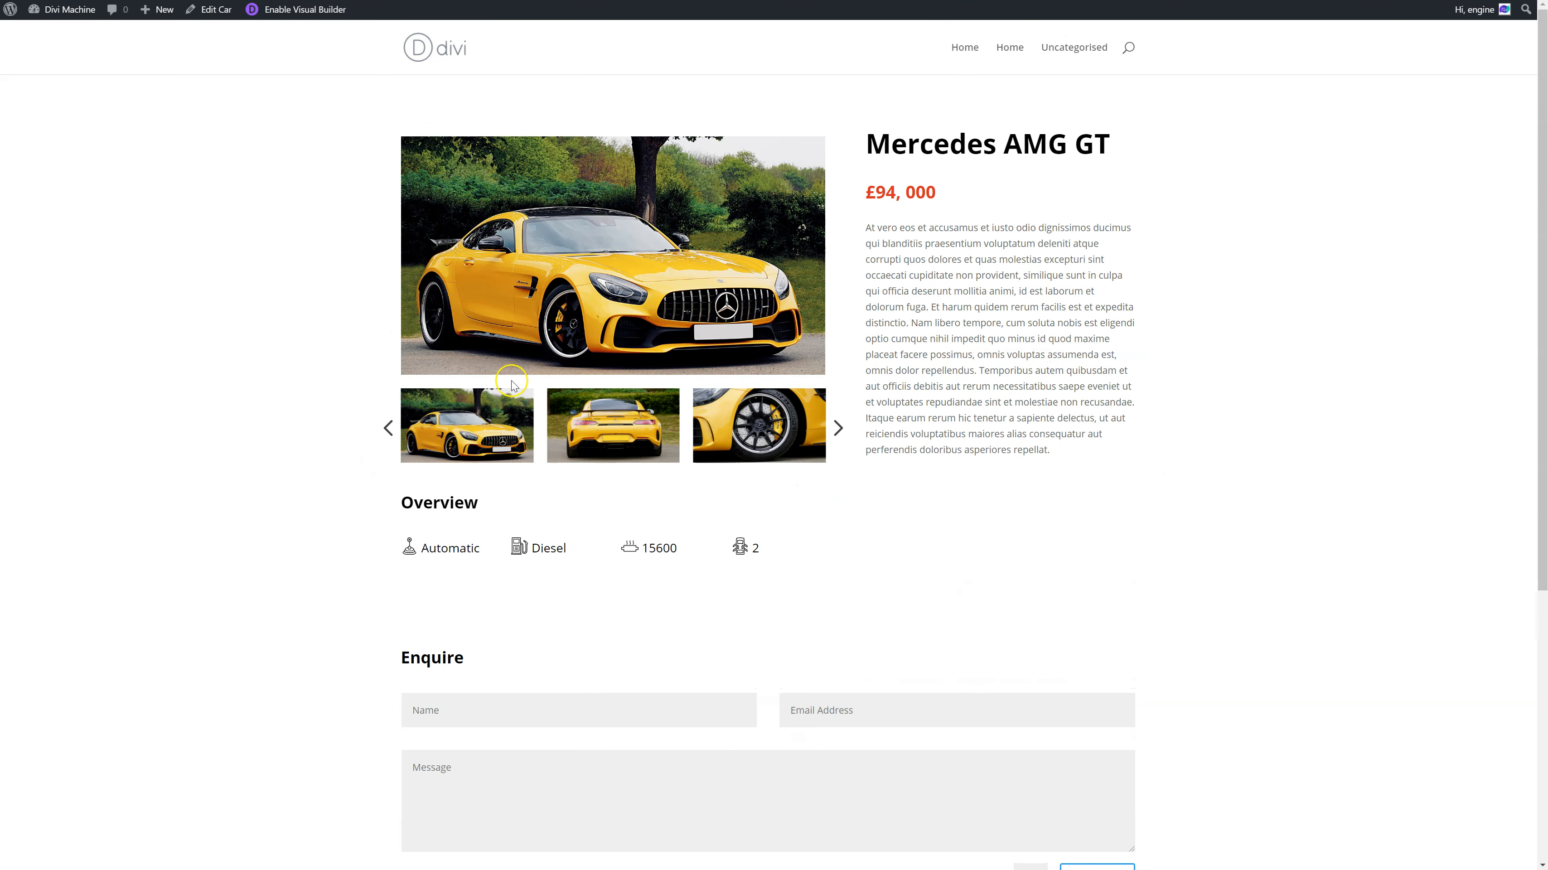
mouse_move(430, 551)
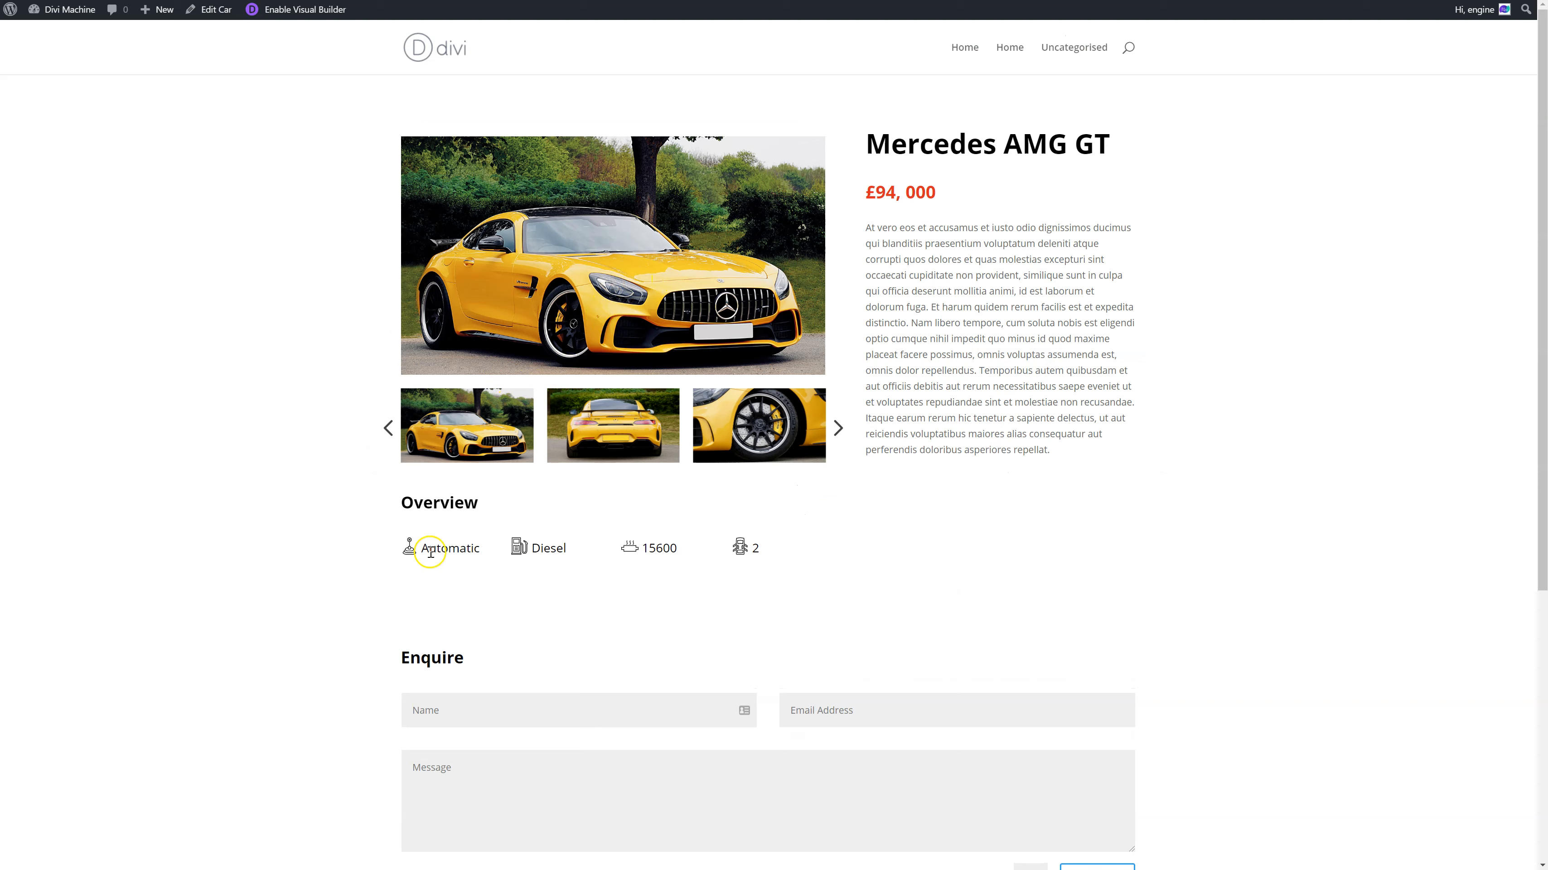
mouse_move(517, 548)
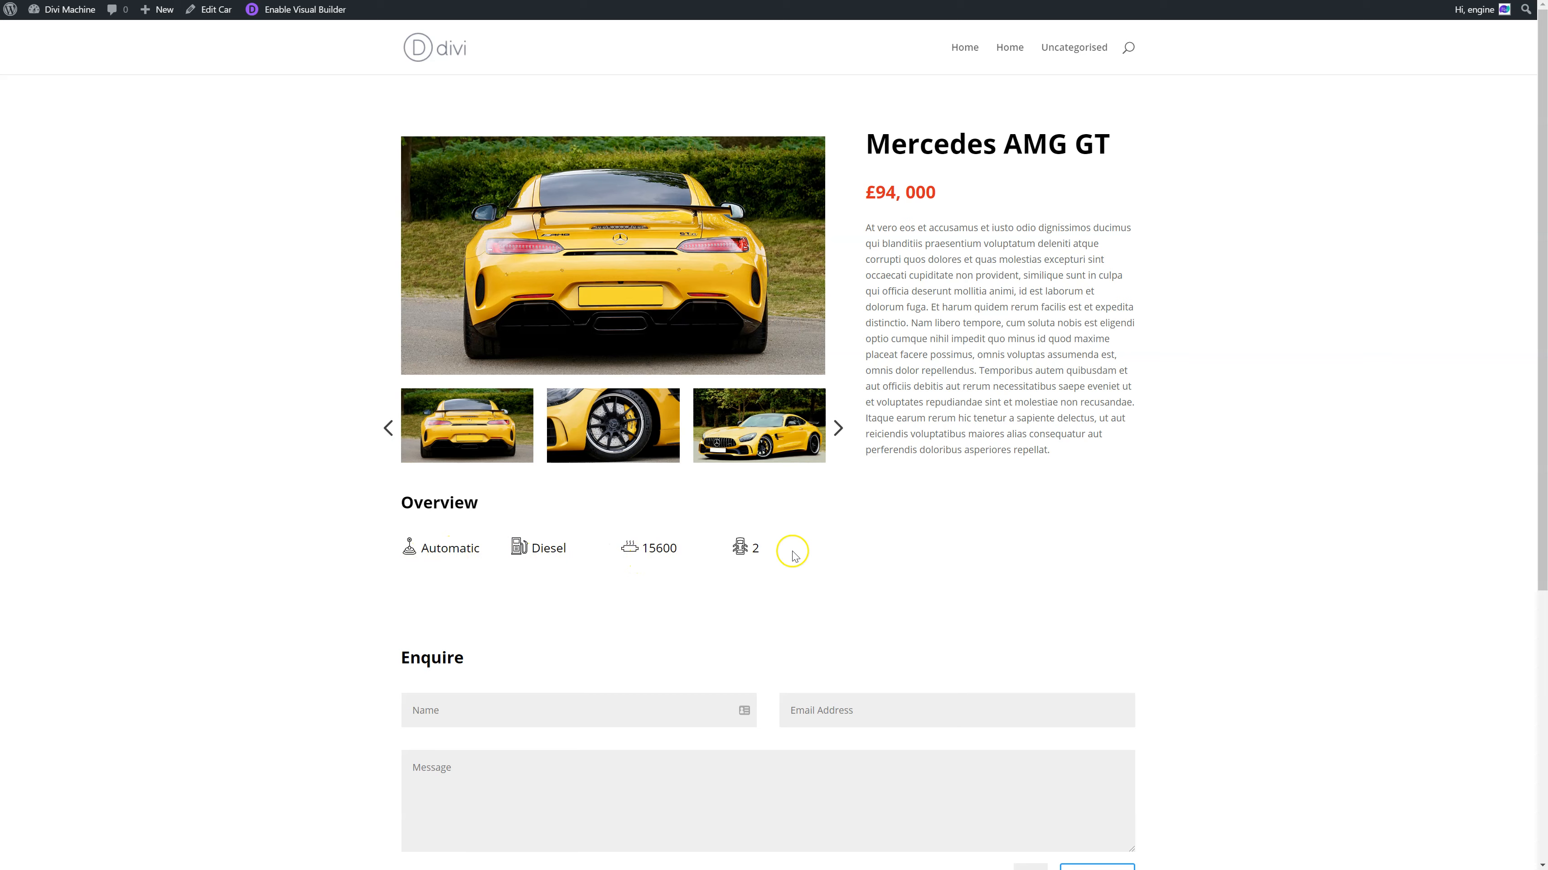
left_click(839, 428)
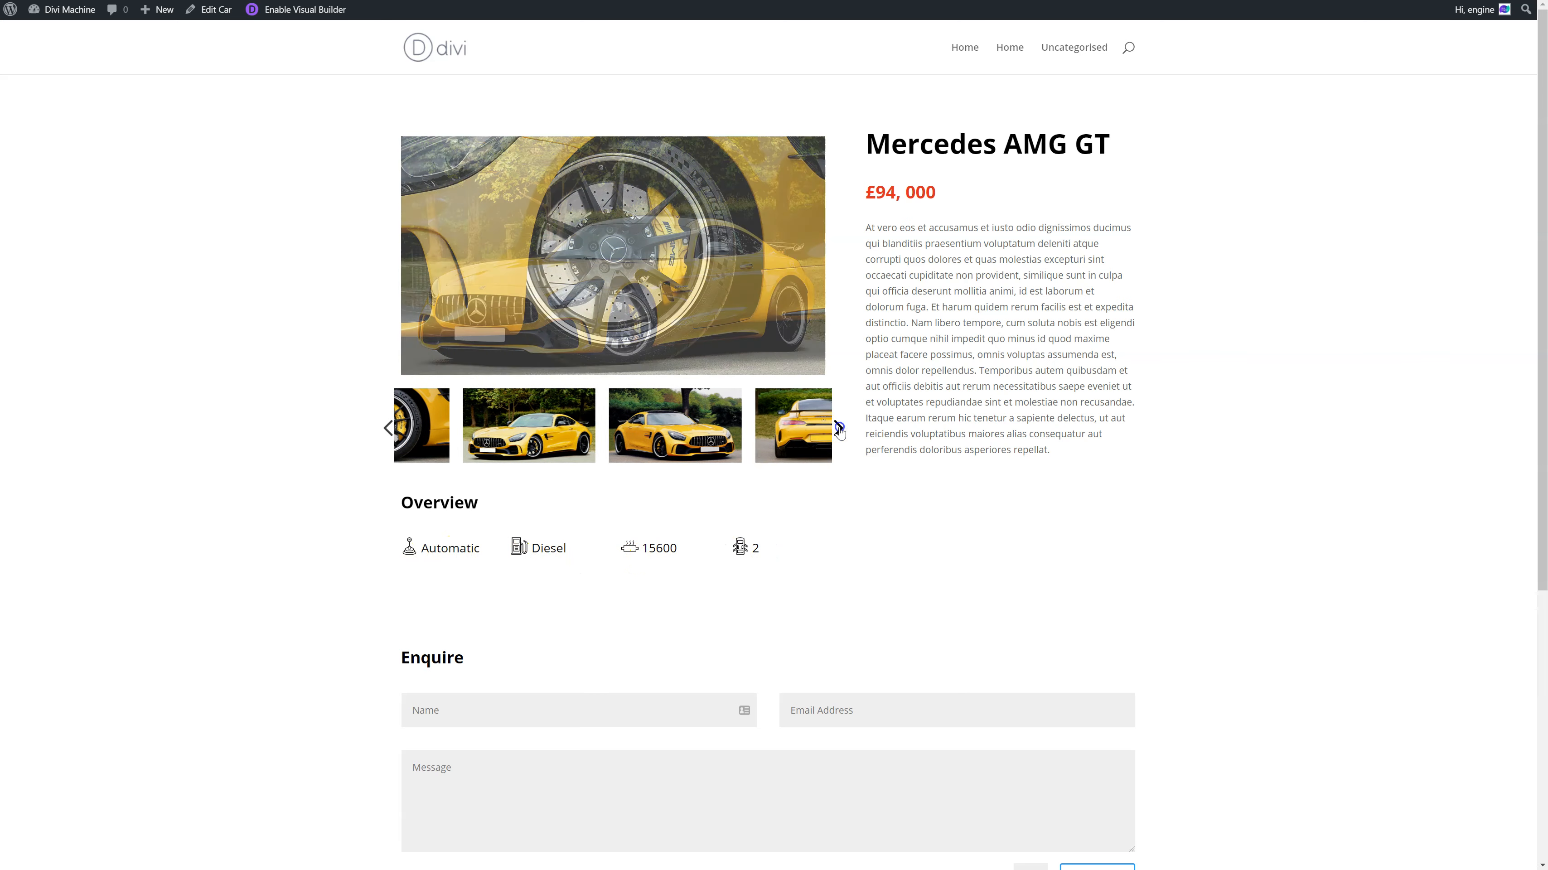
left_click(839, 428)
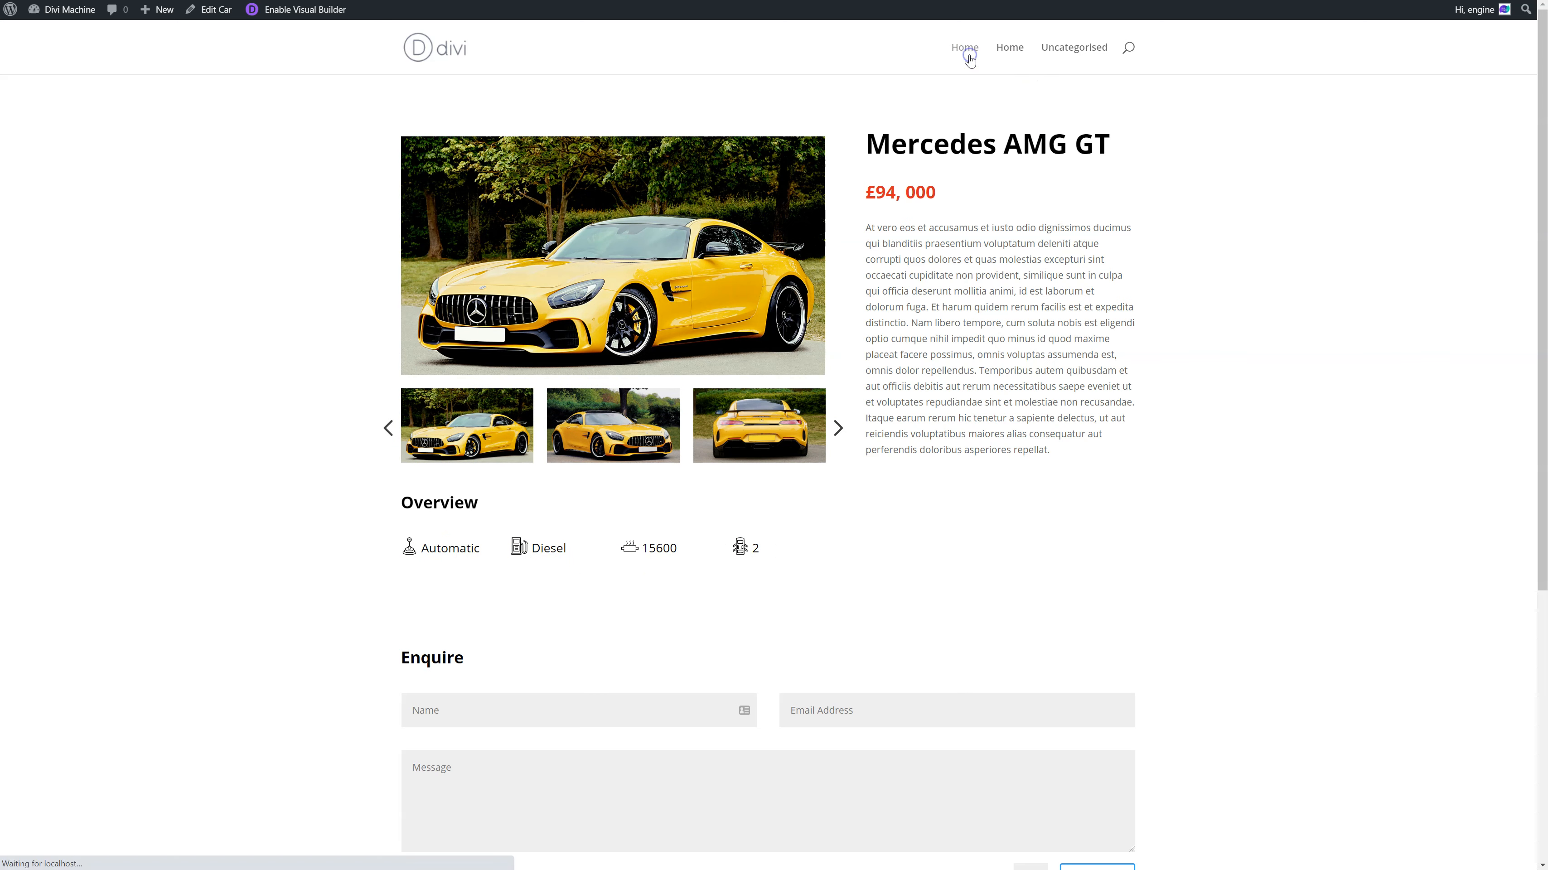
left_click(963, 47)
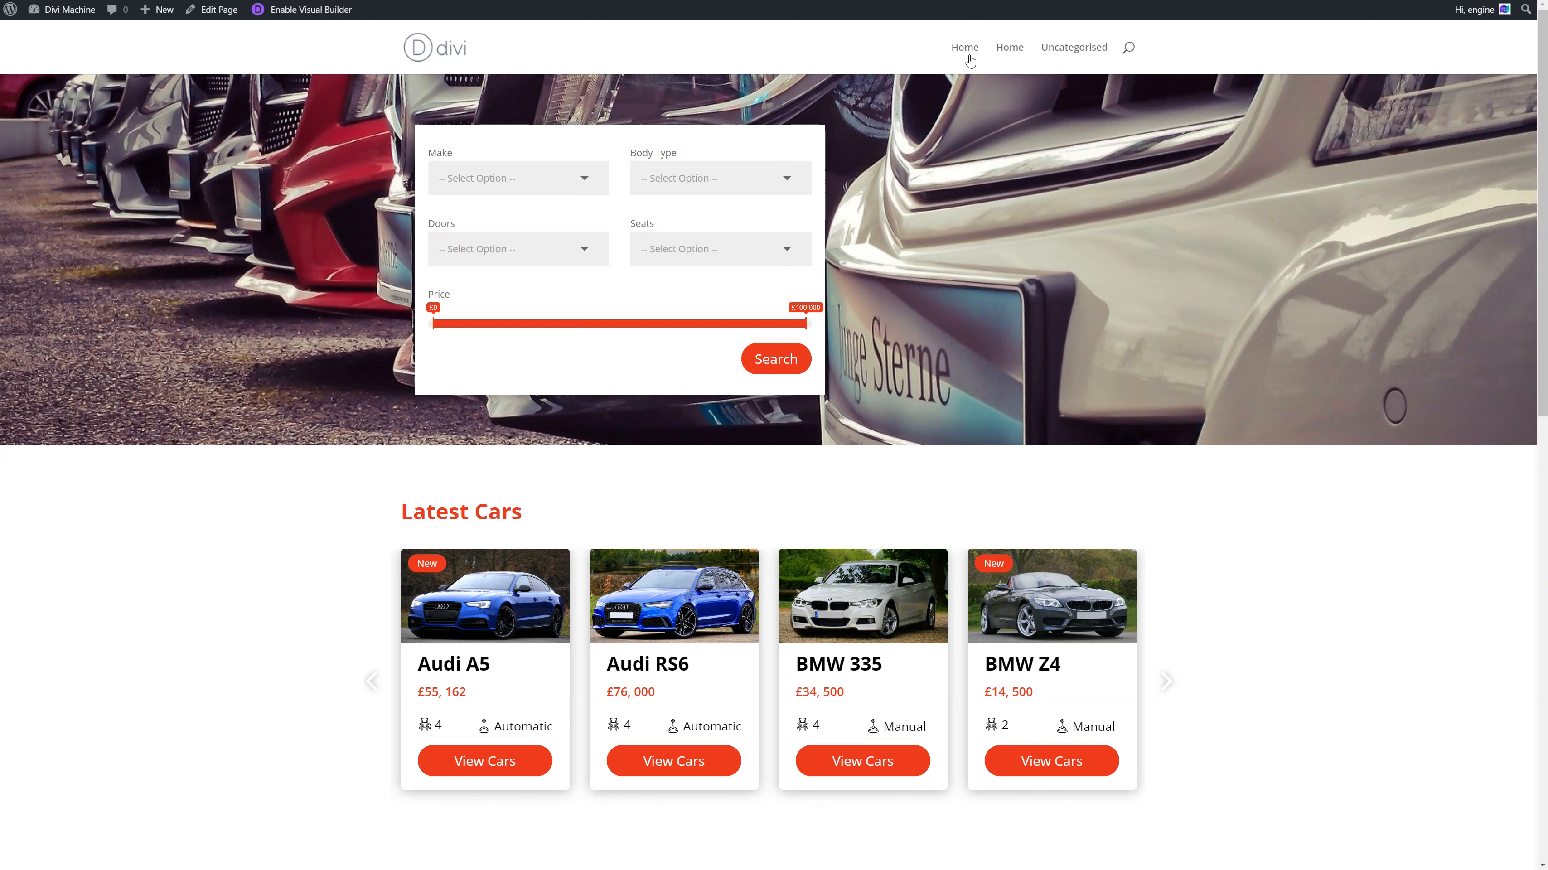
- From the admin dashboard's Divi Library, open the Loop Layout for editing
left_click(1166, 681)
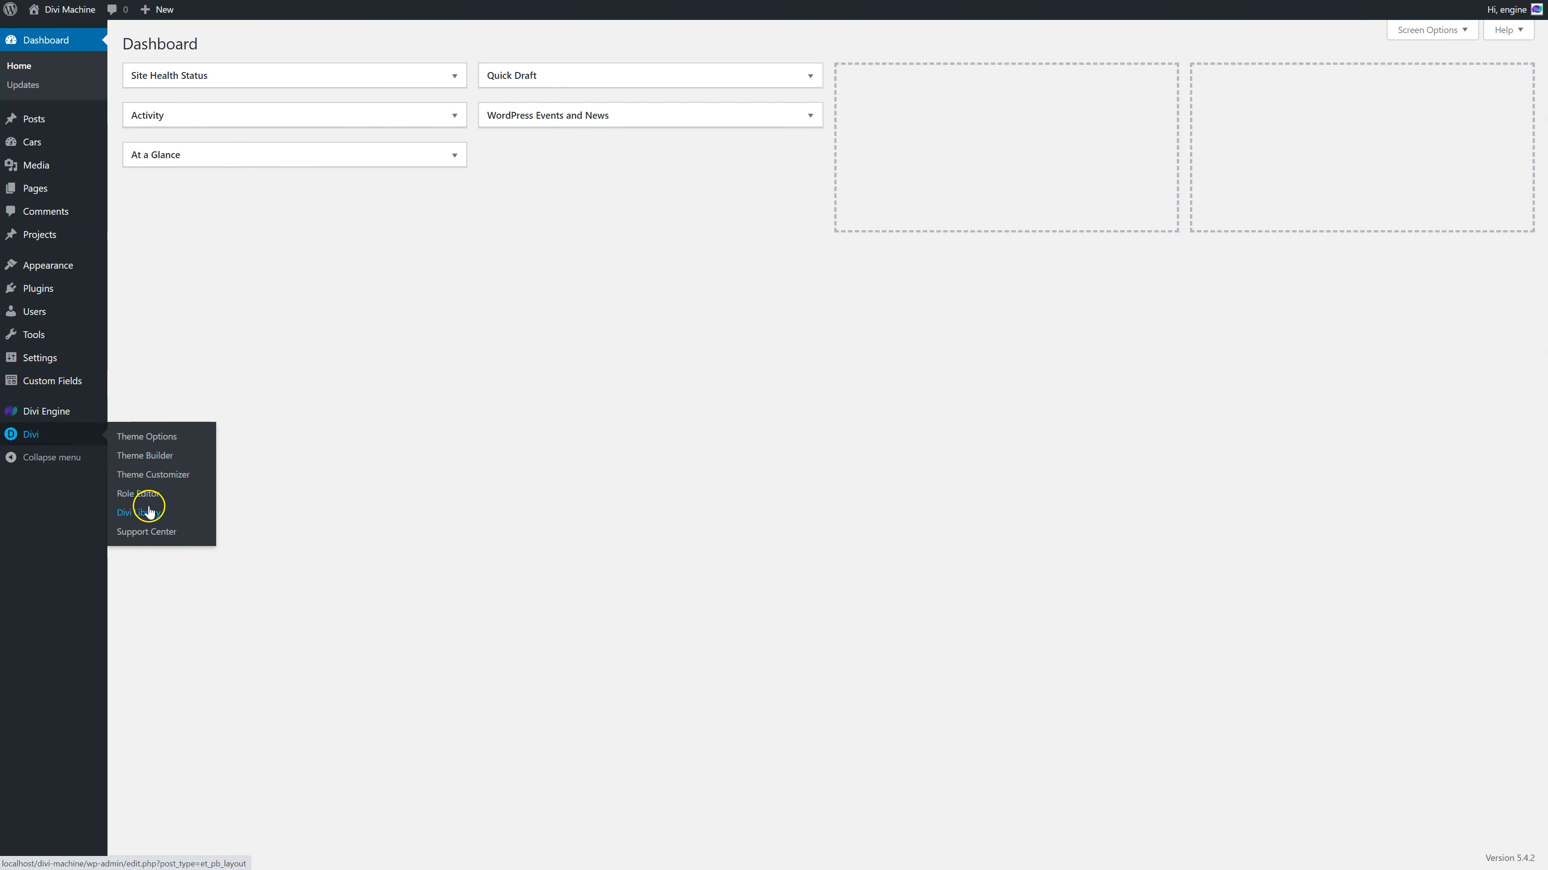
left_click(125, 512)
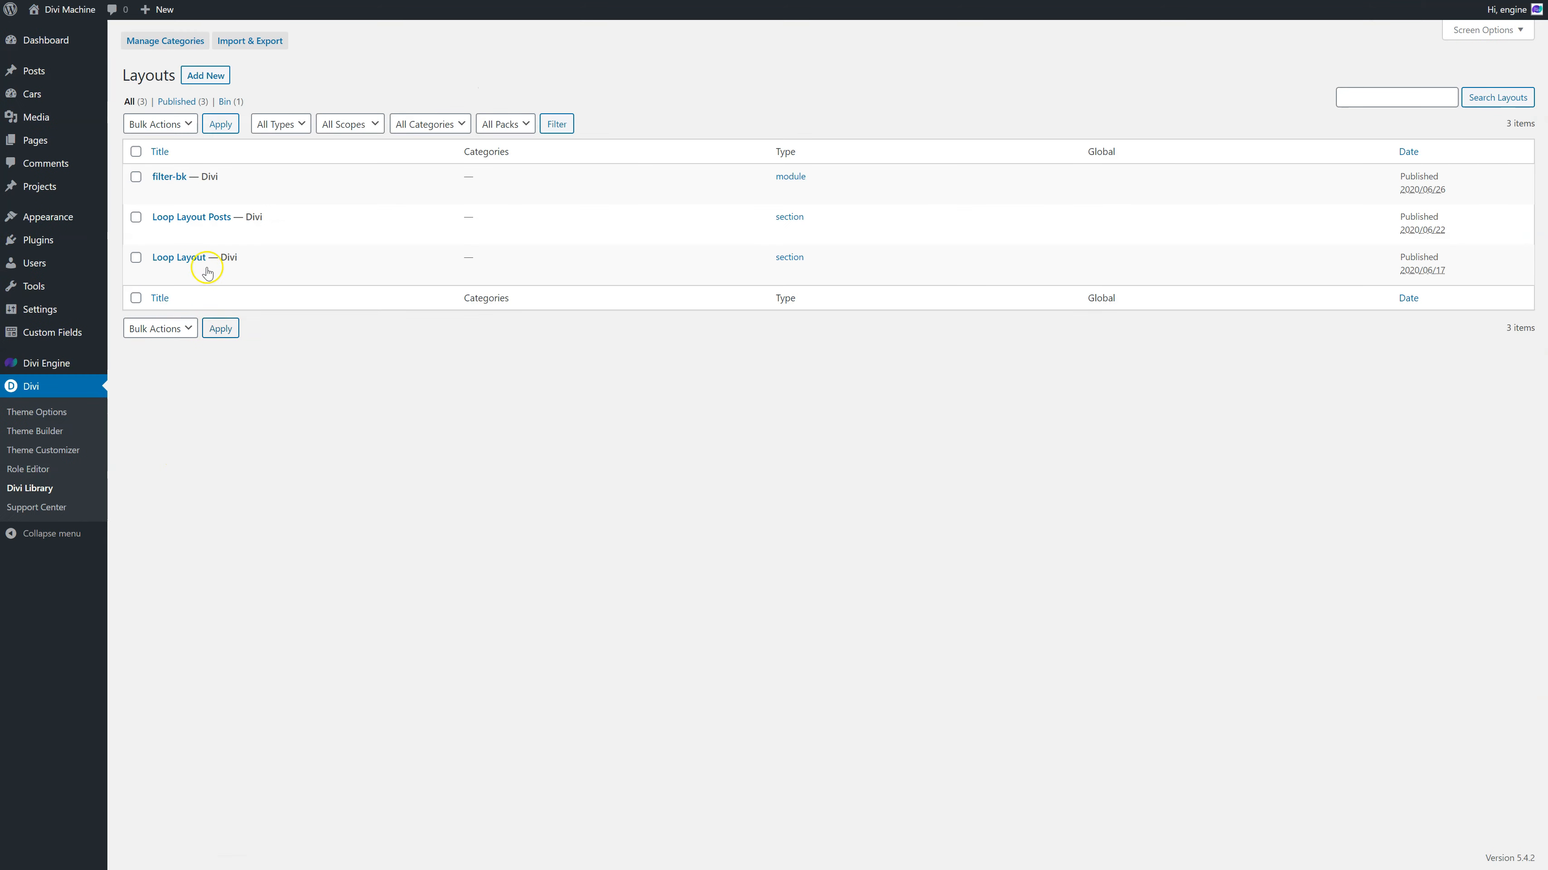
mouse_move(178, 257)
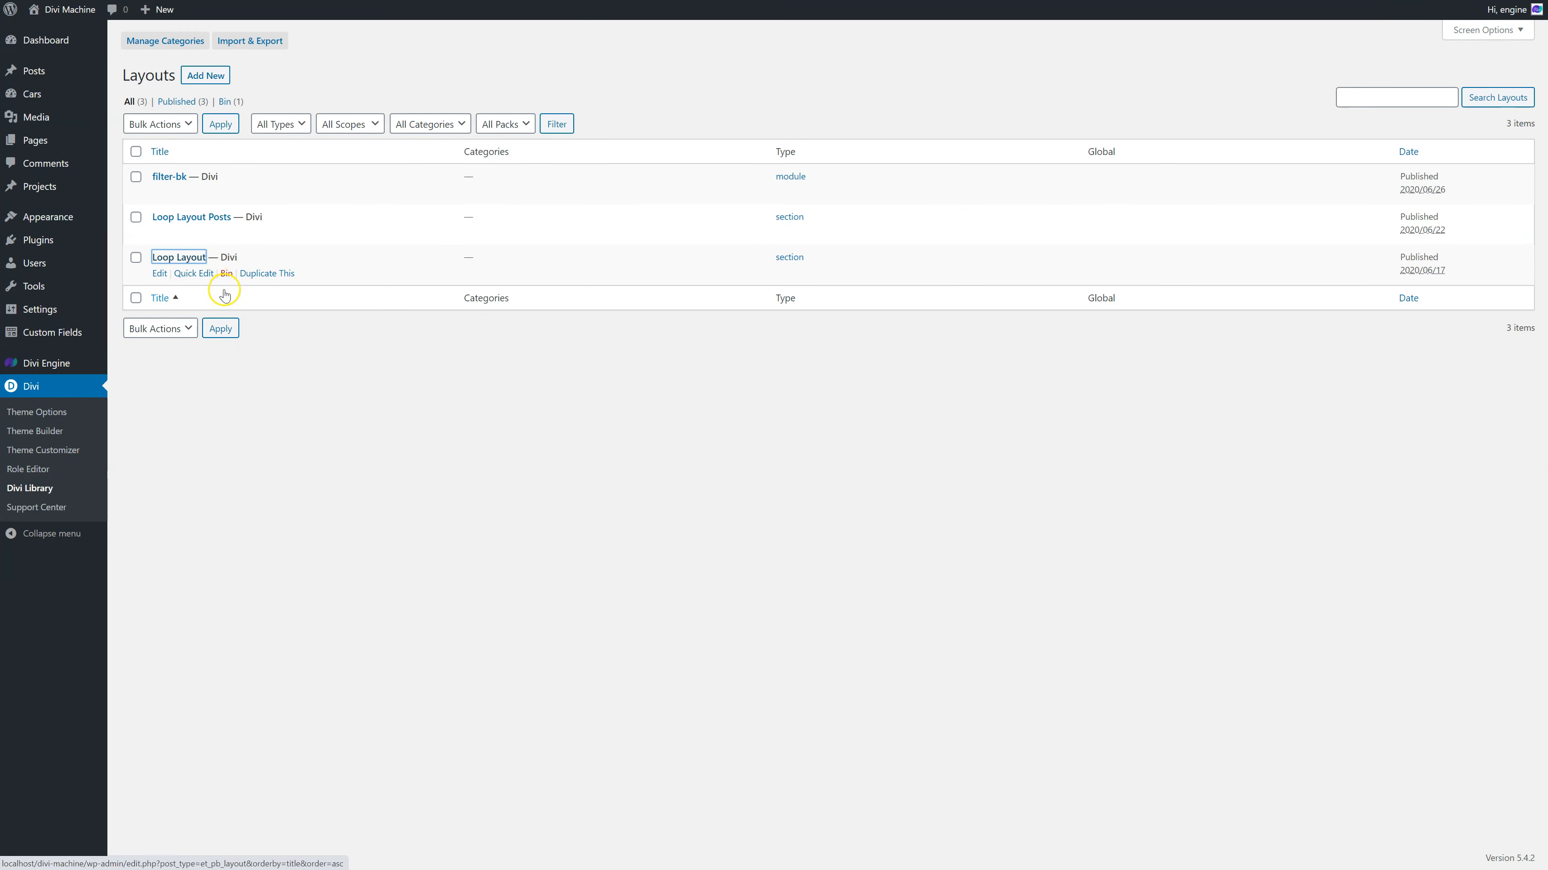
left_click(179, 256)
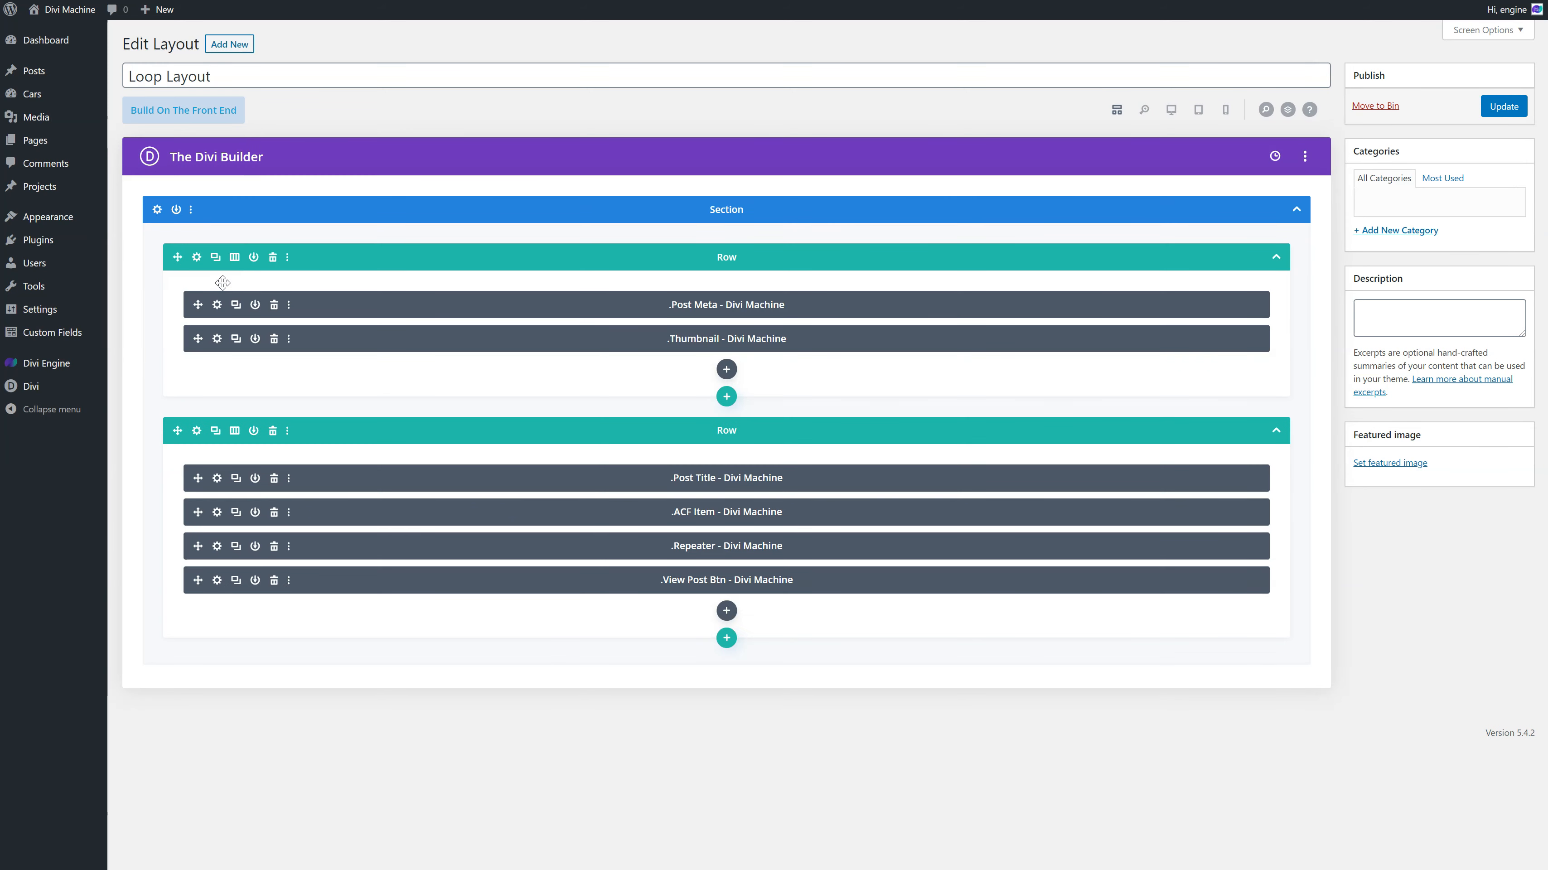
mouse_move(623, 550)
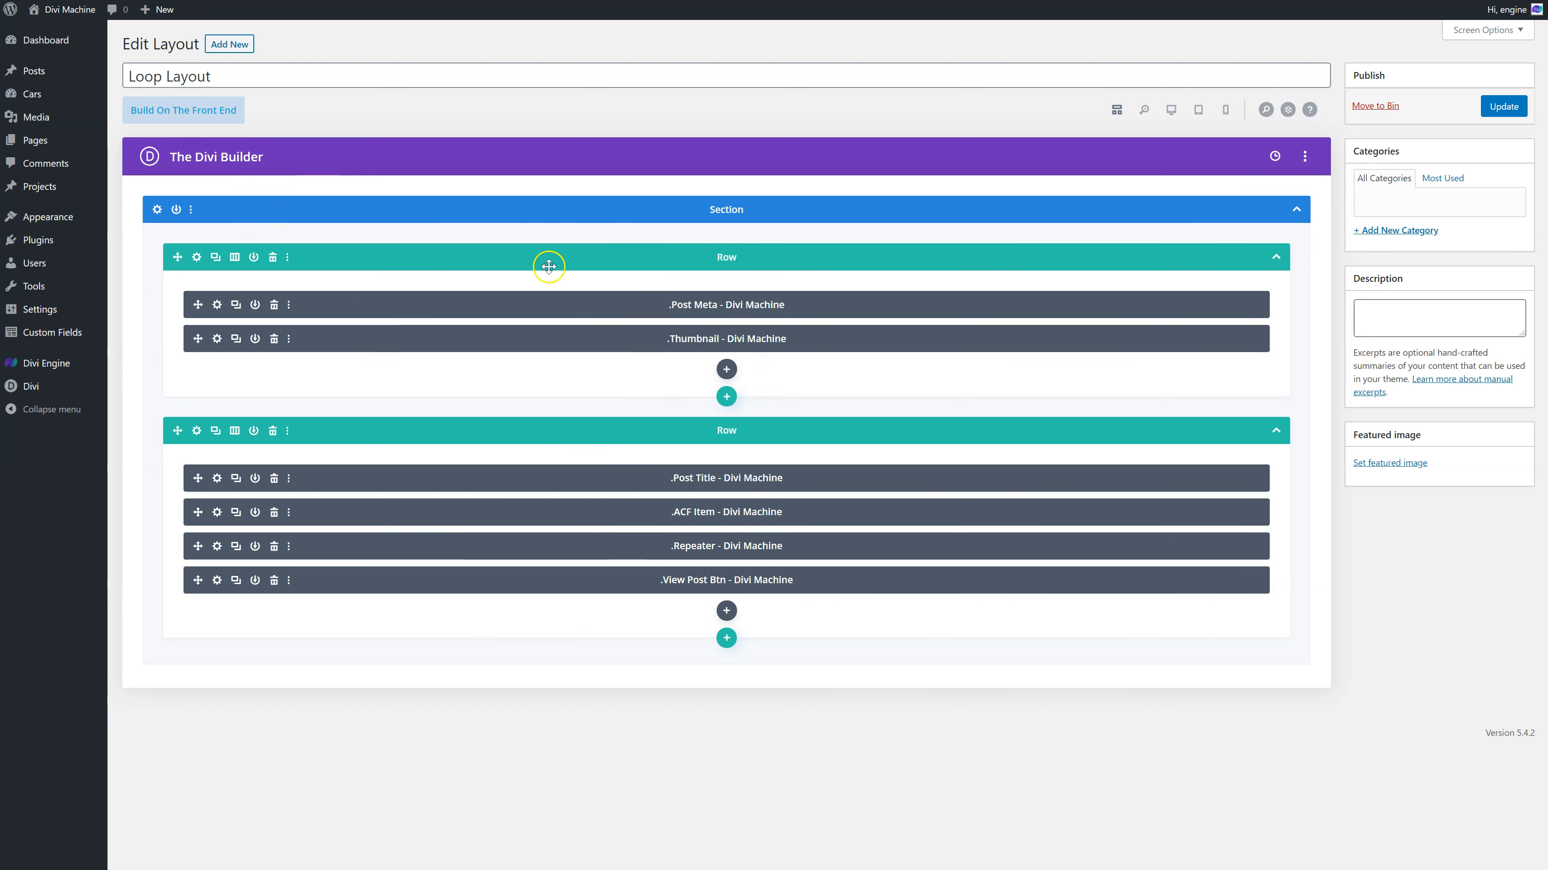
mouse_move(549, 267)
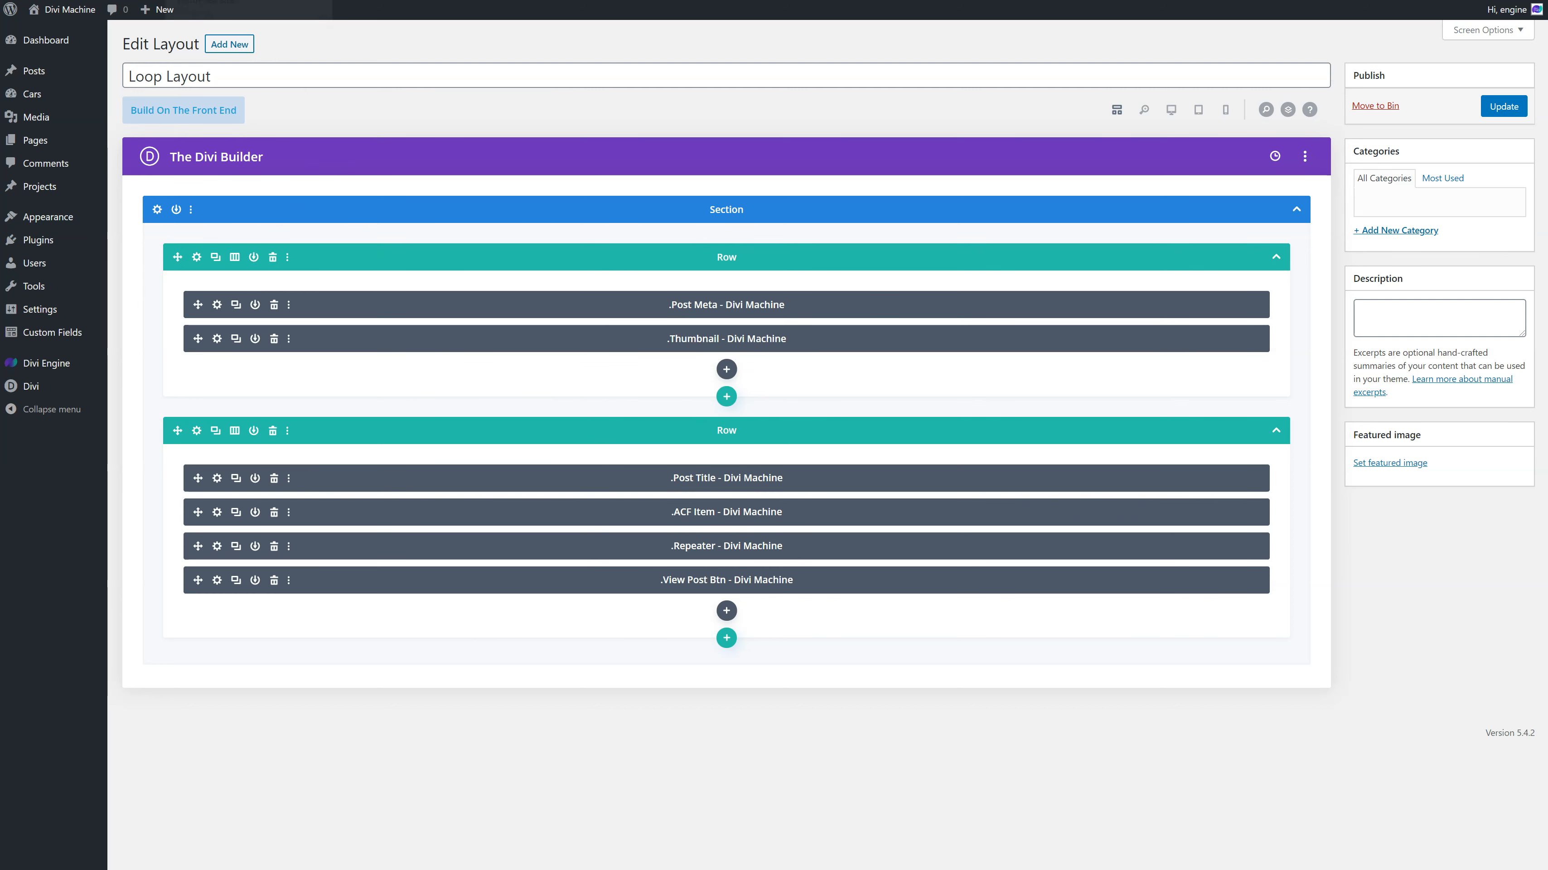
mouse_move(705, 303)
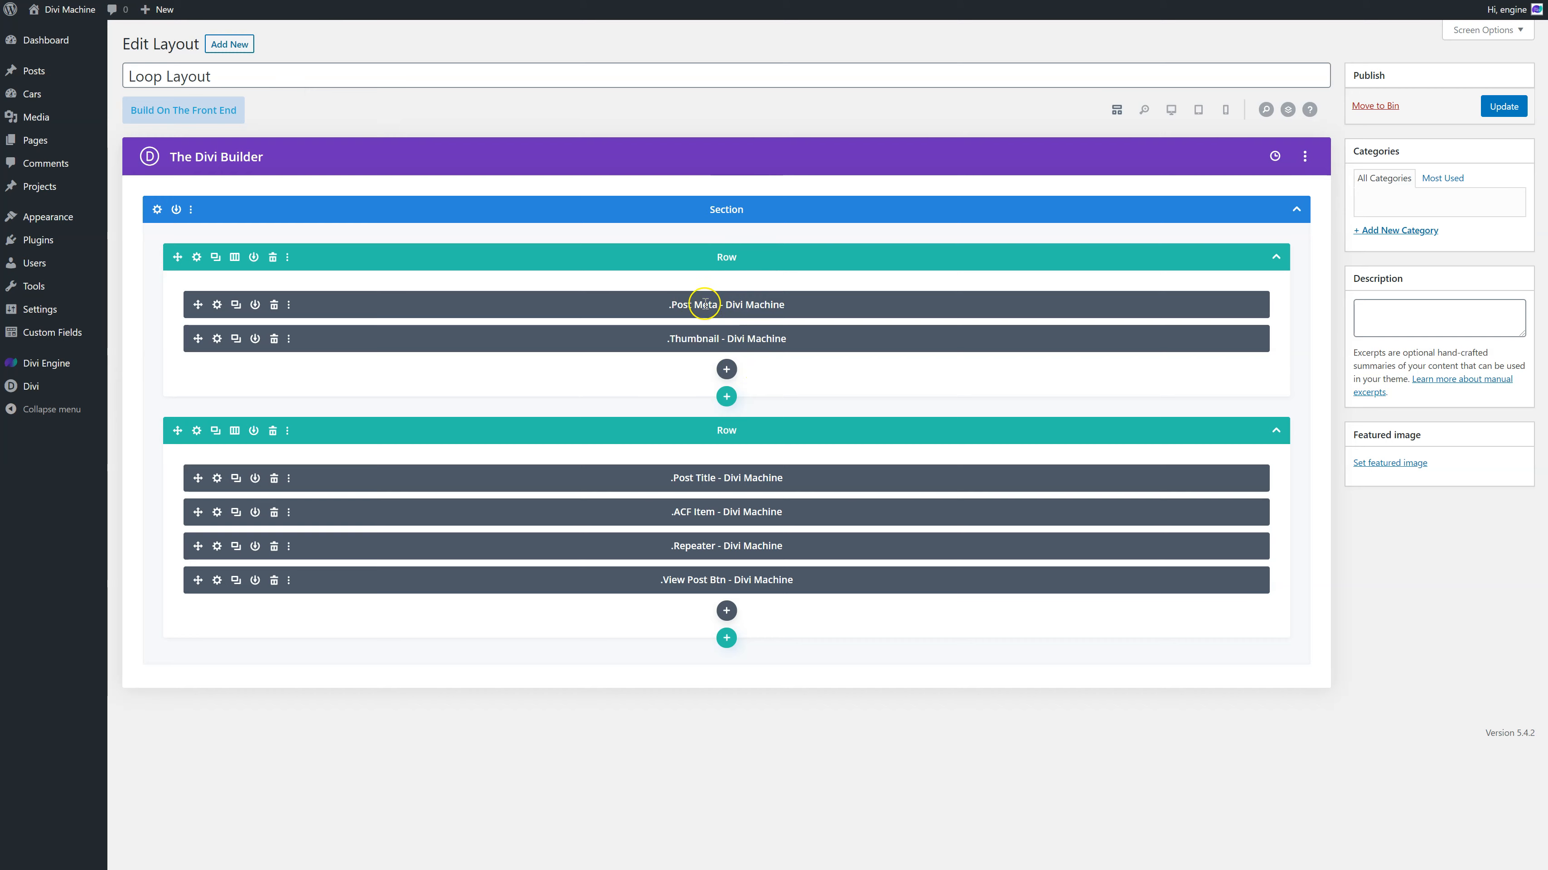
- Browse the Latest Cars carousel with its New and Cheap badges, then return to the Loop Layout editor
left_click(183, 110)
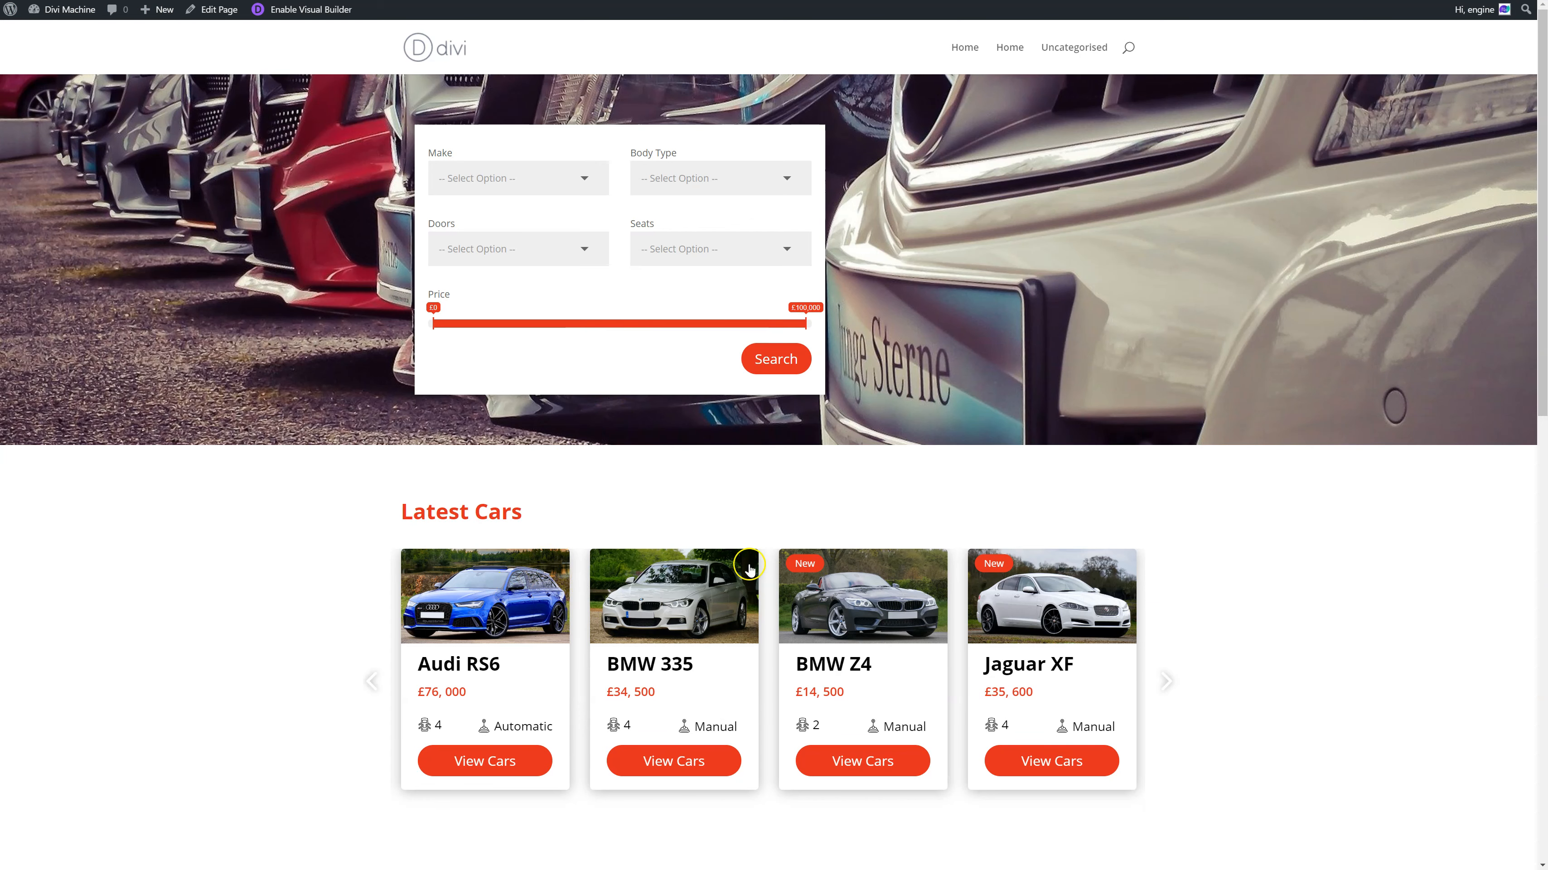
mouse_move(1010, 617)
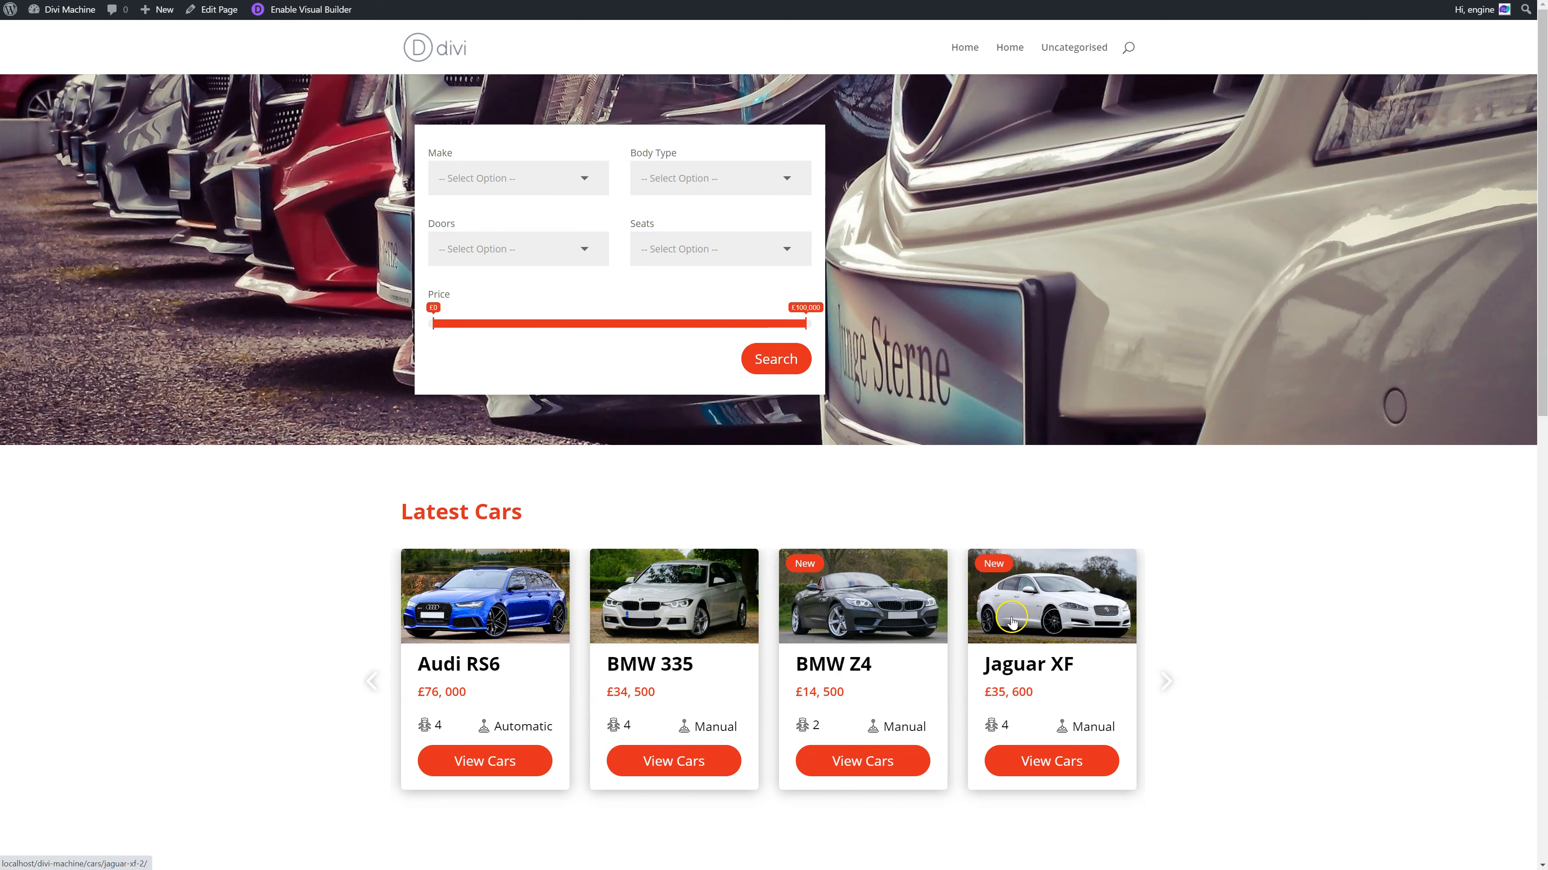
left_click(1166, 680)
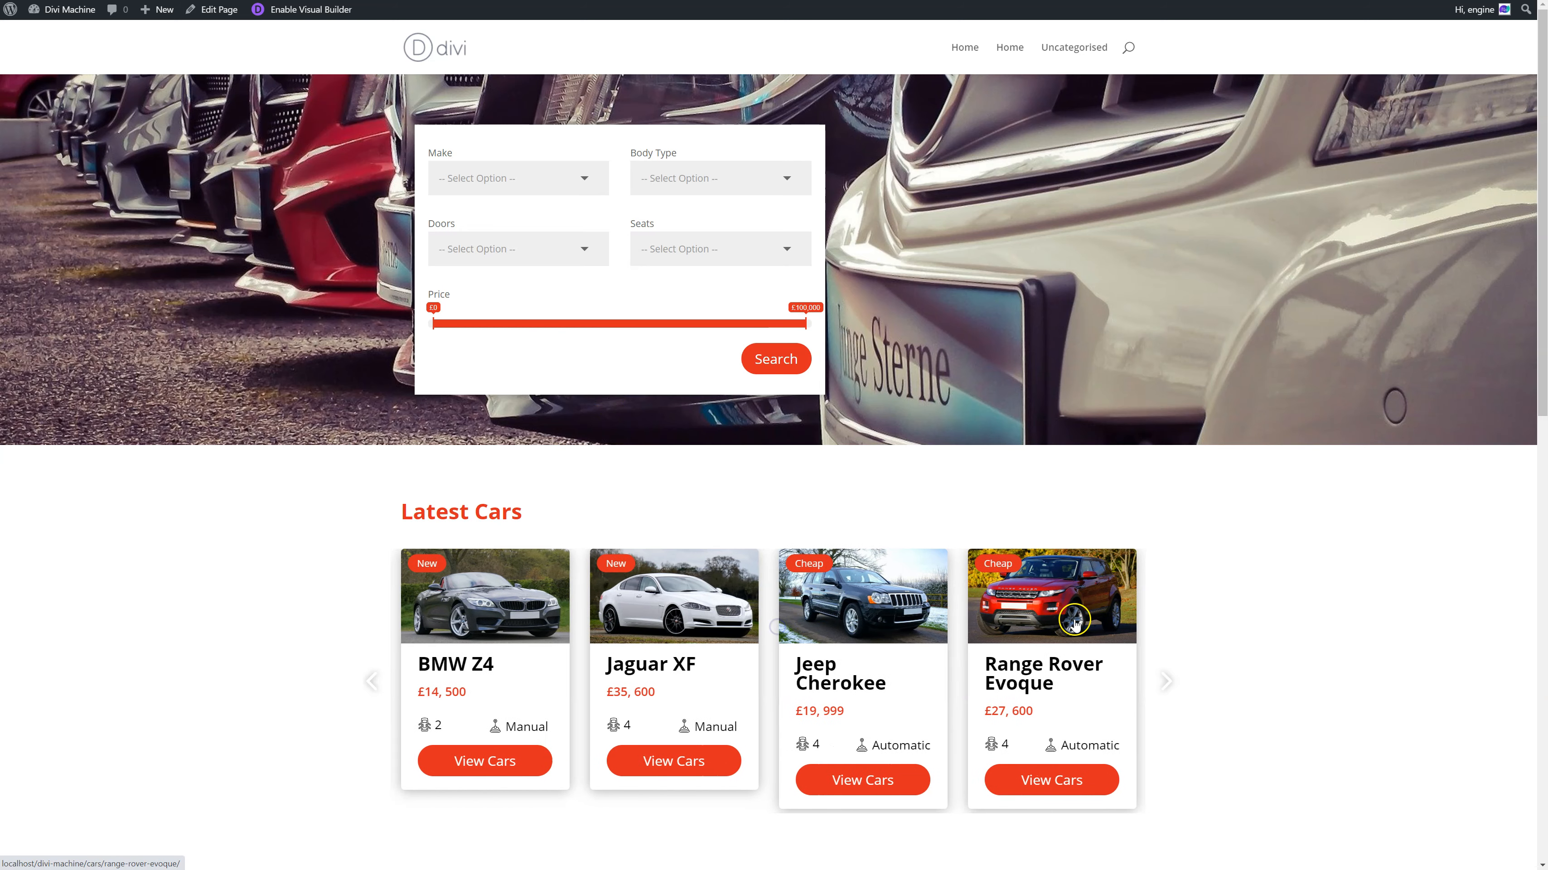
left_click(1165, 681)
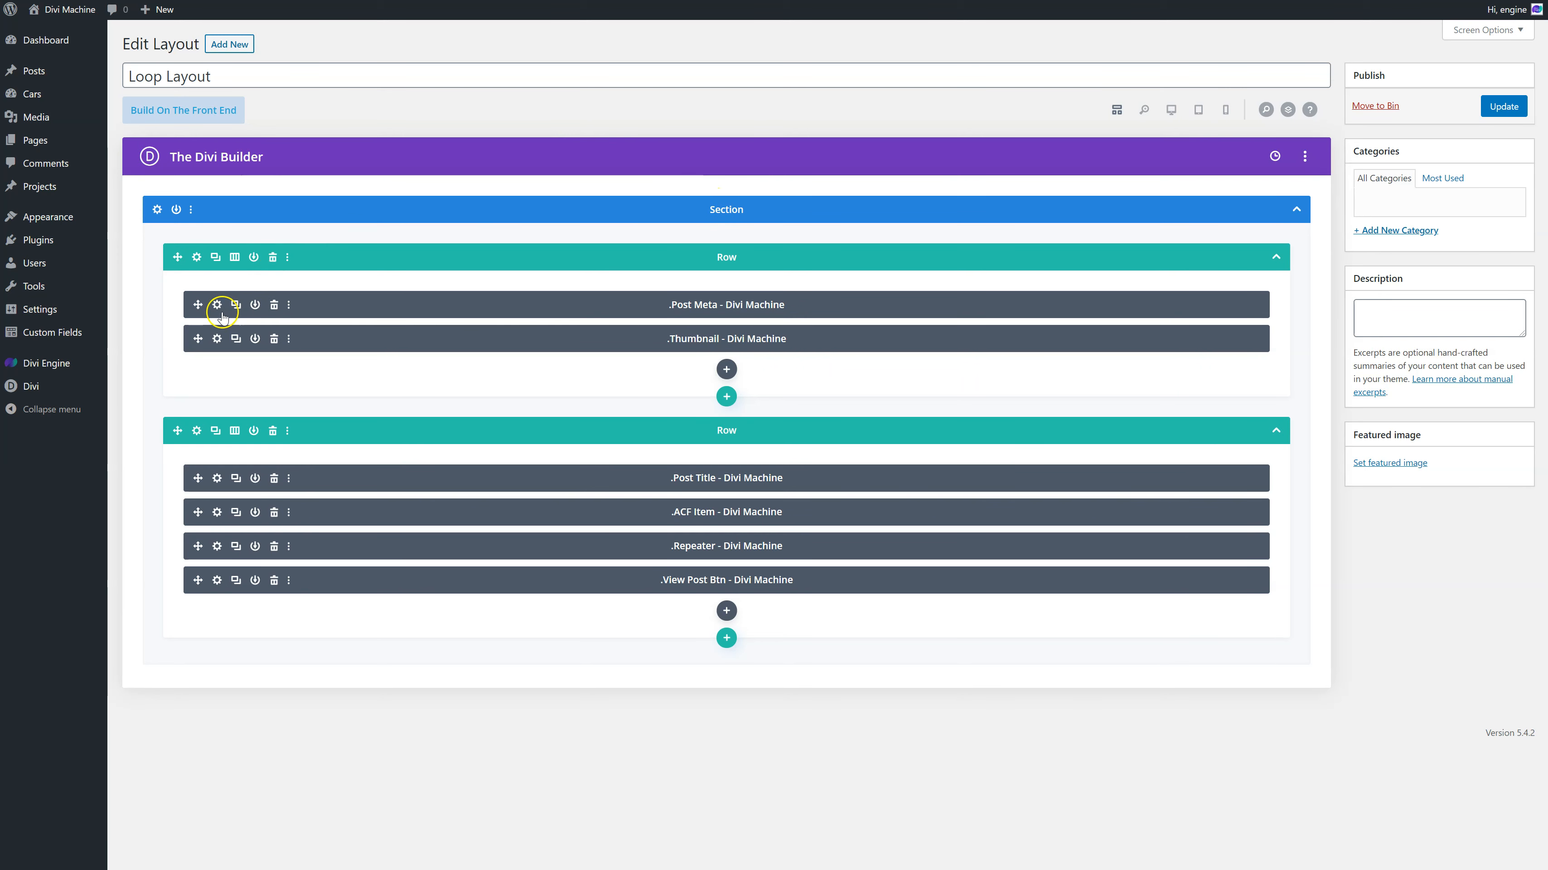
mouse_move(682, 309)
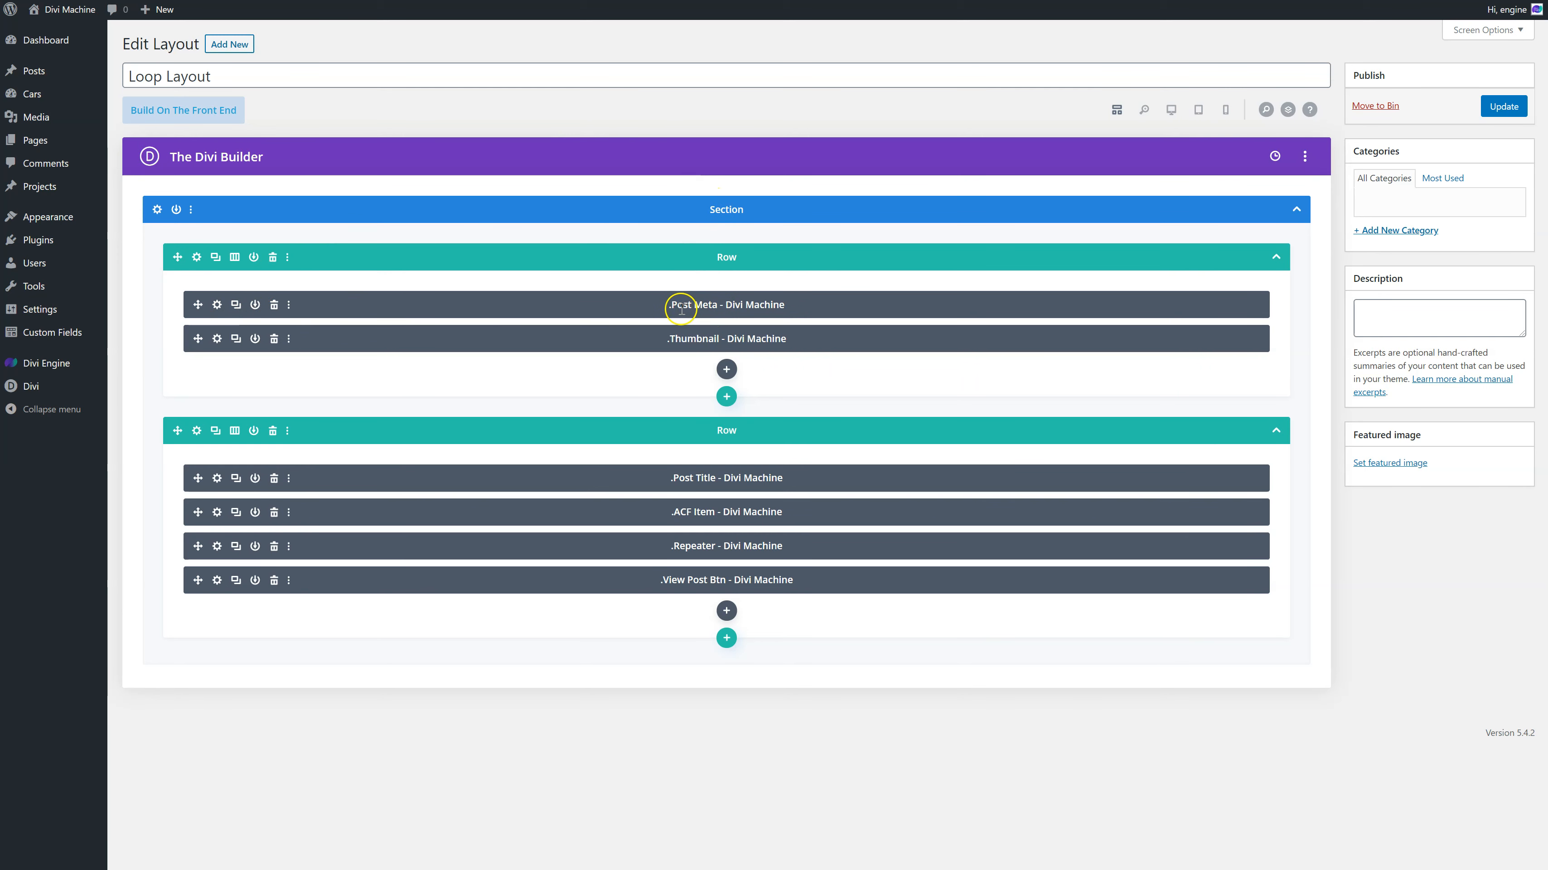
mouse_move(341, 316)
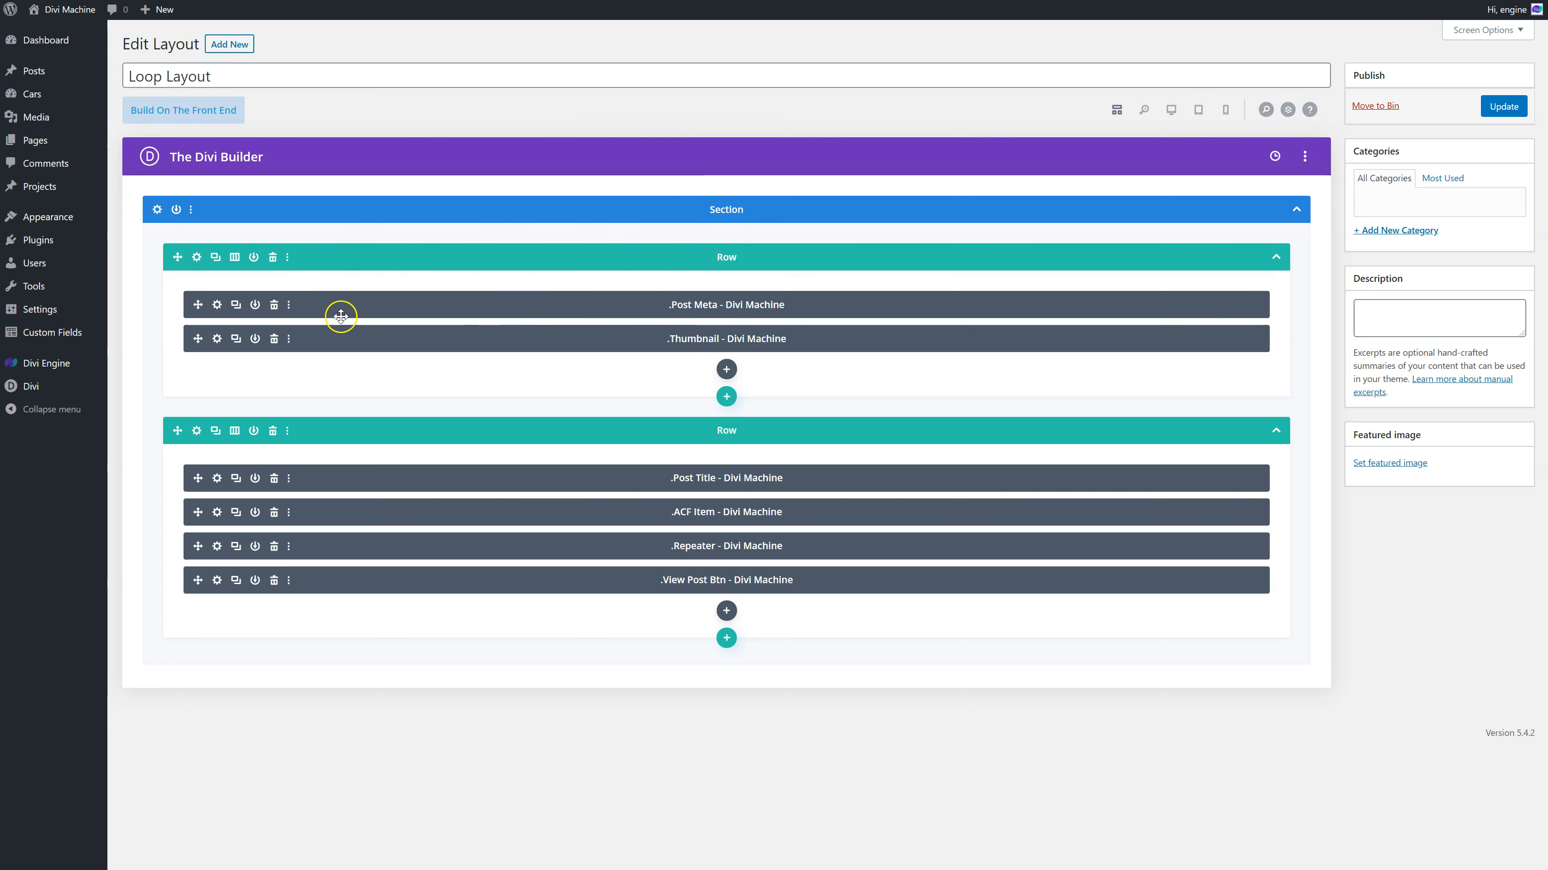
- Review the Post Meta Tags item: car tags, no label, red 14px button-styled values
left_click(218, 304)
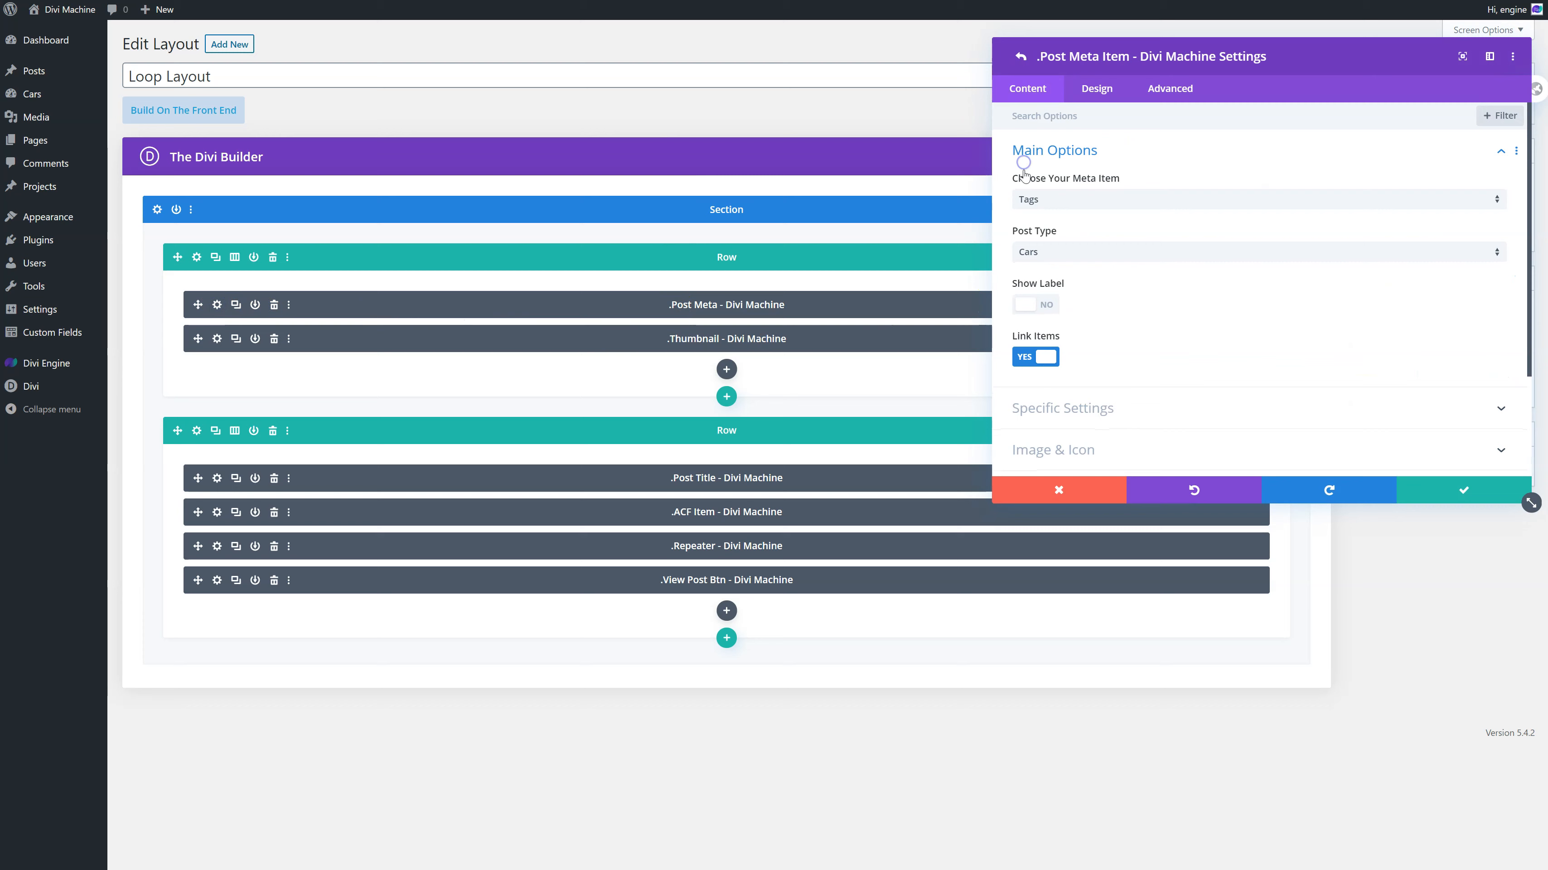
mouse_move(1038, 219)
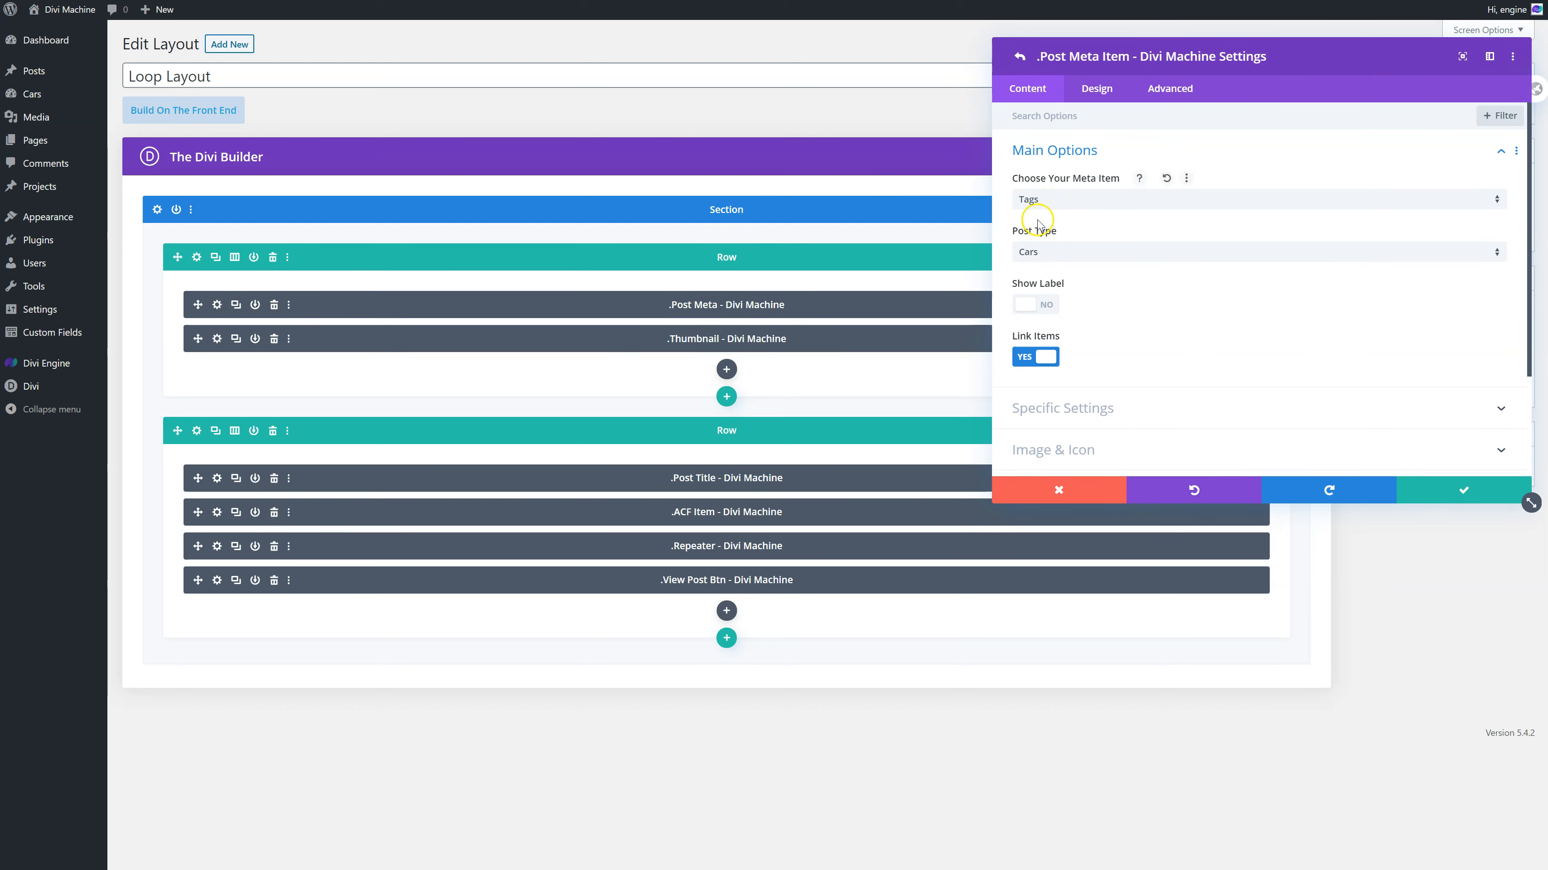
mouse_move(1030, 356)
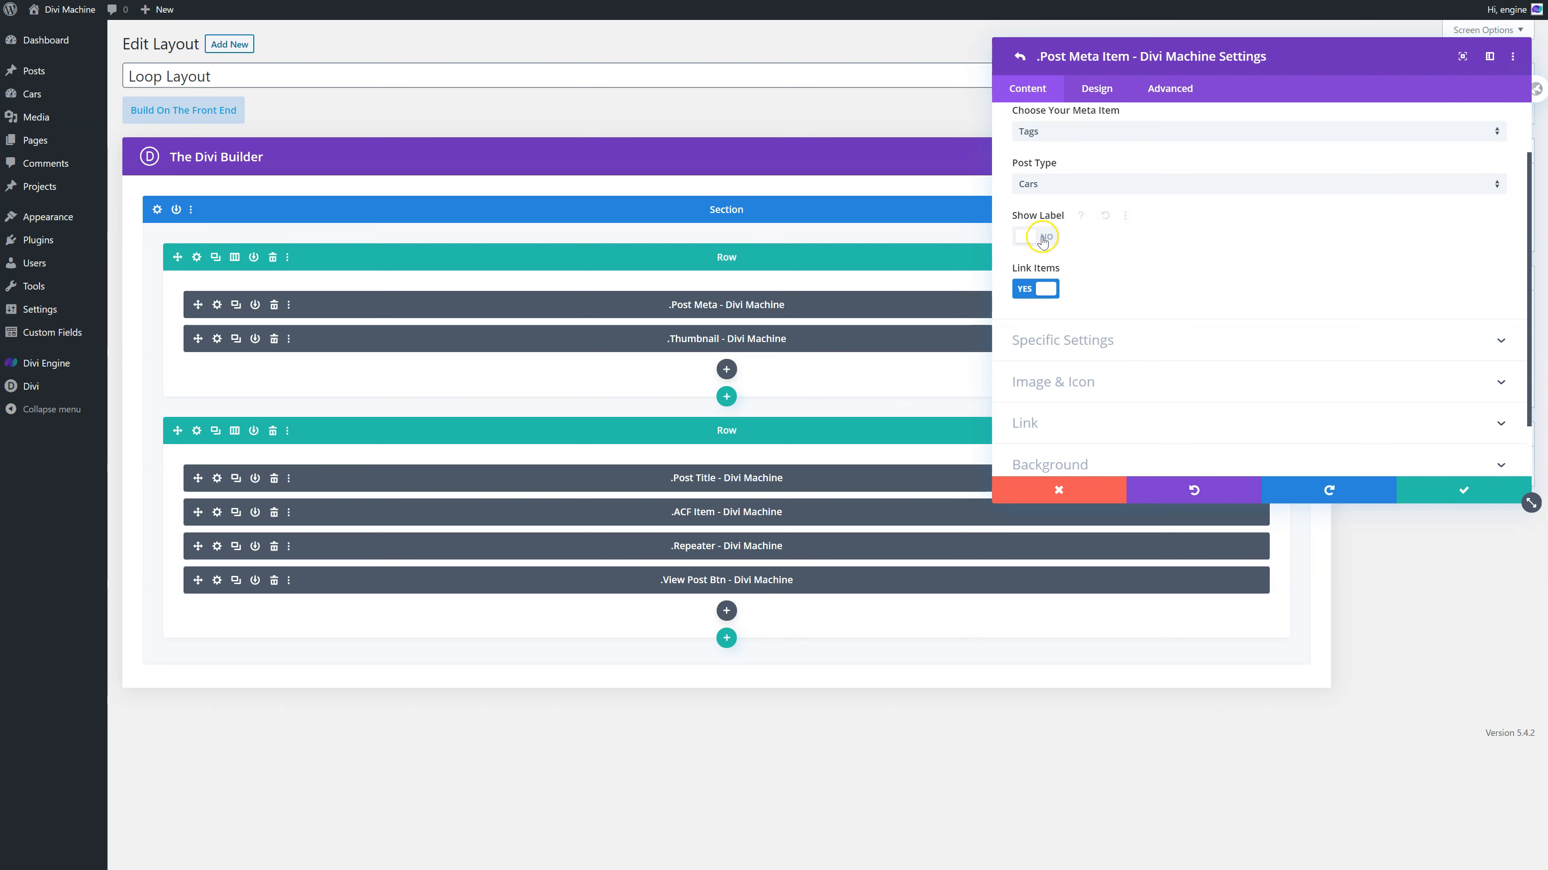
left_click(1063, 339)
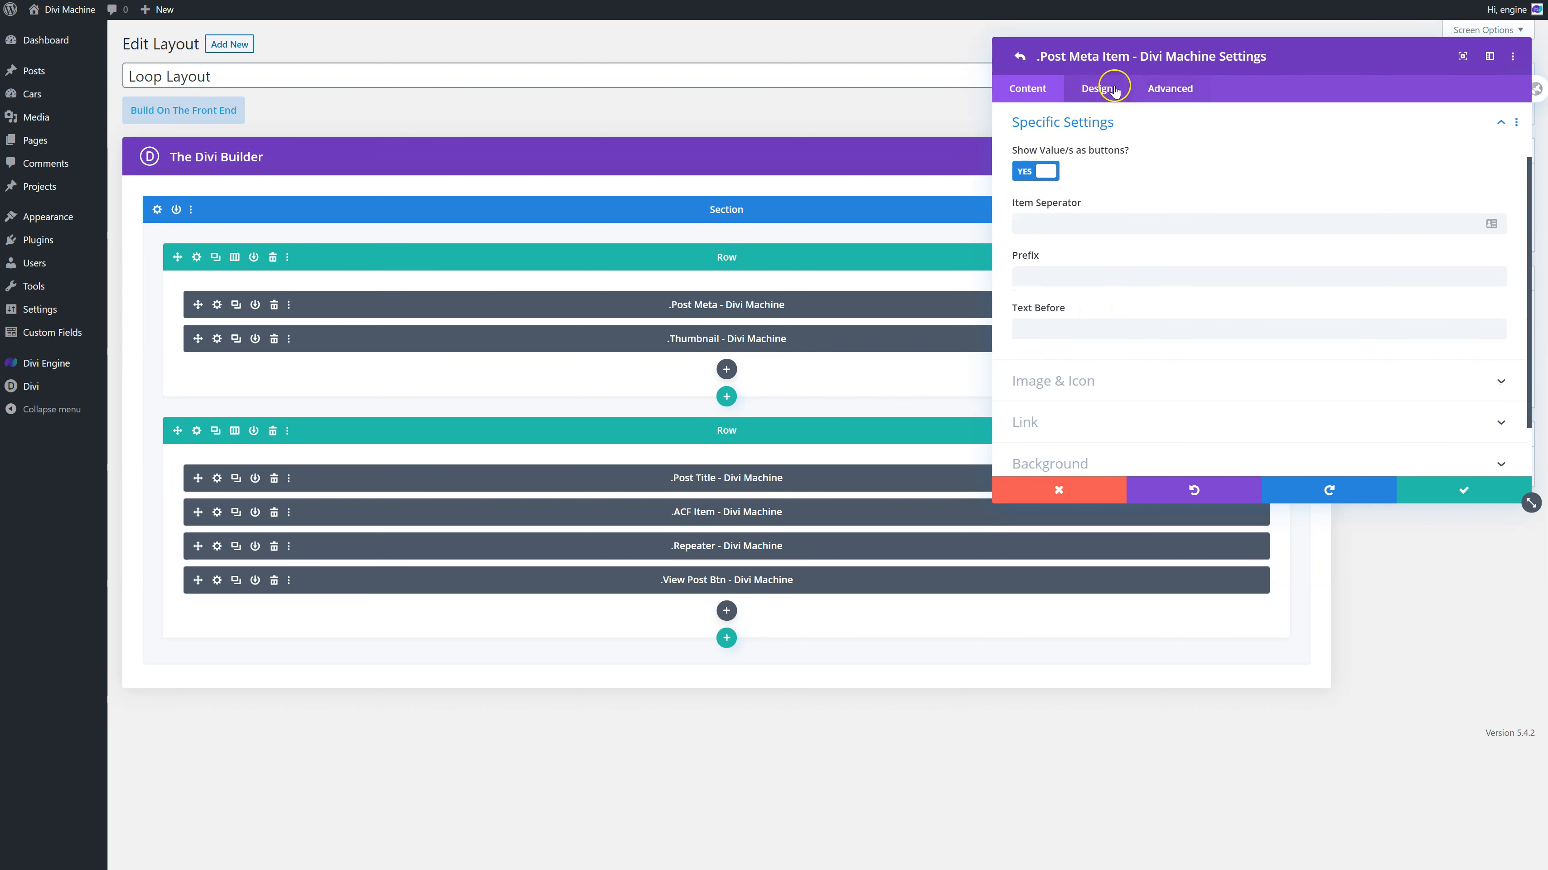
left_click(1096, 88)
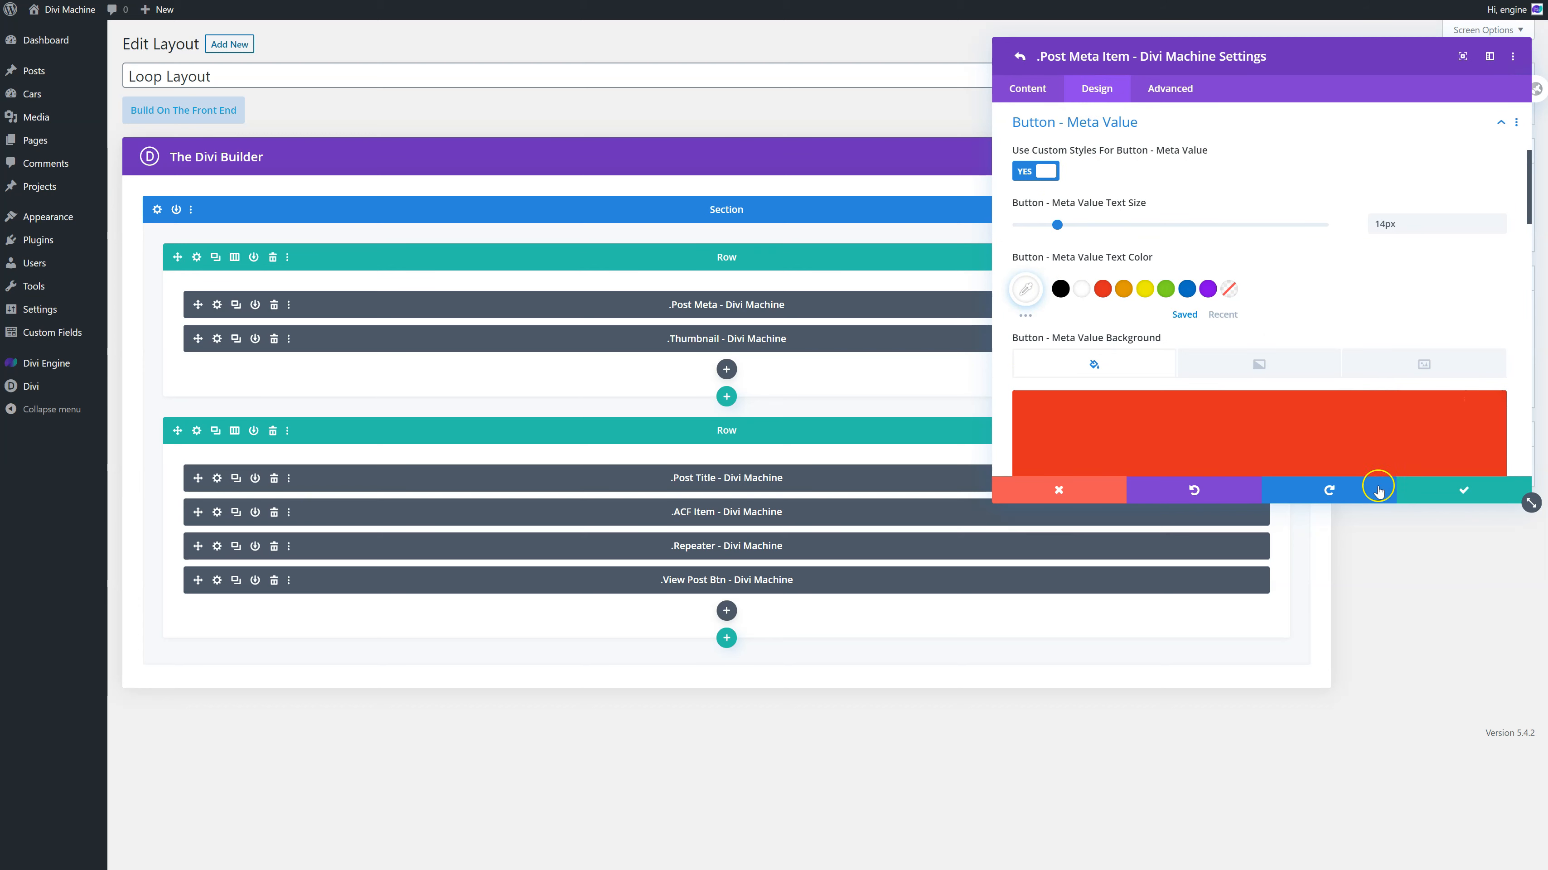
left_click(1017, 55)
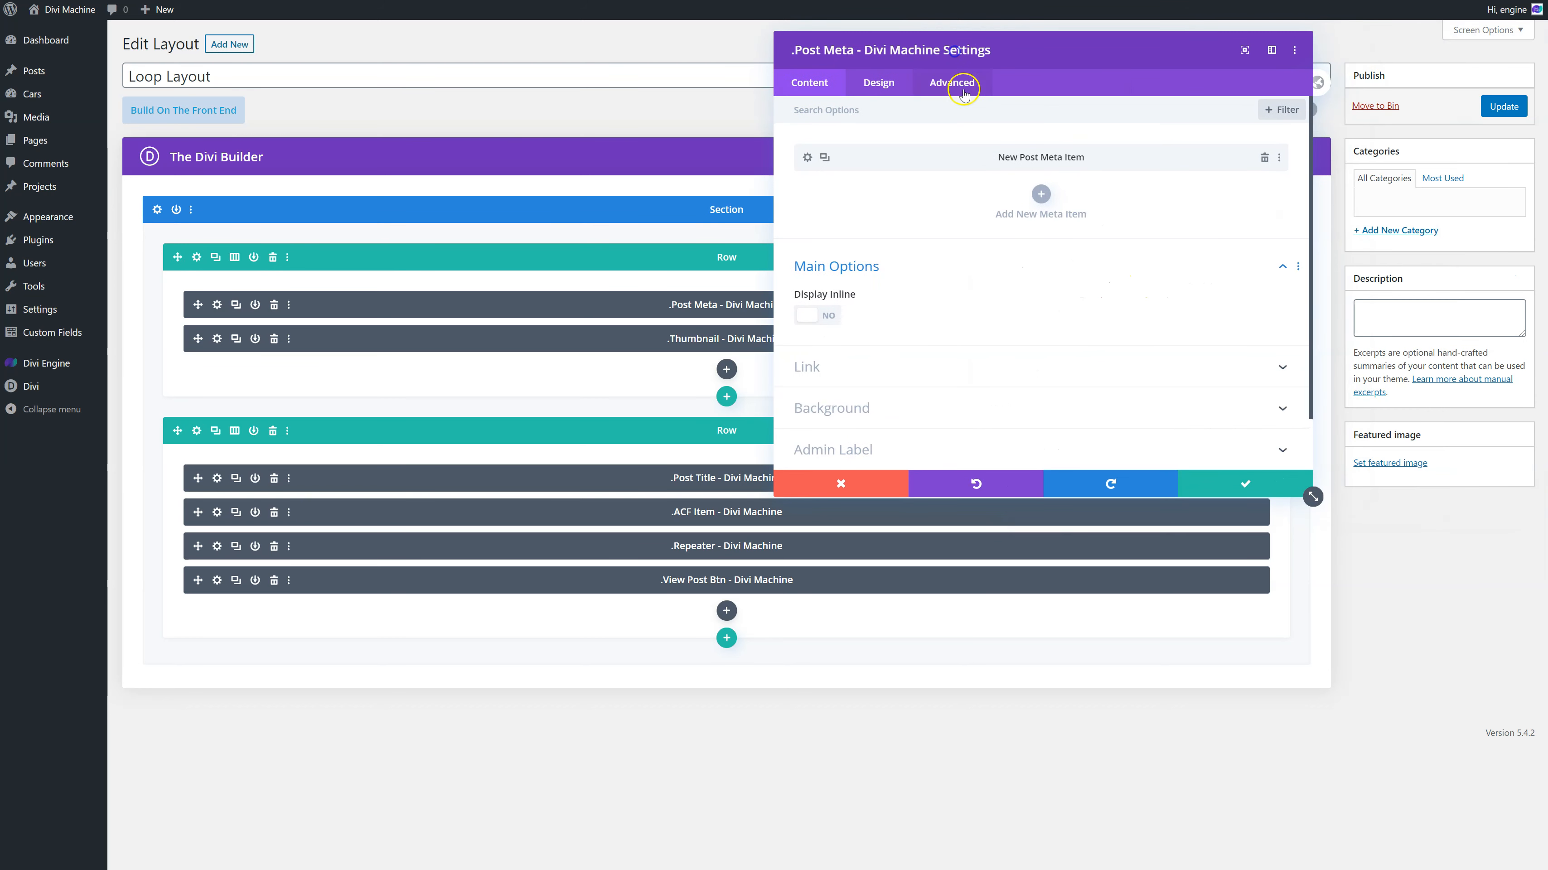
- Check the Post Meta module's Advanced position: absolute, top-left, 10px offsets, z-index 10
left_click(952, 82)
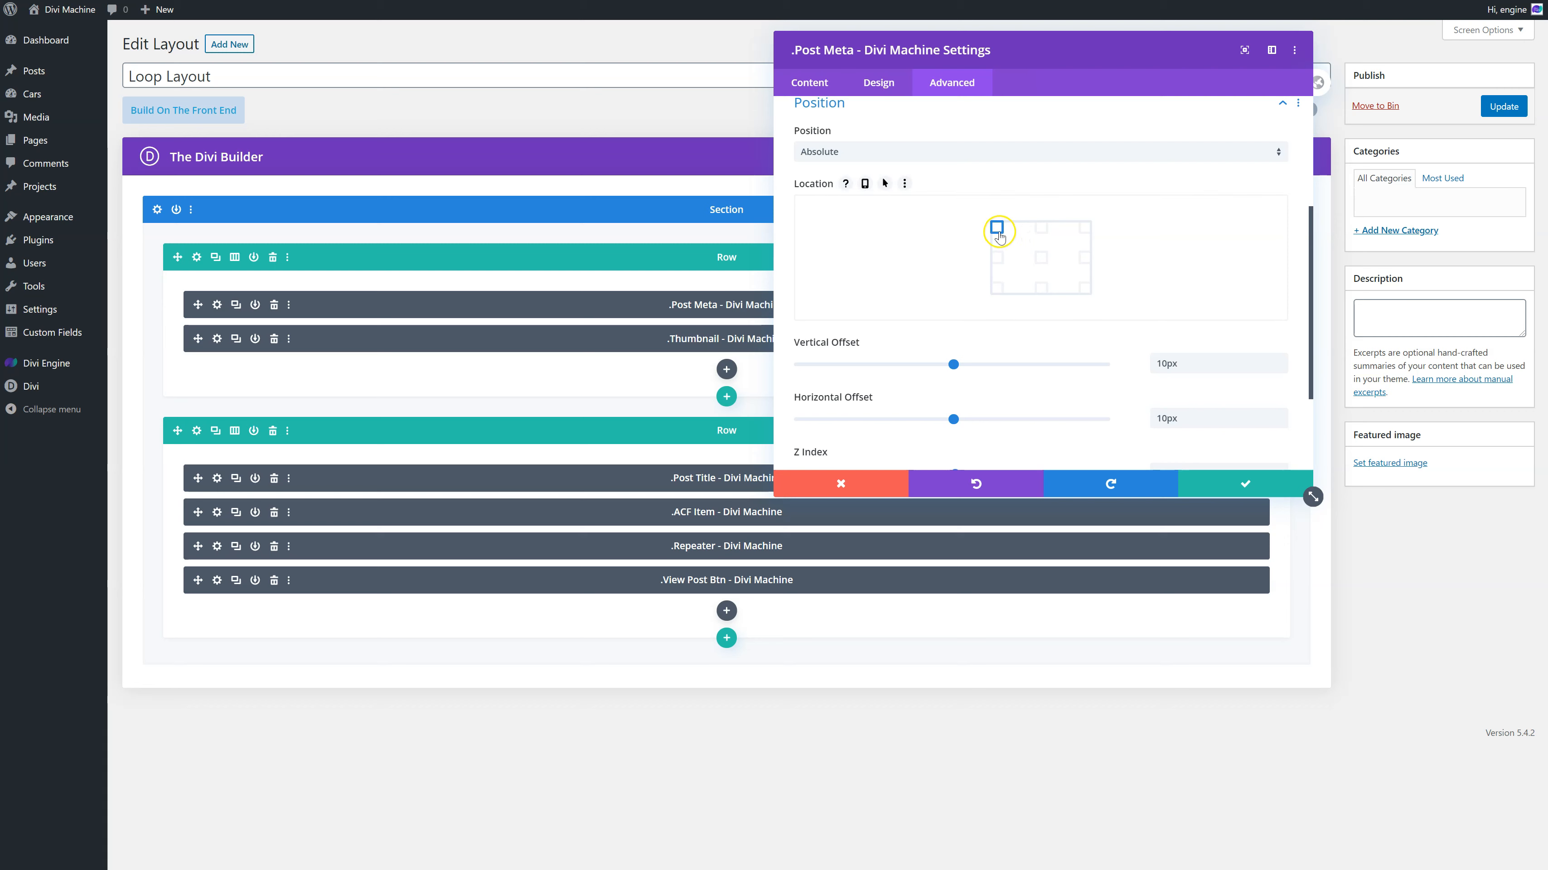
mouse_move(964, 418)
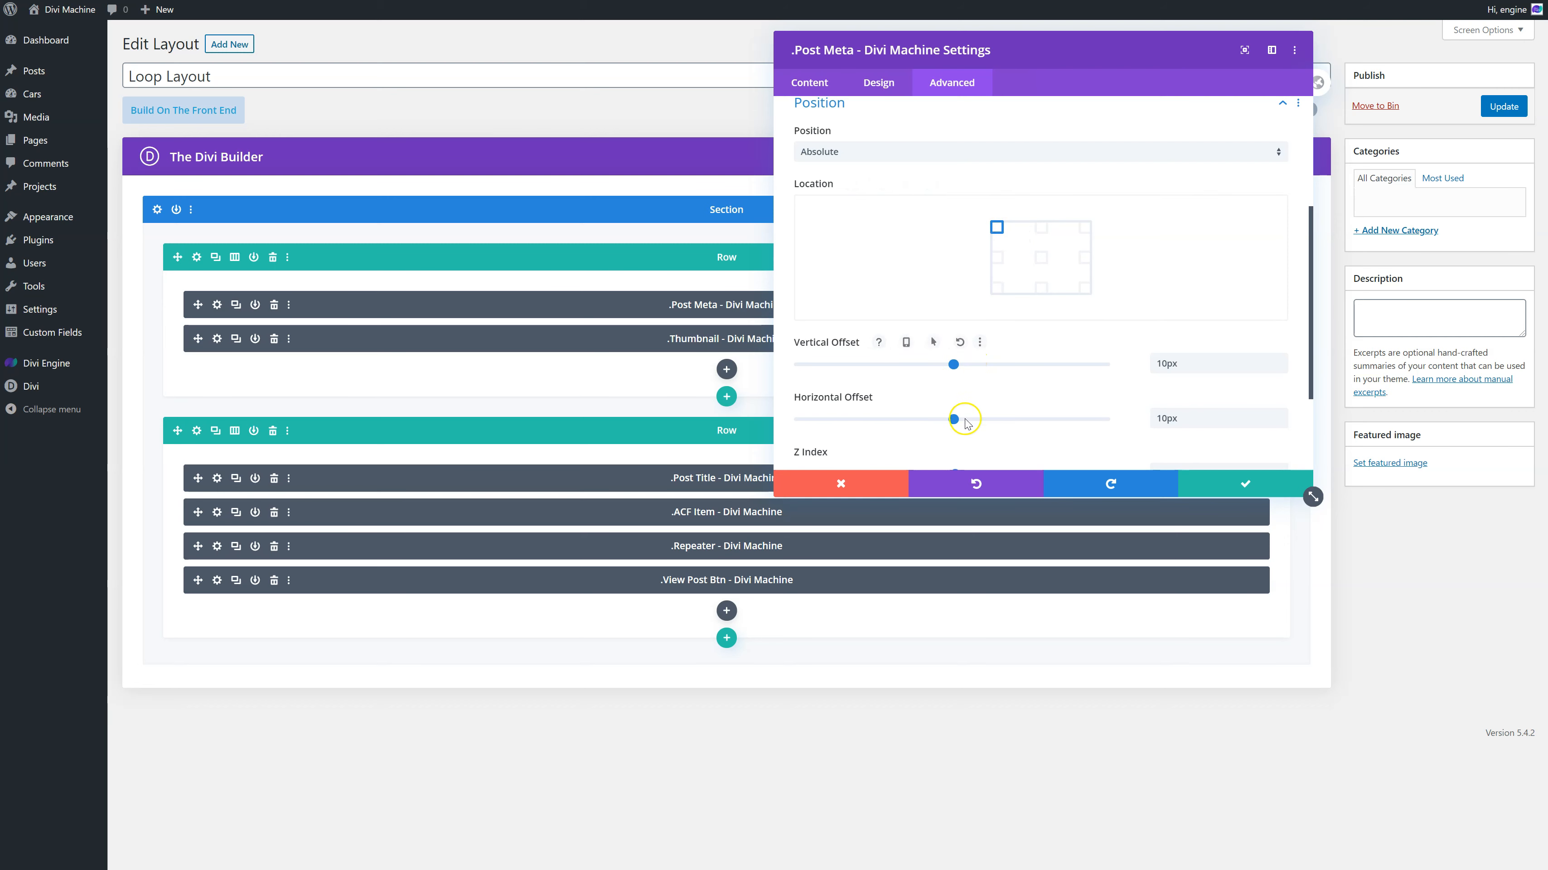
scroll("down", 3)
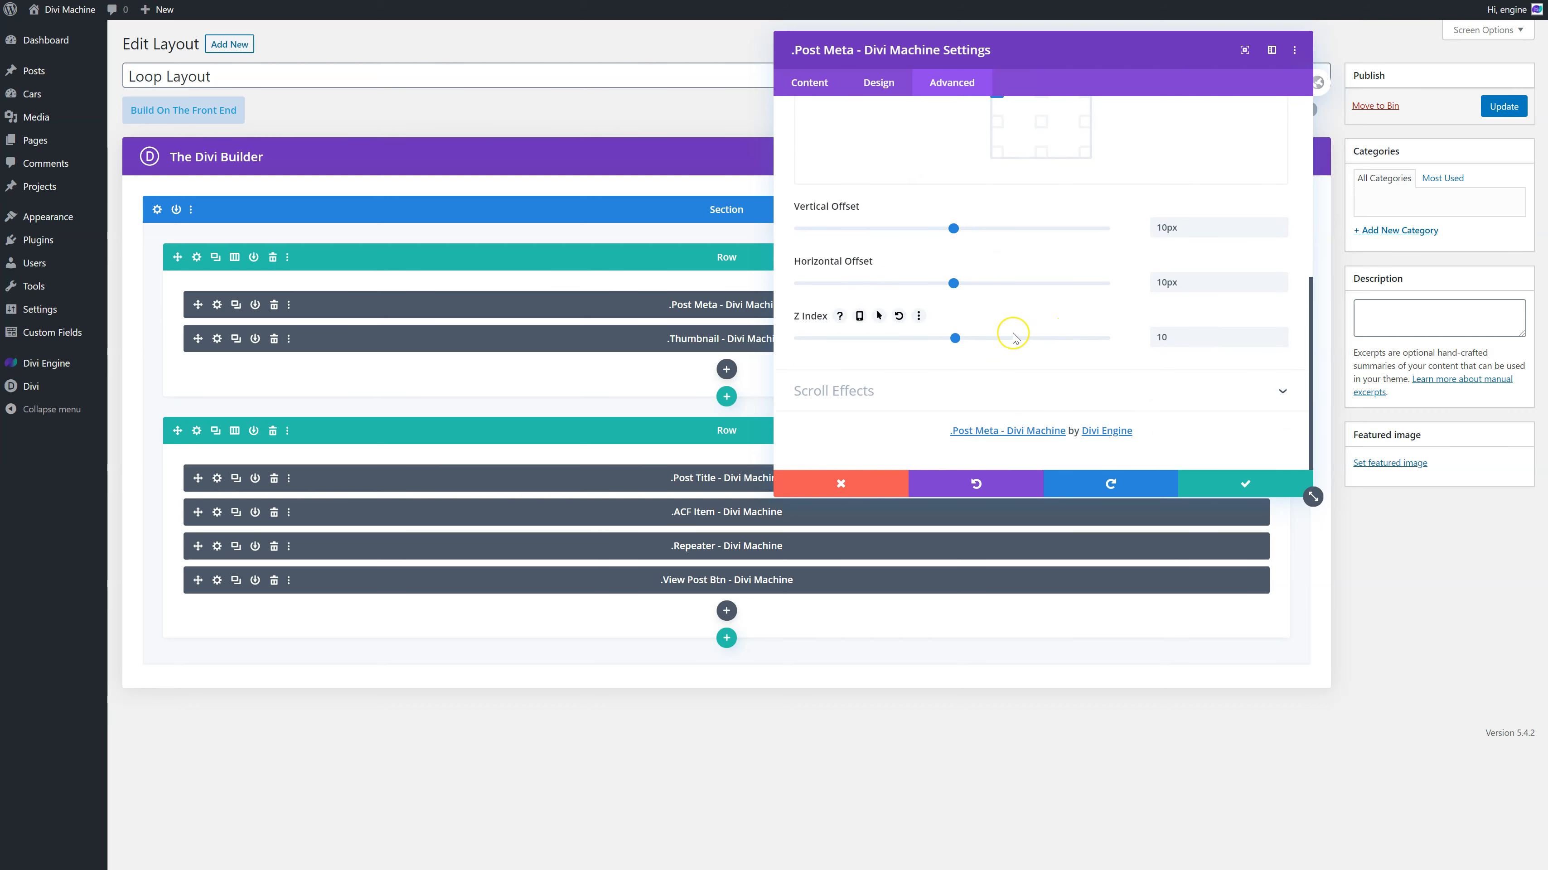
mouse_move(1013, 339)
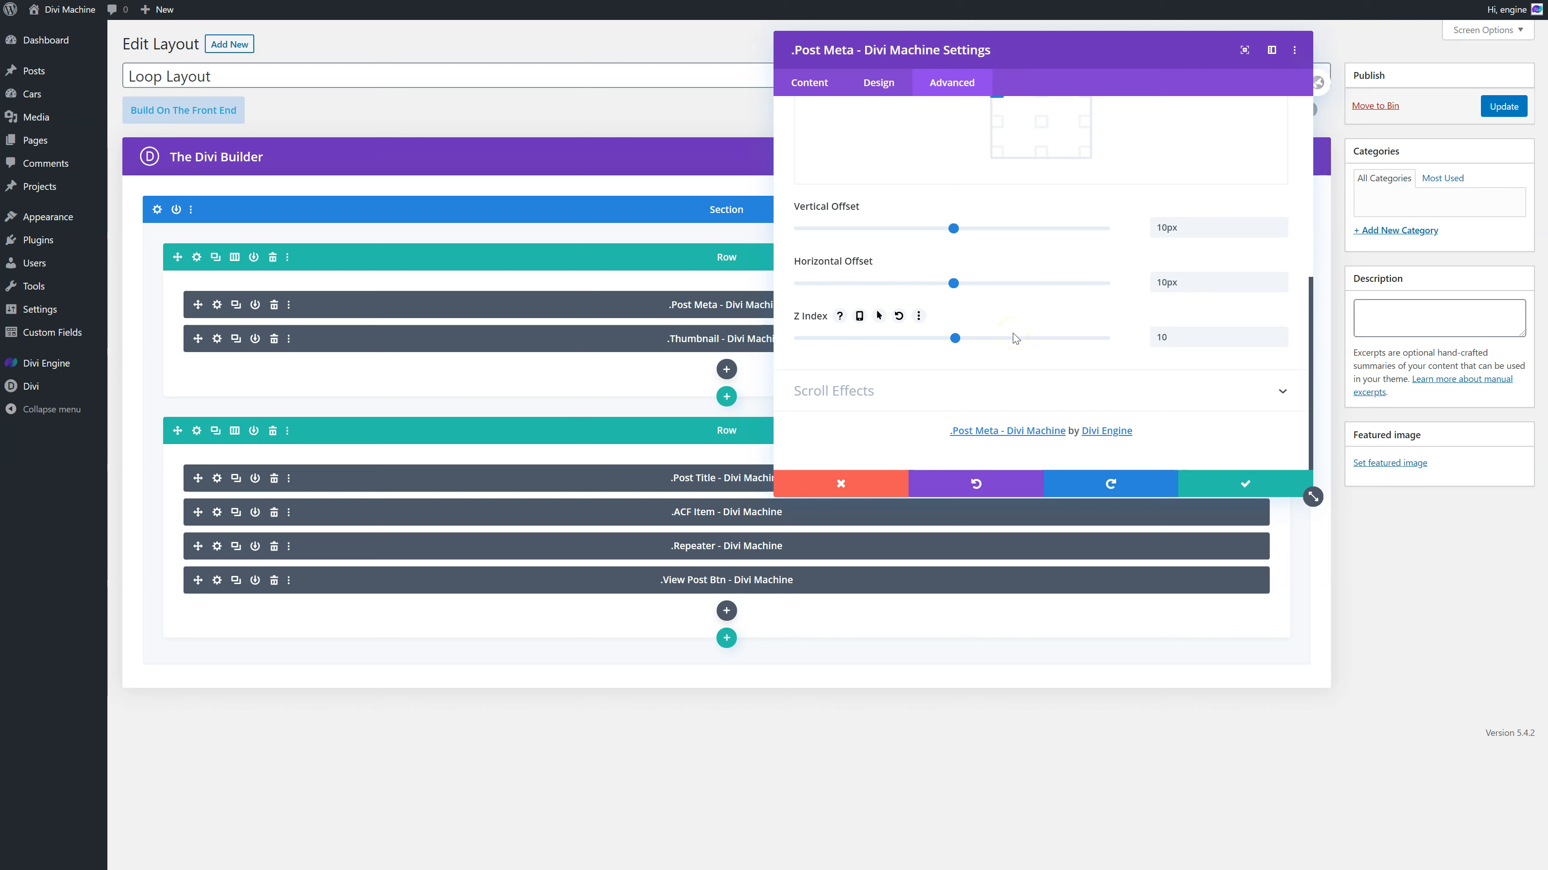
mouse_move(887, 346)
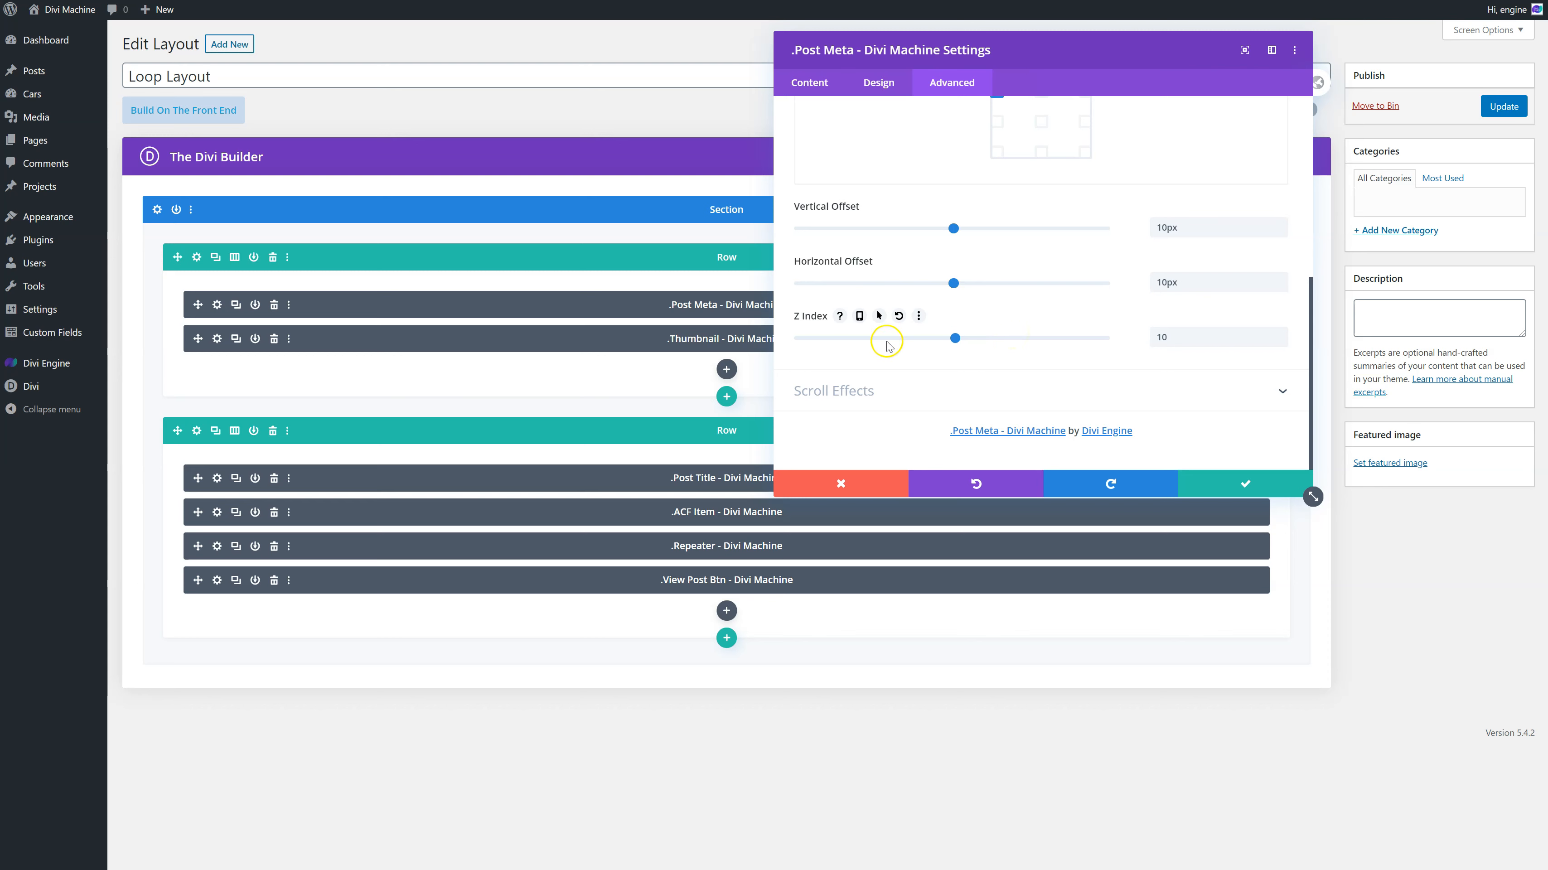
mouse_move(872, 348)
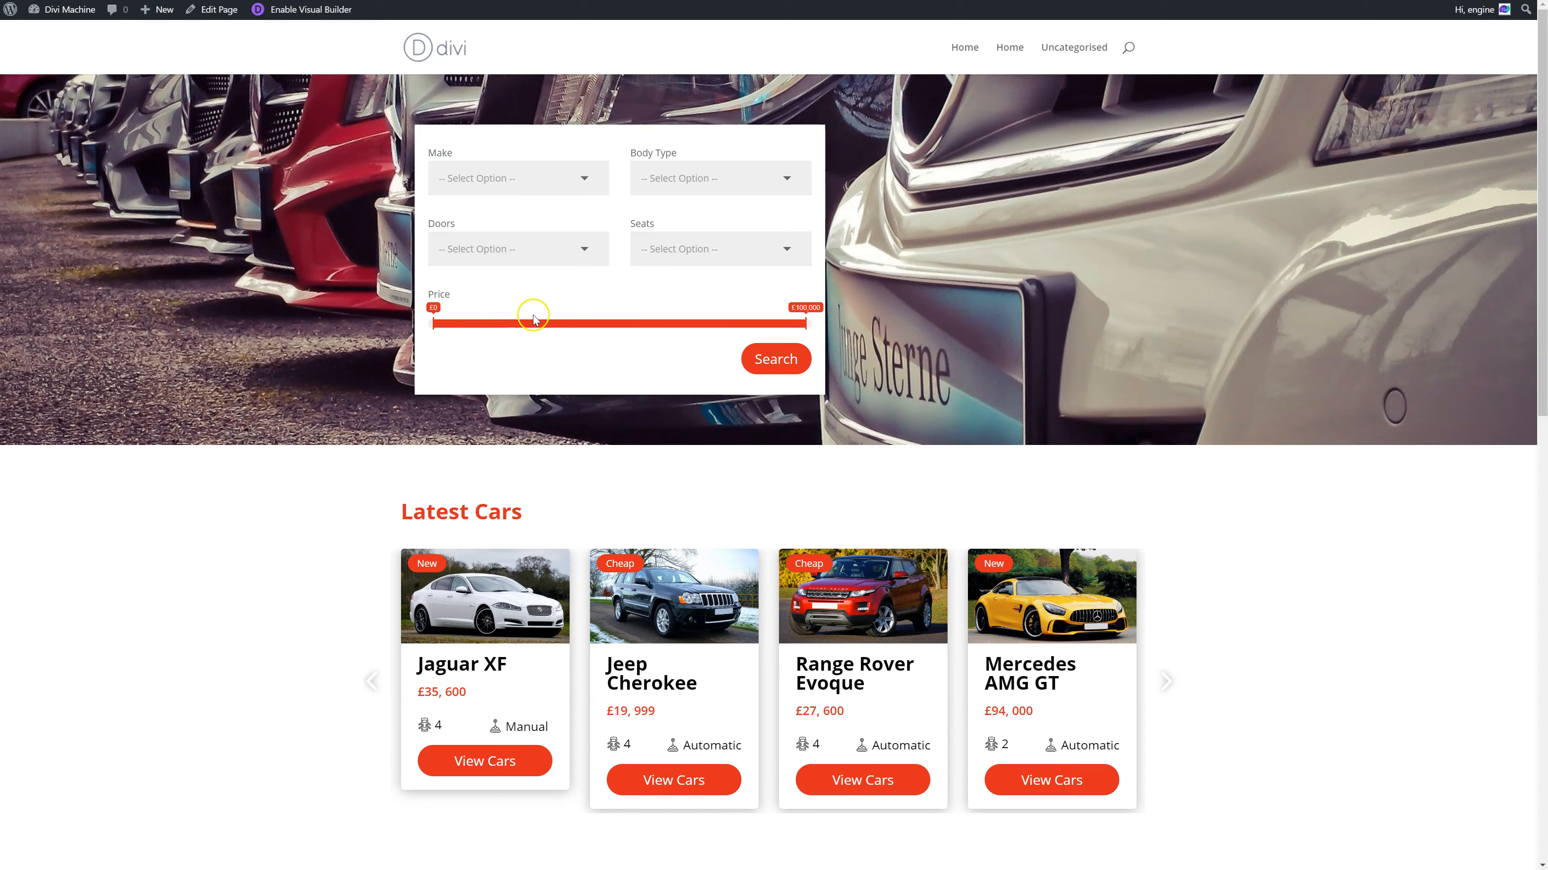
mouse_move(615, 554)
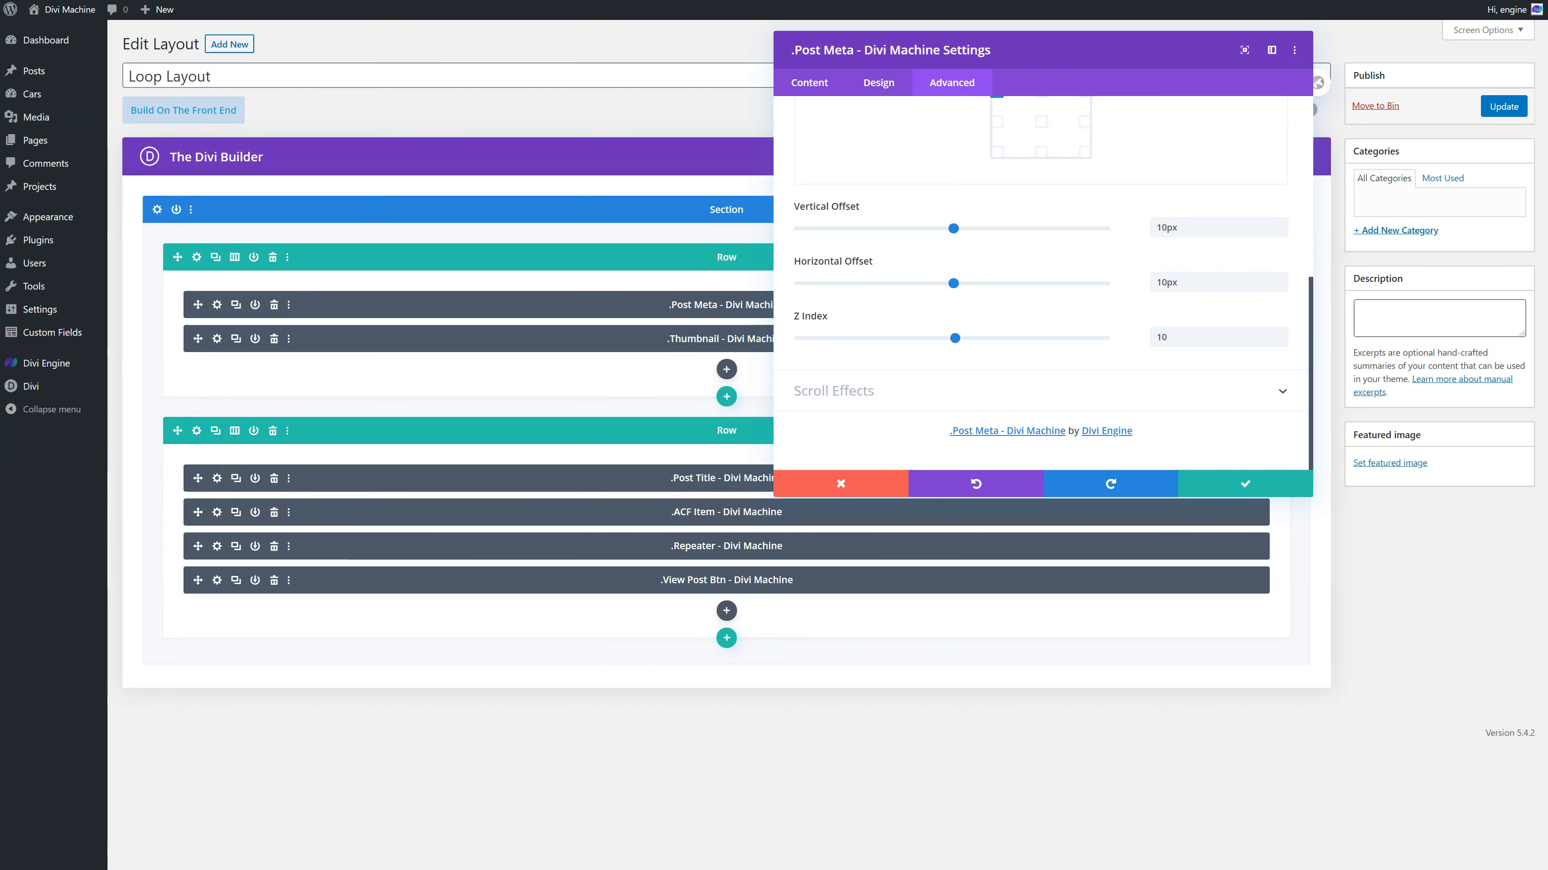
- Bring up the Divi Theme Builder listing the All Cars, Cars Archive and Category templates
left_click(1244, 484)
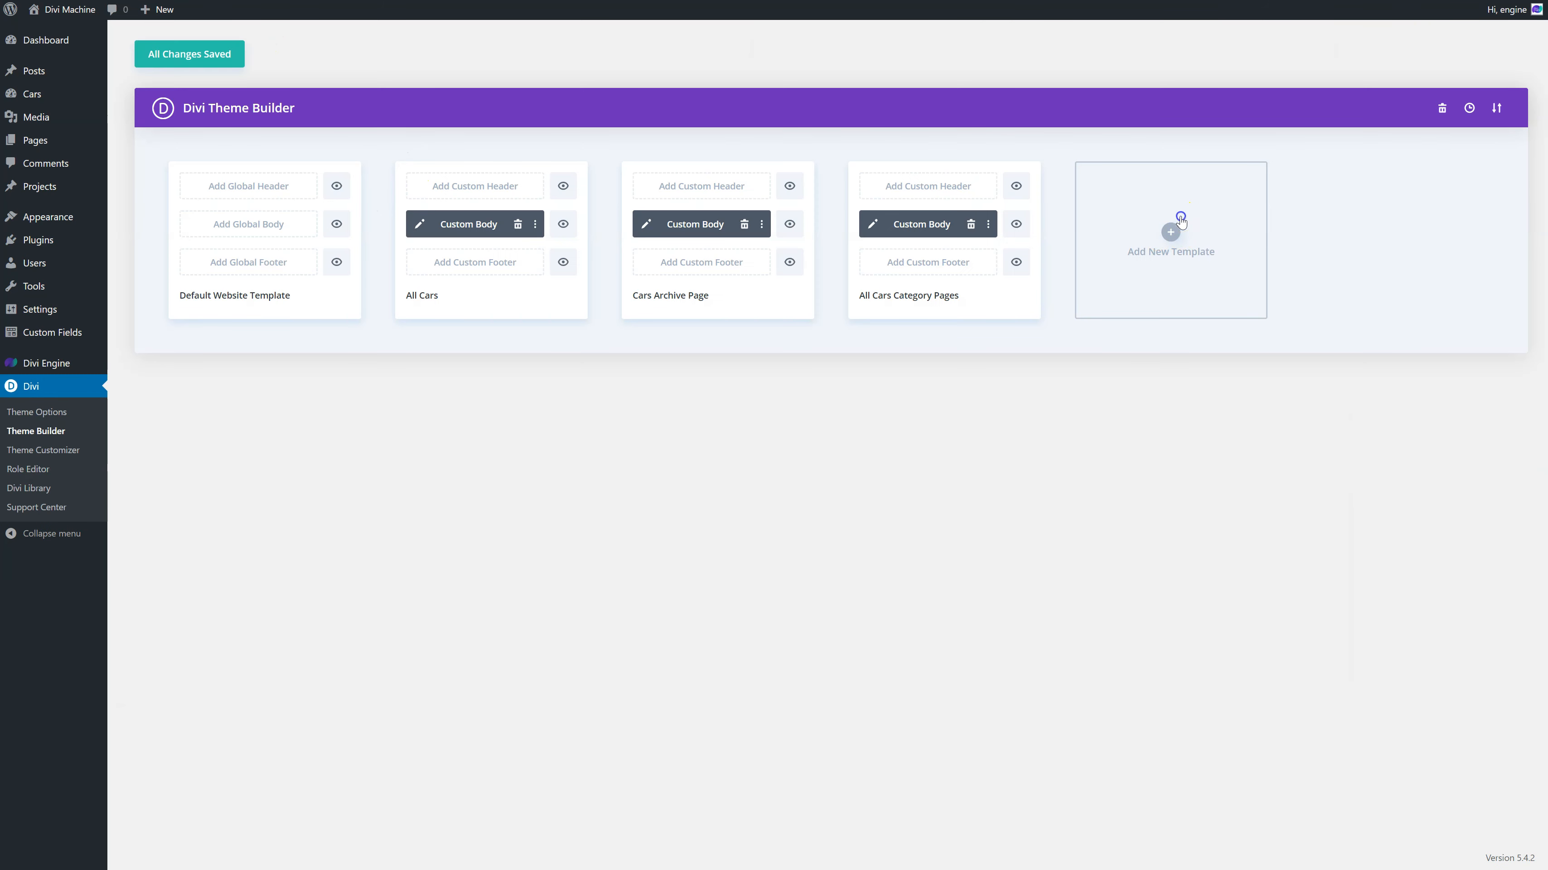
- Create a new Theme Builder template assigned to All Cars Tags Pages
left_click(1170, 232)
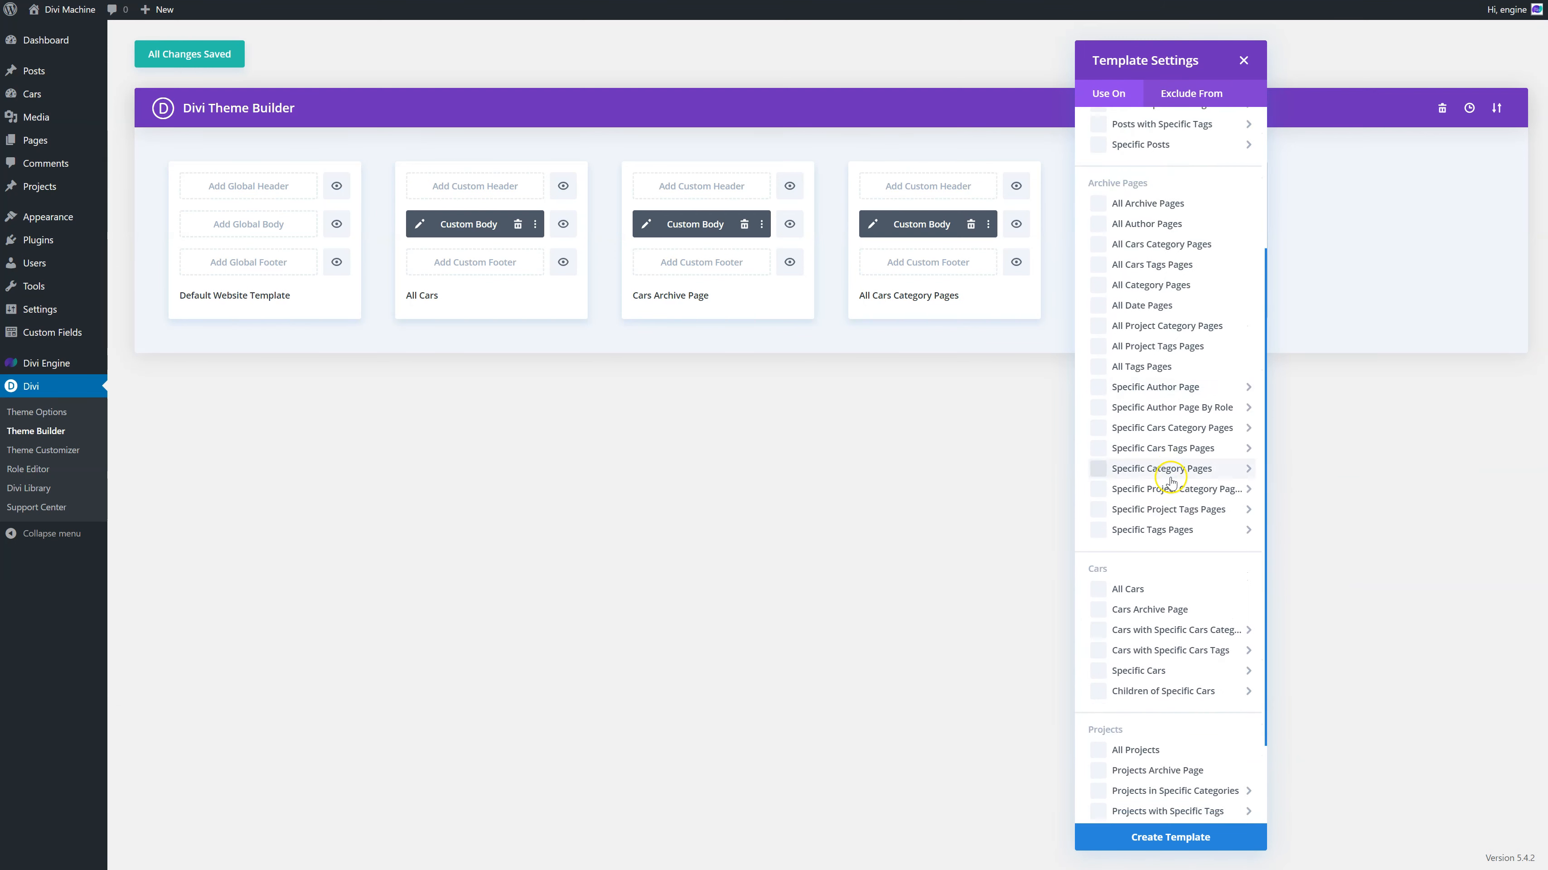
scroll("down", 3)
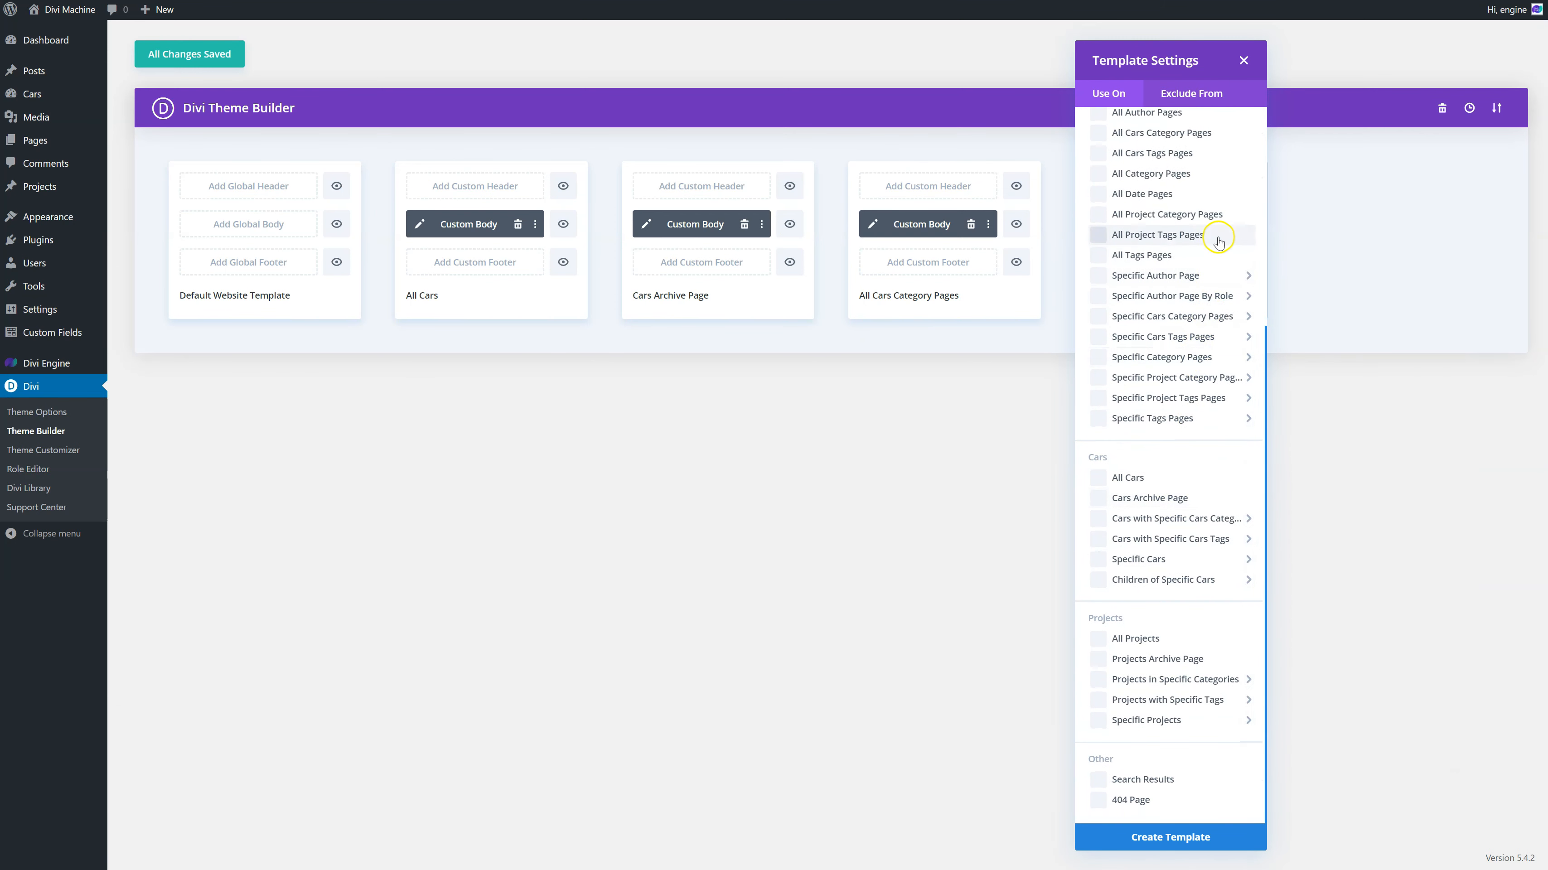
scroll("up", 3)
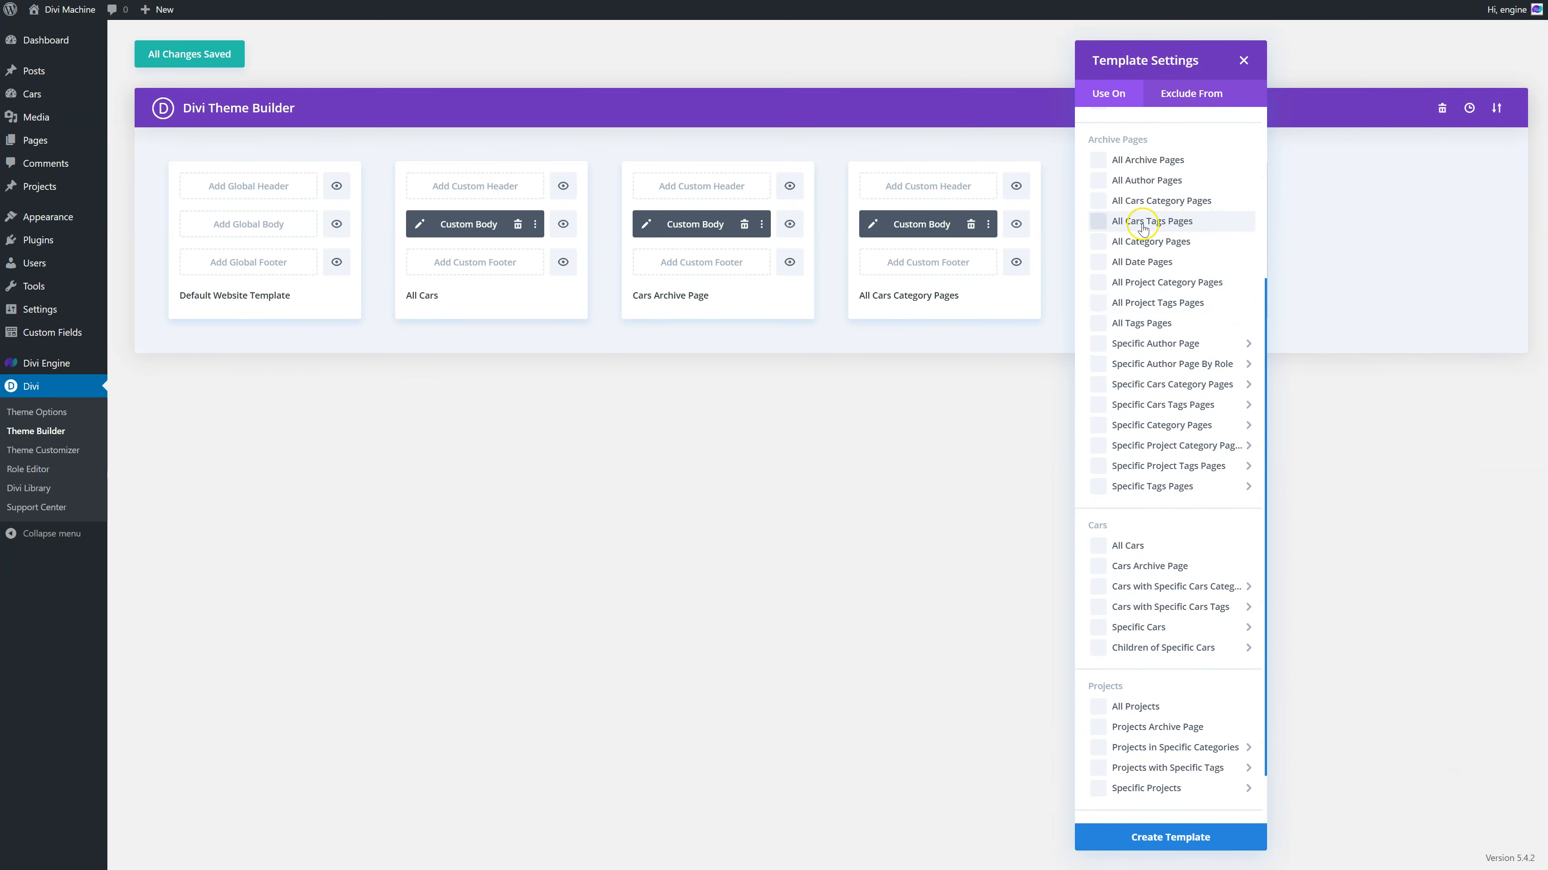
left_click(1170, 836)
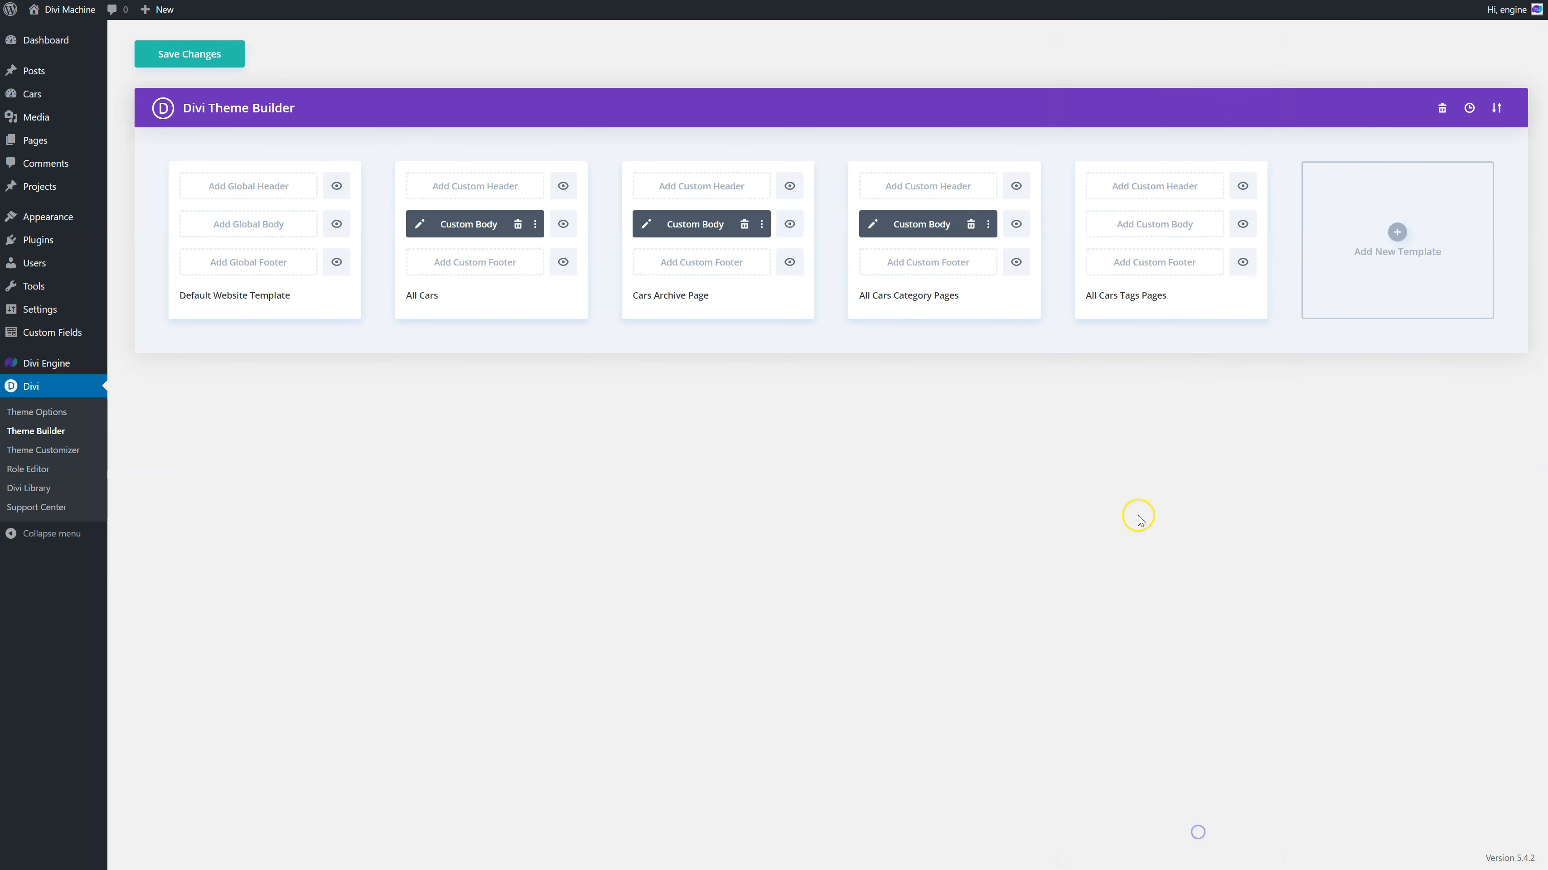
- Copy the All Cars Category Pages custom body and paste it into the Tags Pages template
left_click(988, 223)
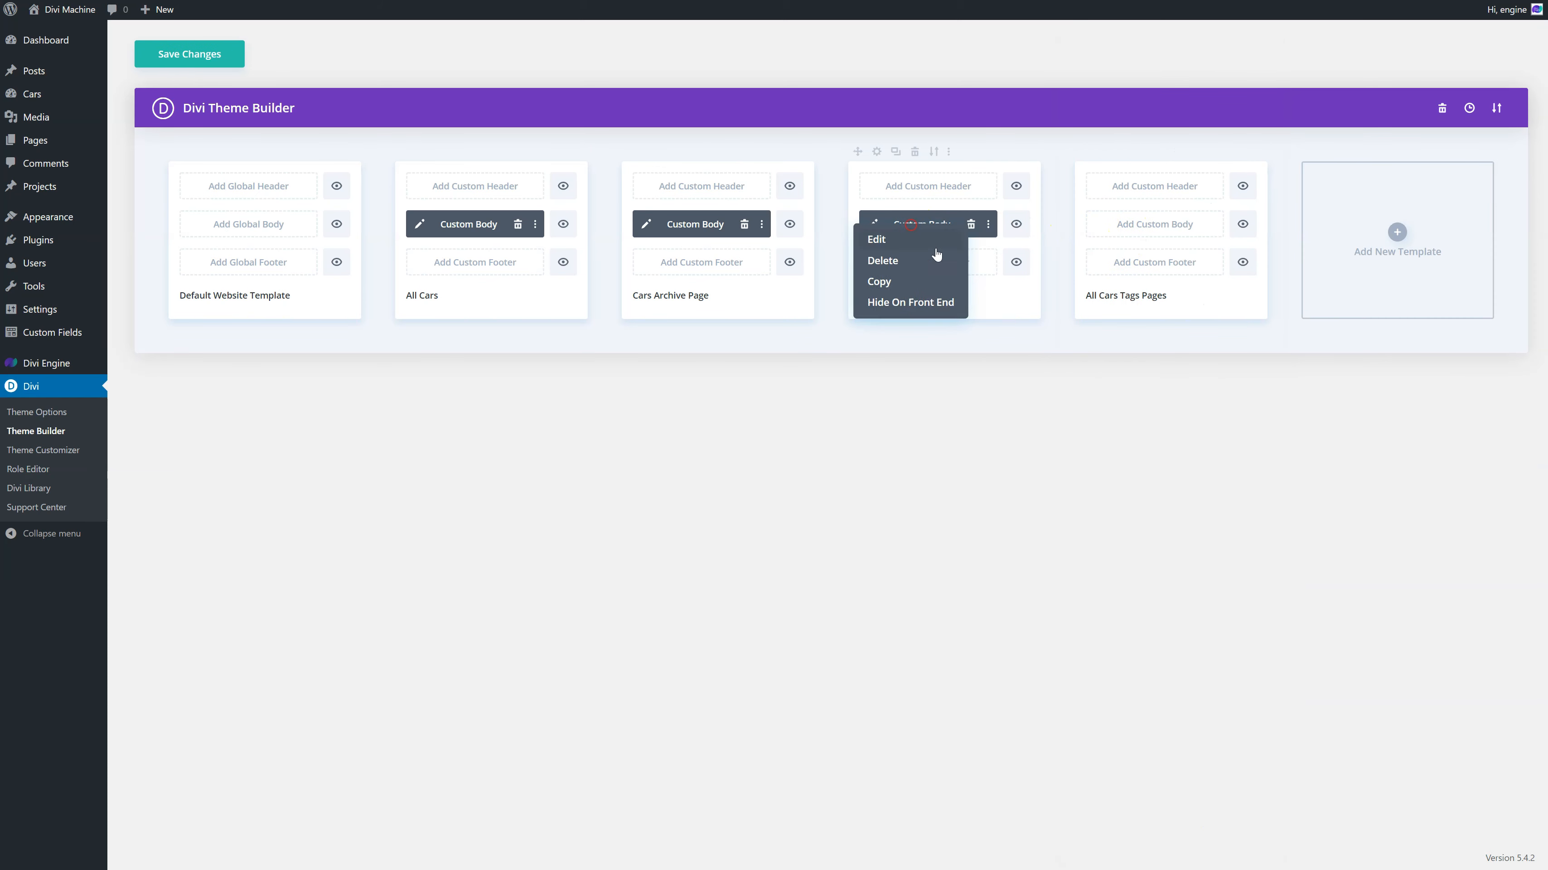
left_click(878, 282)
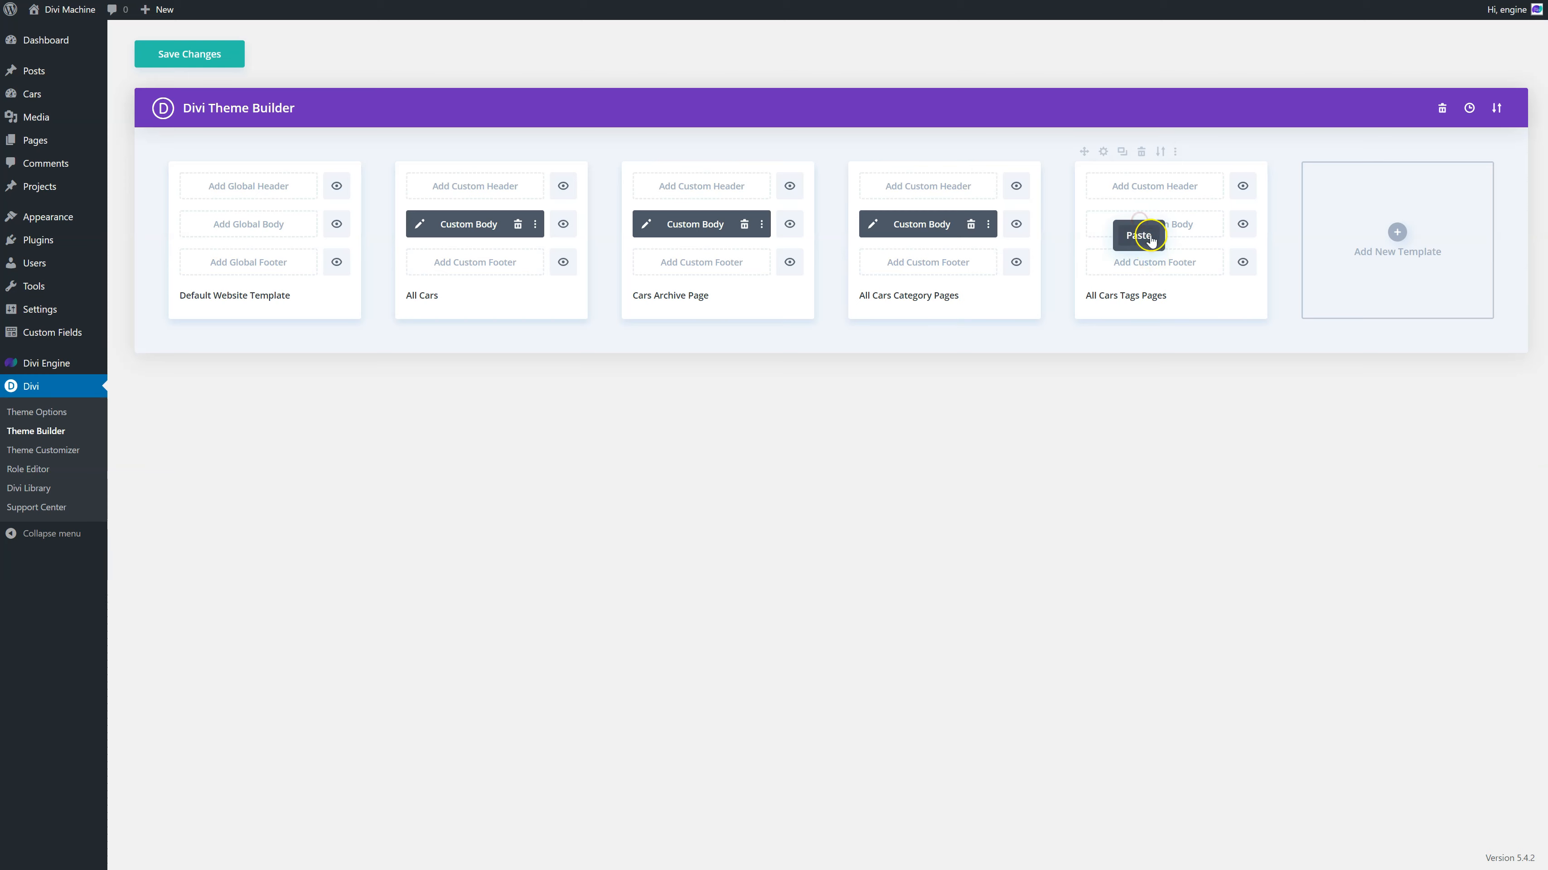
left_click(1142, 235)
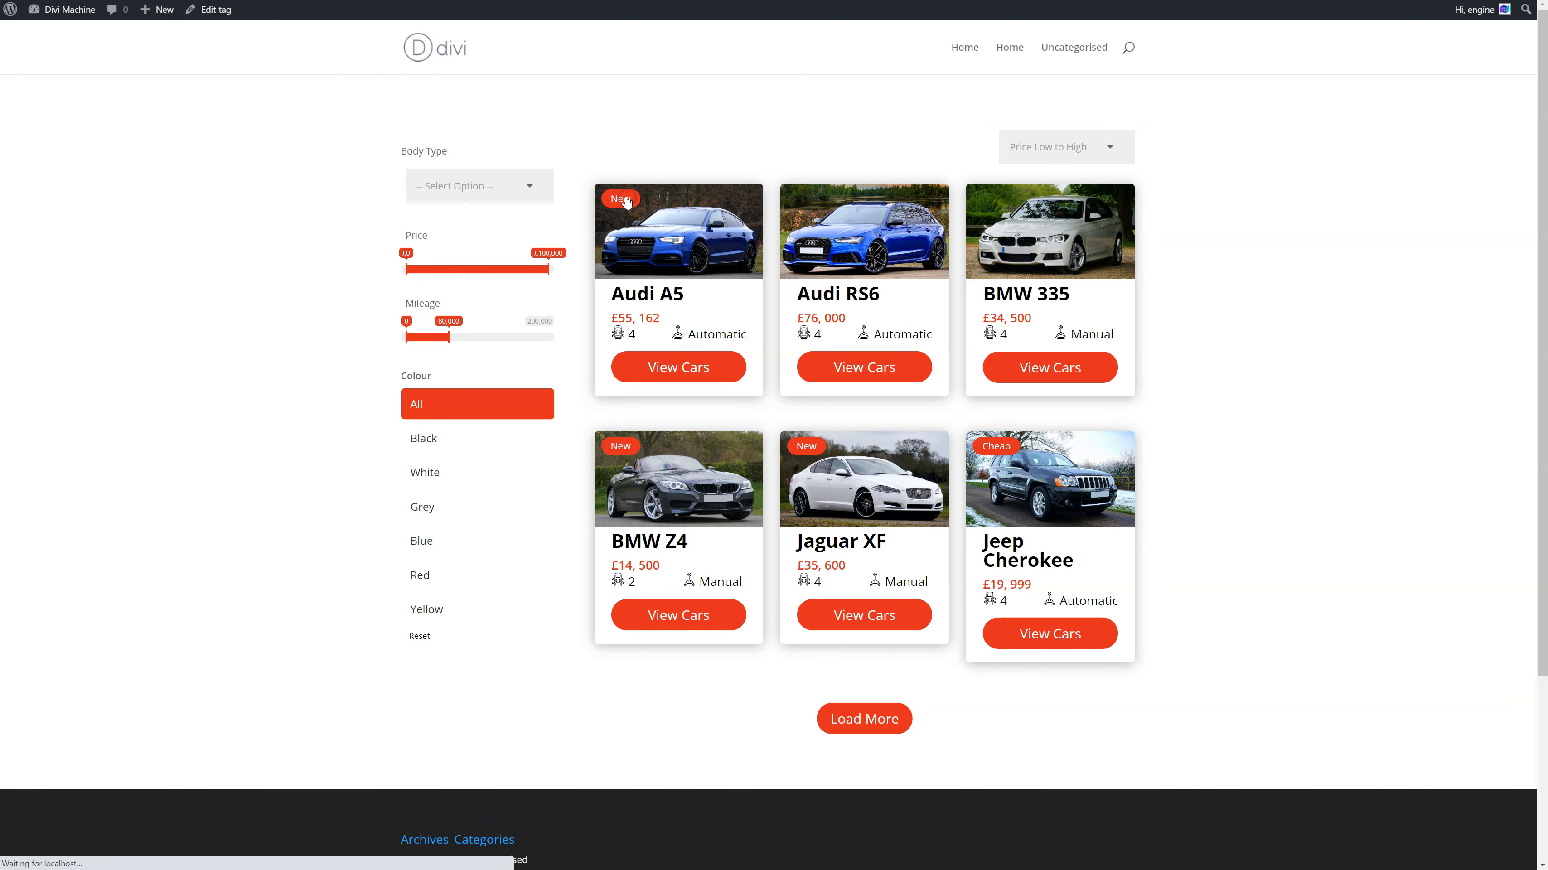
mouse_move(639, 158)
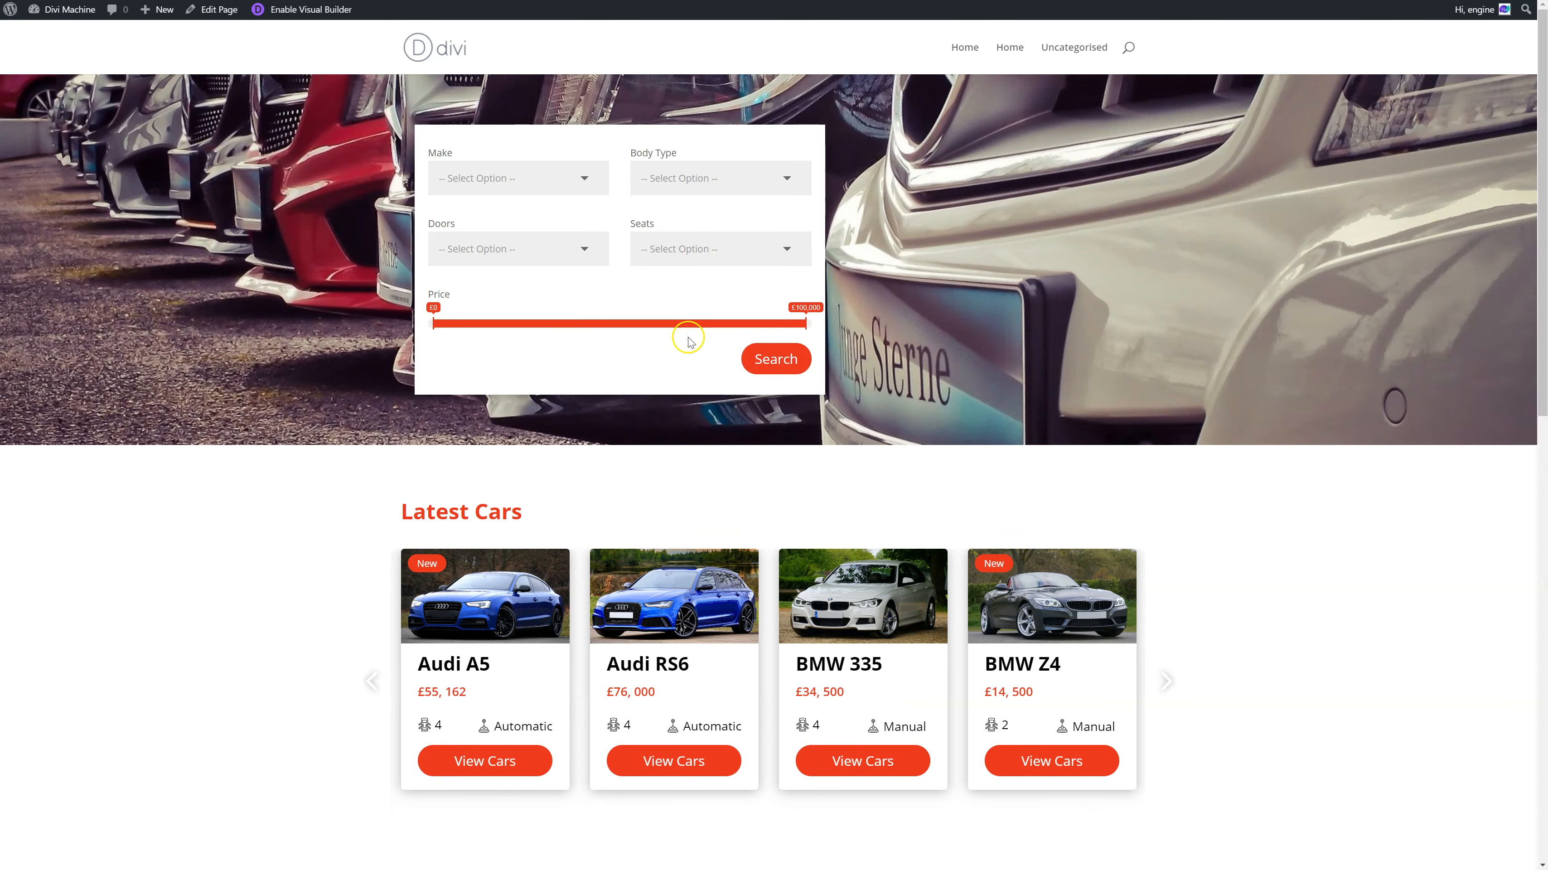
- Run the car search from the home page and switch back to the Loop Layout in the builder
scroll("down", 3)
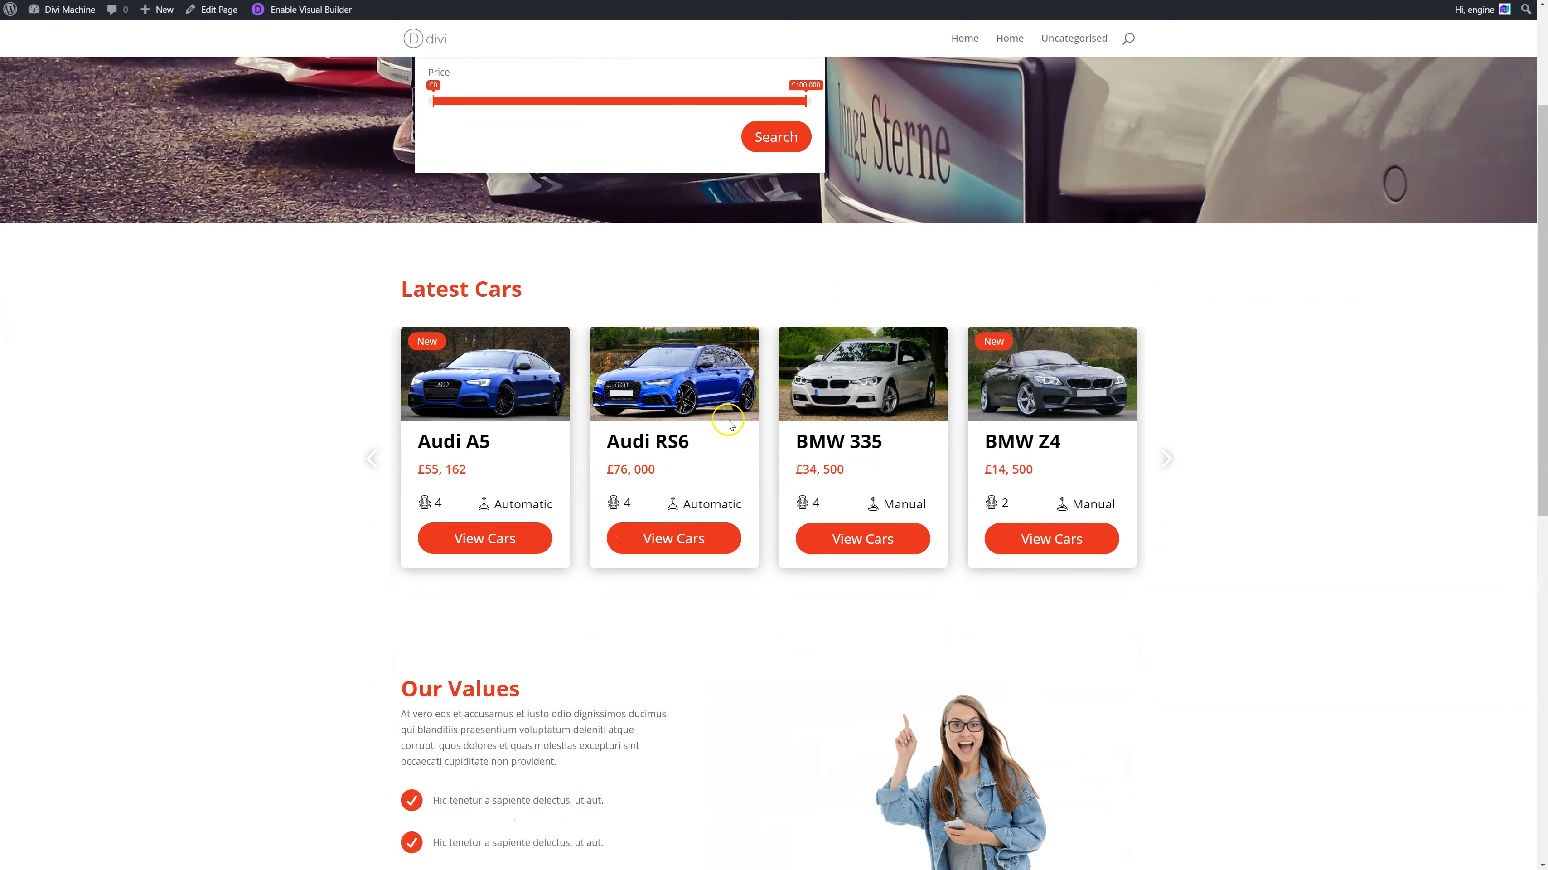
mouse_move(666, 484)
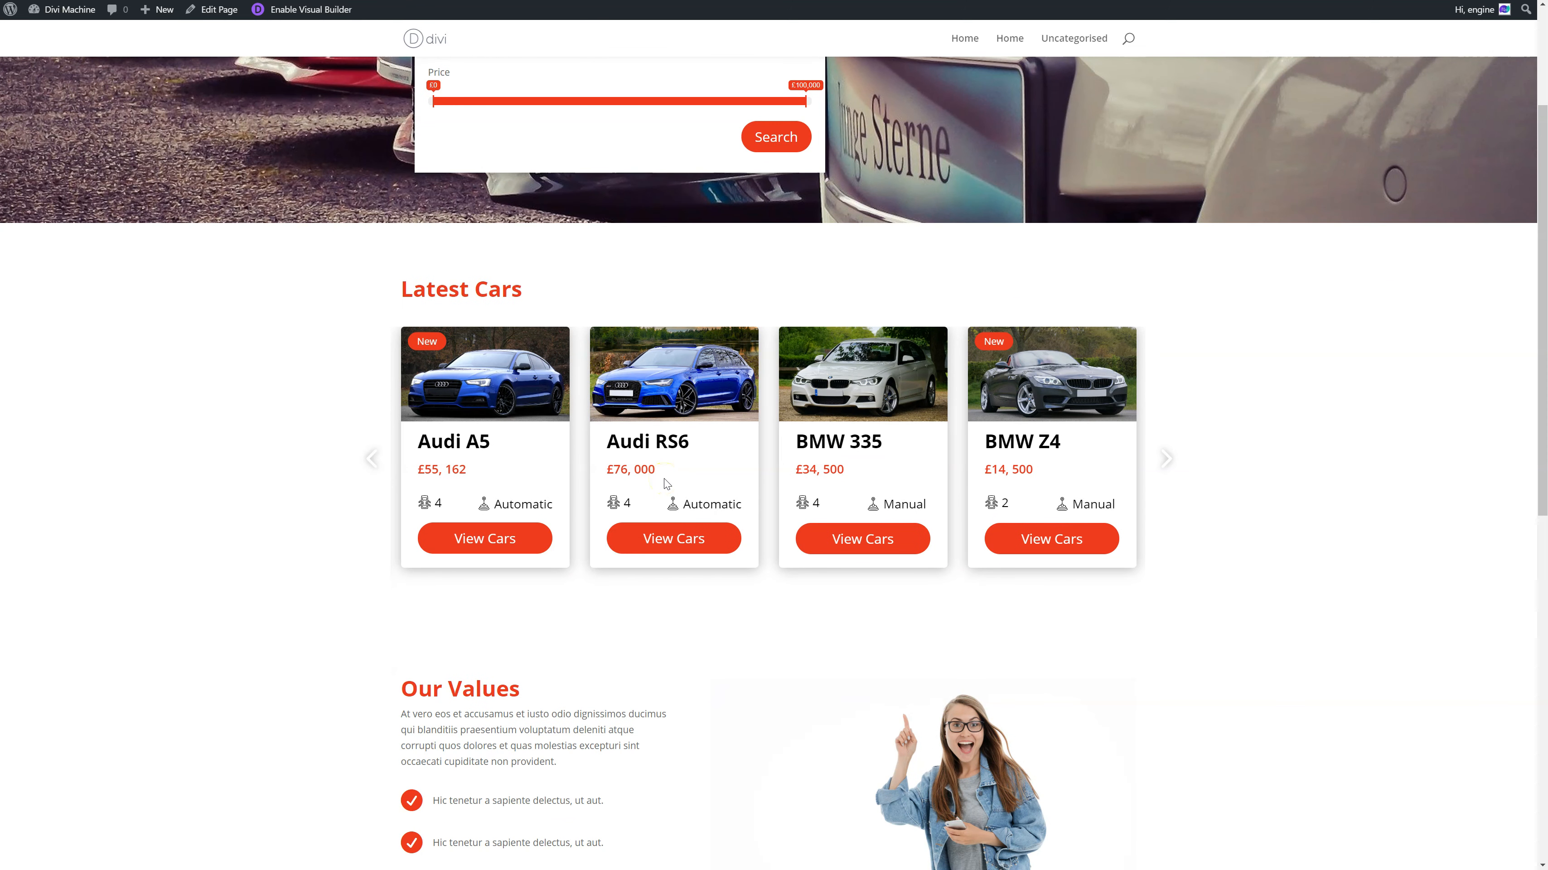
mouse_move(573, 410)
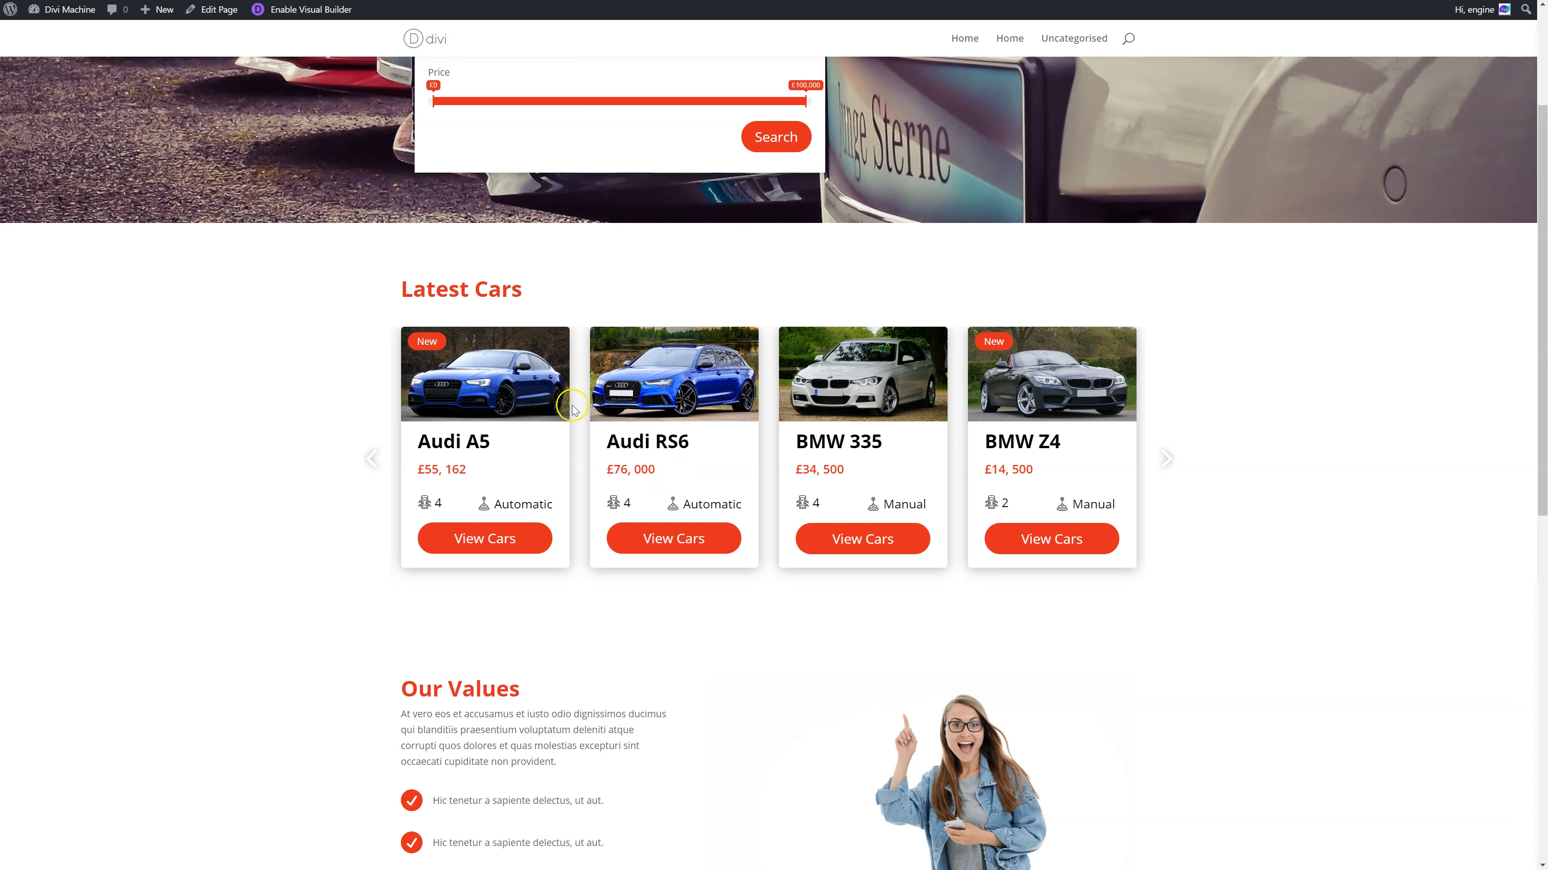
mouse_move(573, 430)
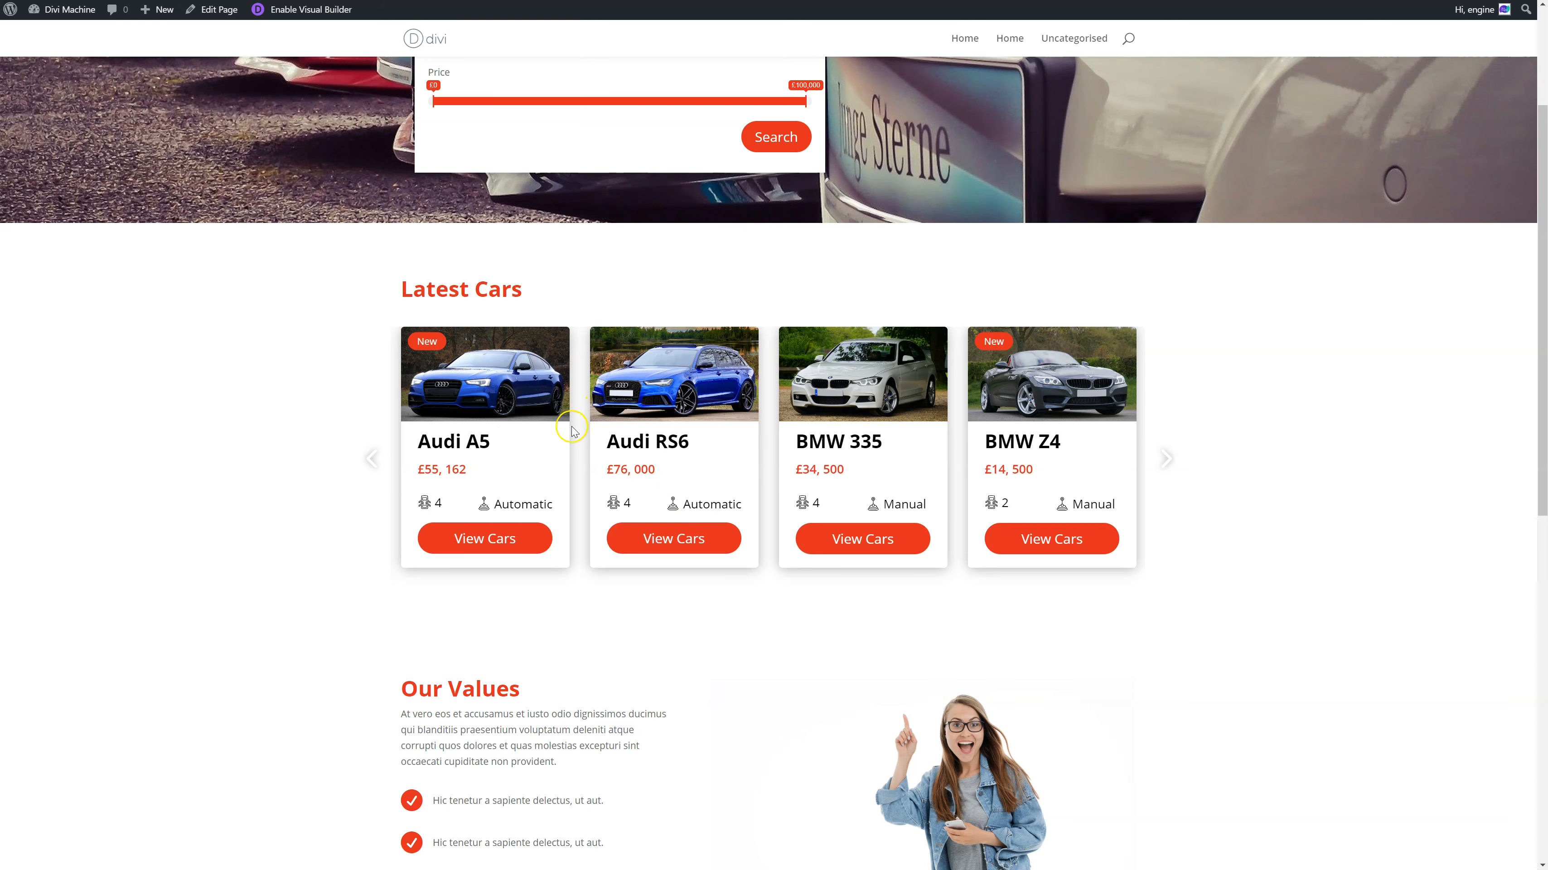
left_click(775, 136)
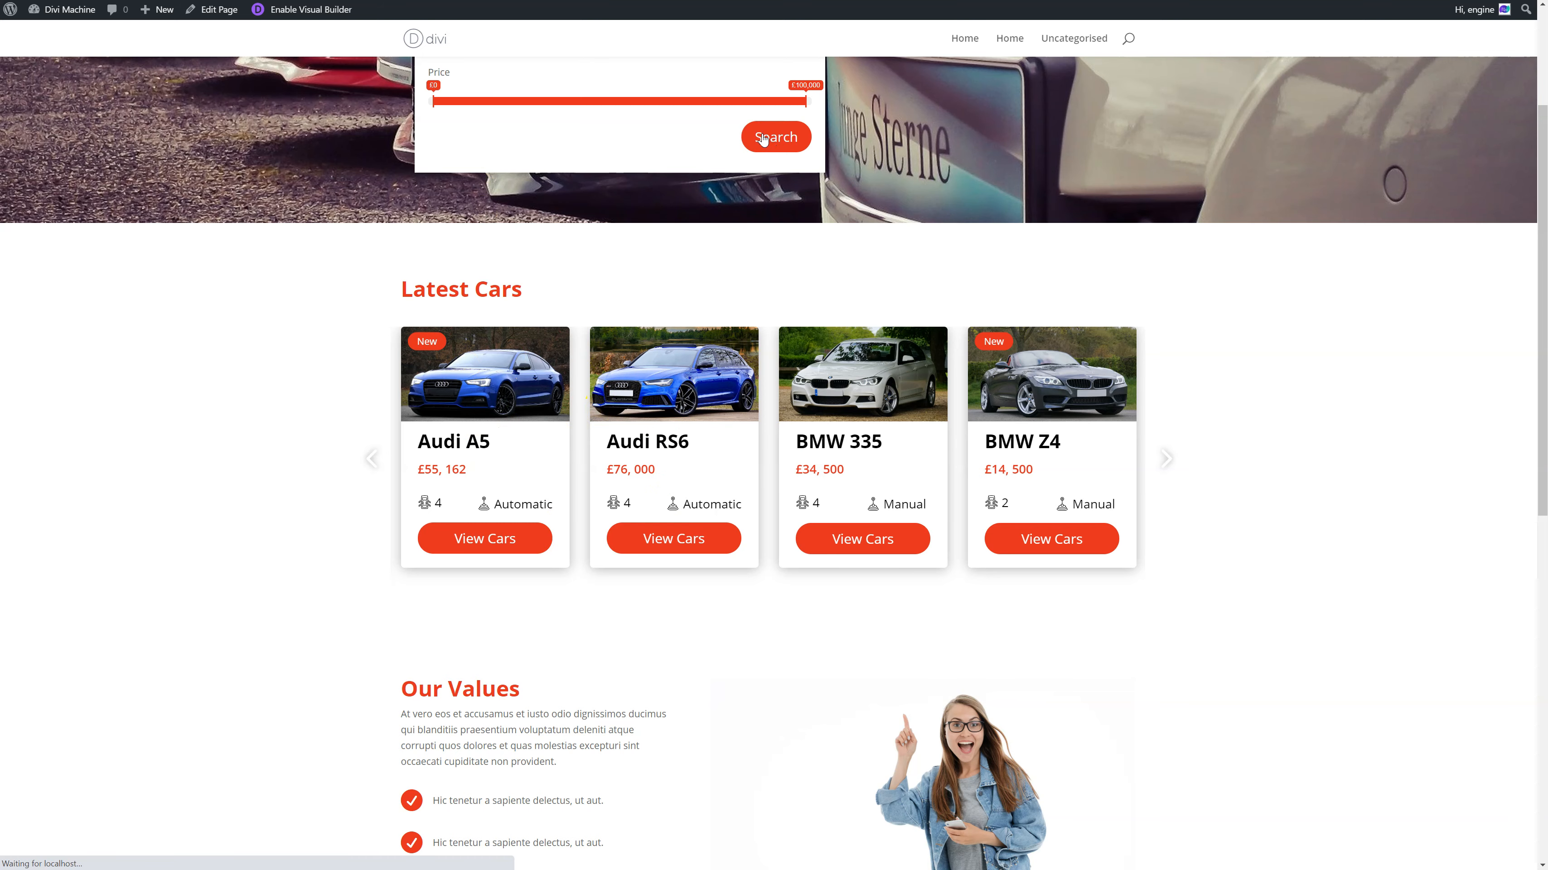
left_click(775, 136)
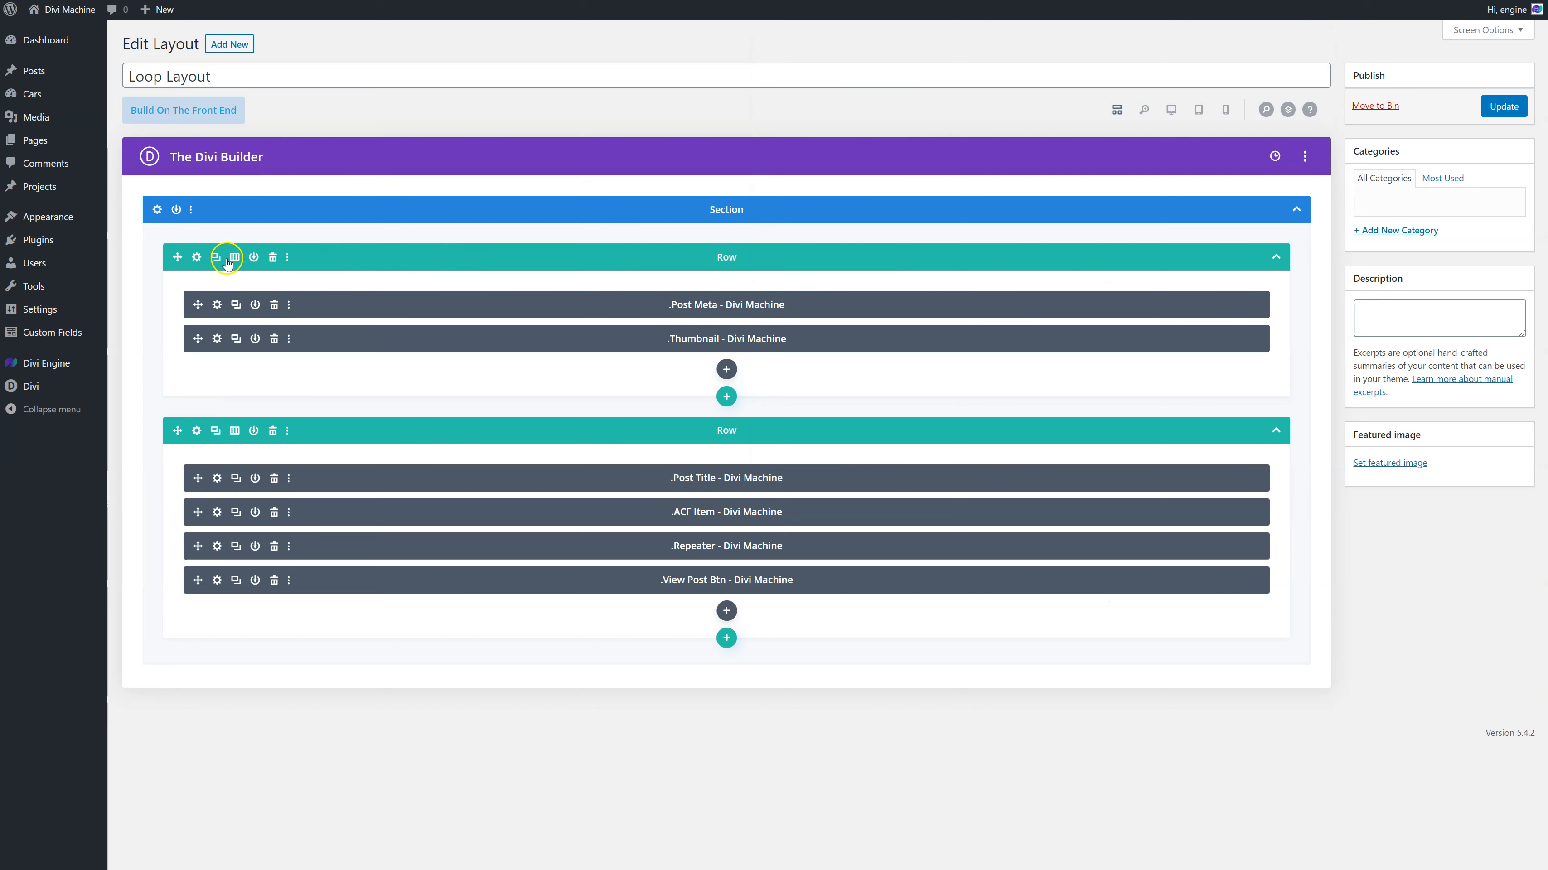
left_click(233, 256)
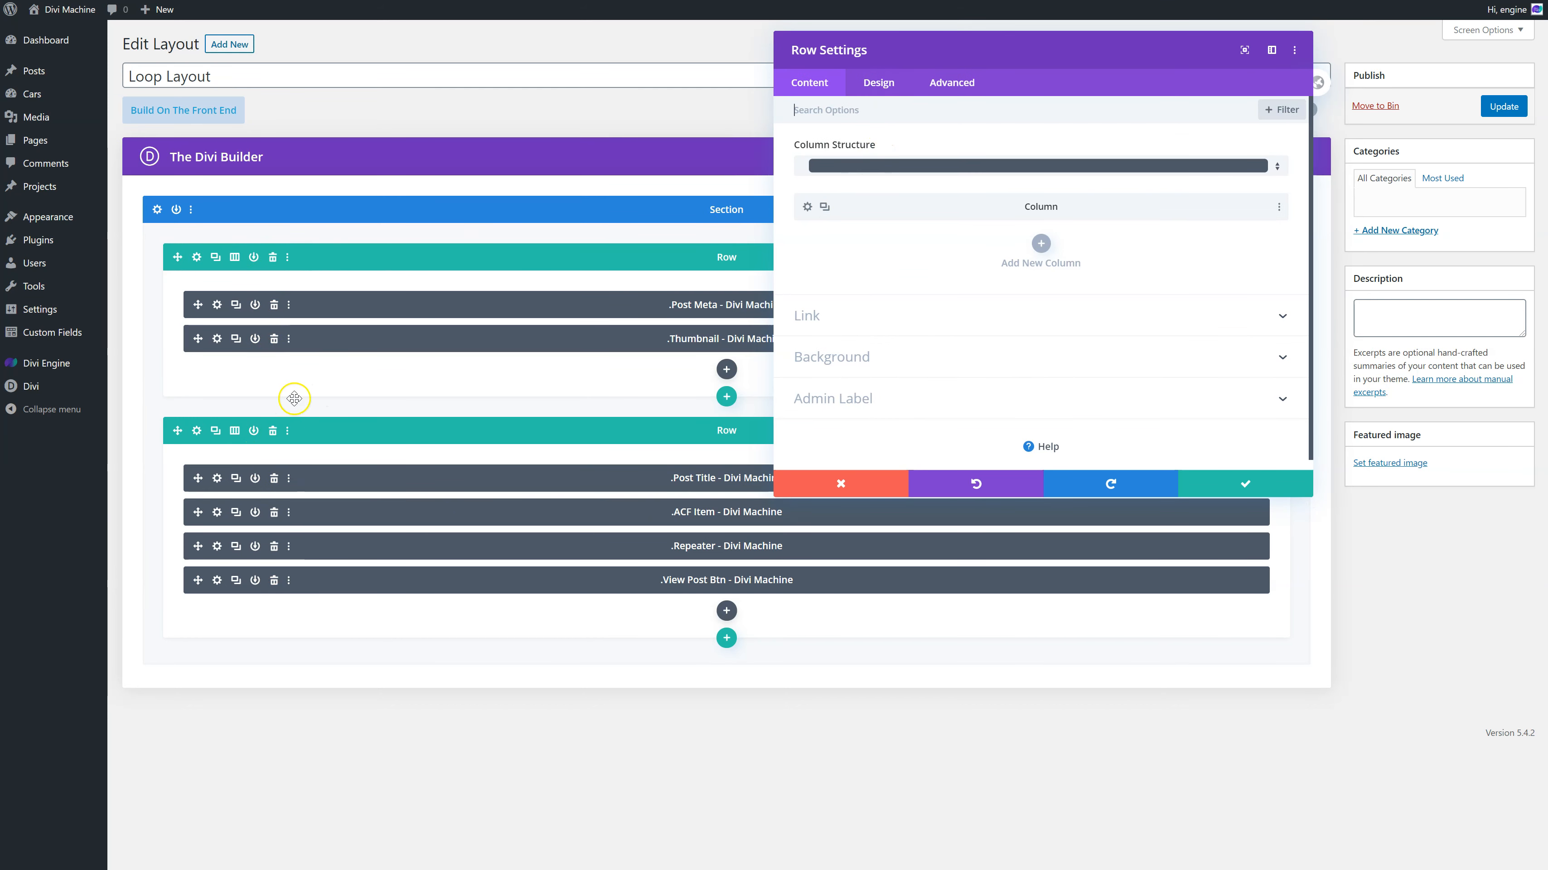
left_click(878, 82)
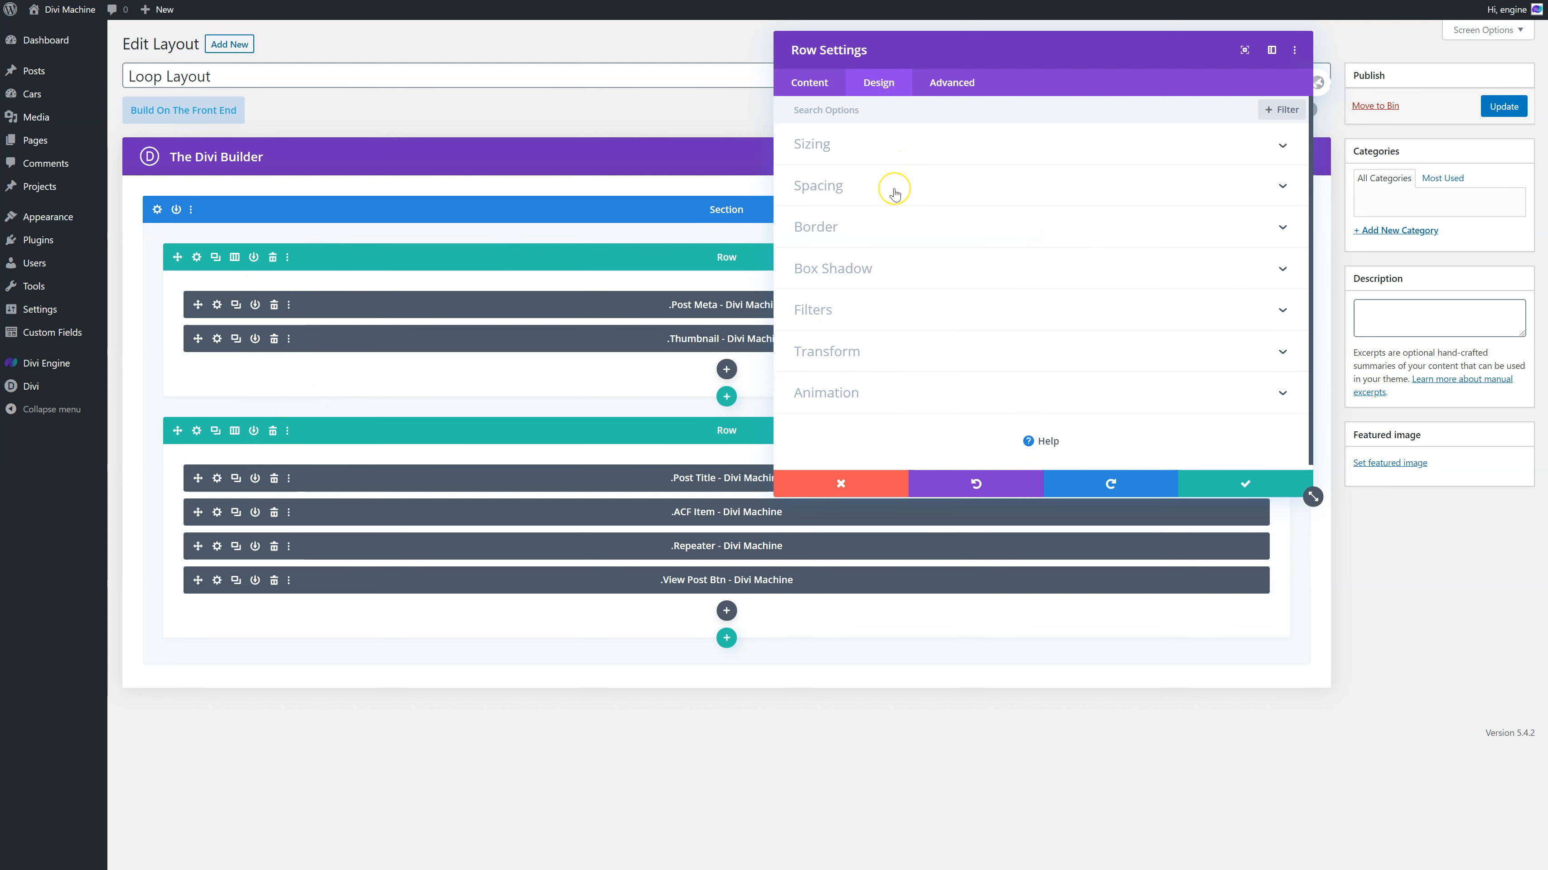
left_click(812, 143)
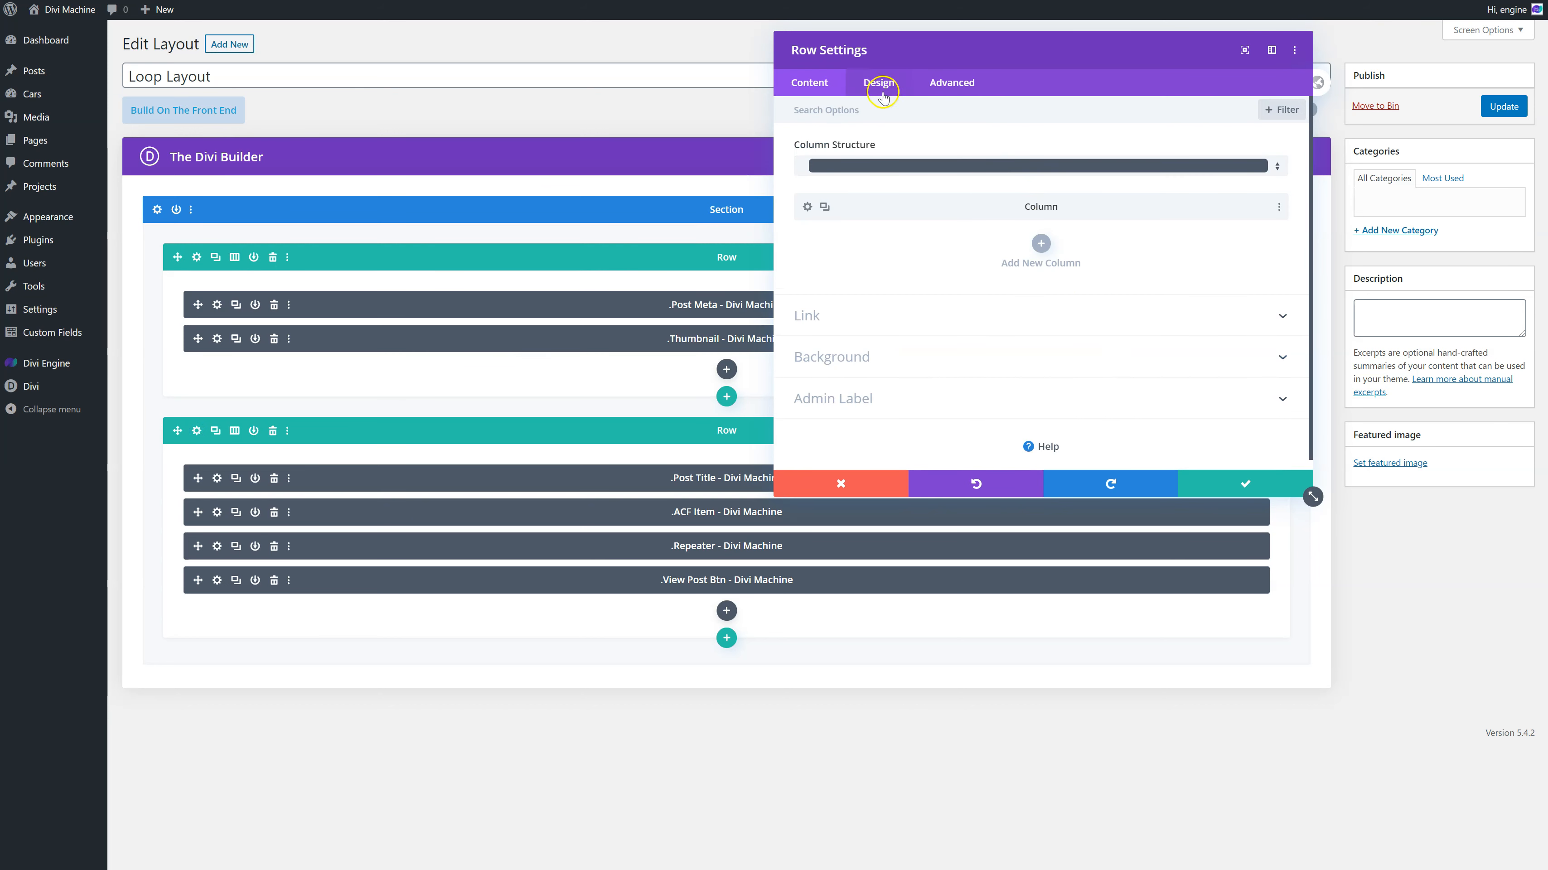
left_click(877, 82)
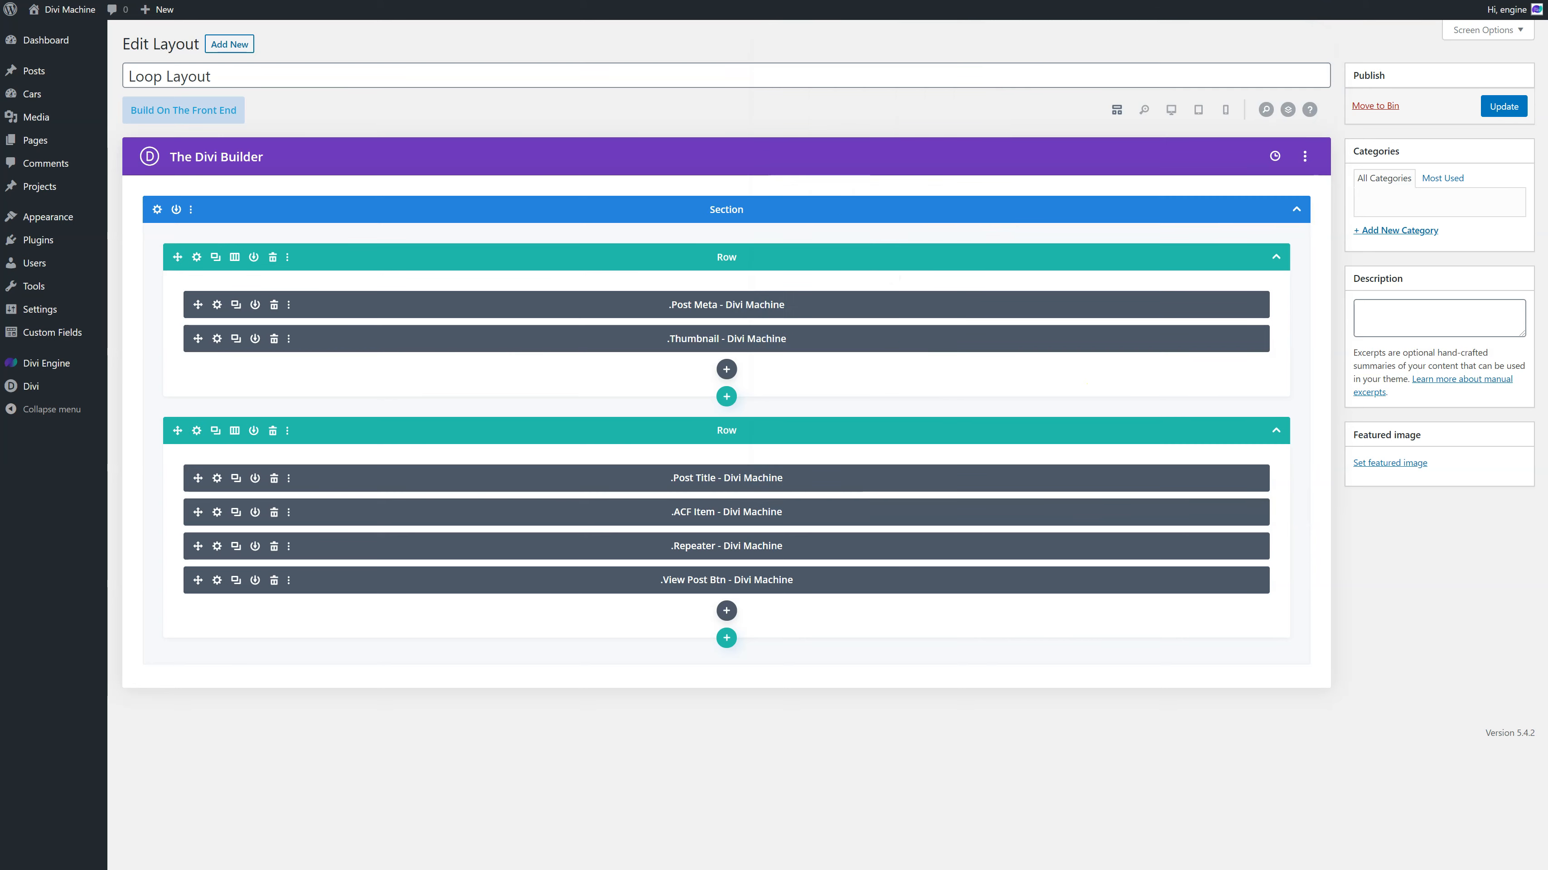
left_click(183, 110)
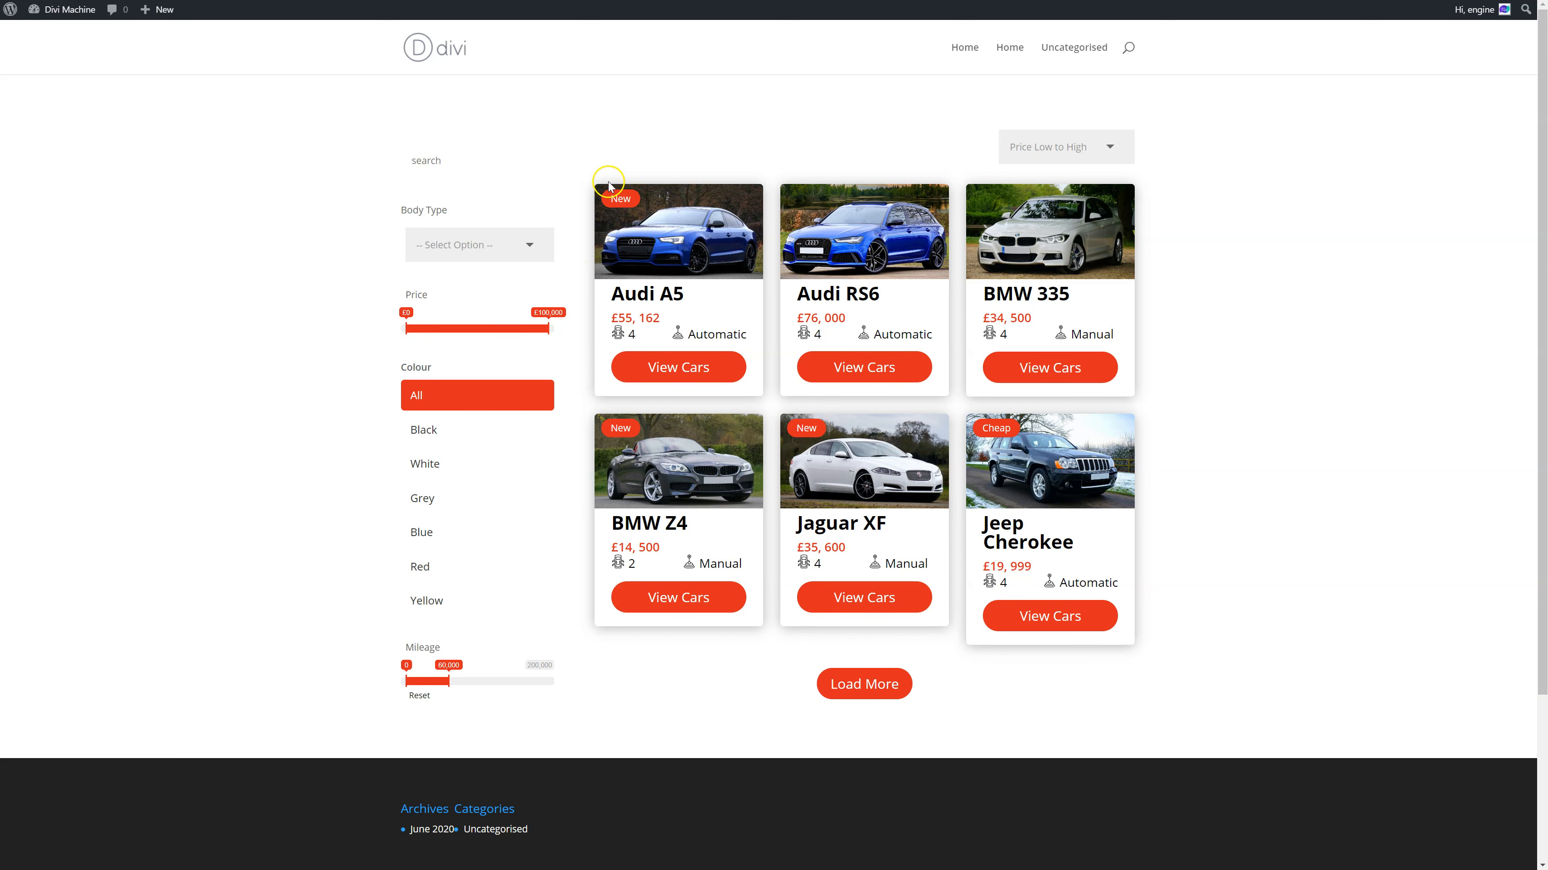
mouse_move(757, 235)
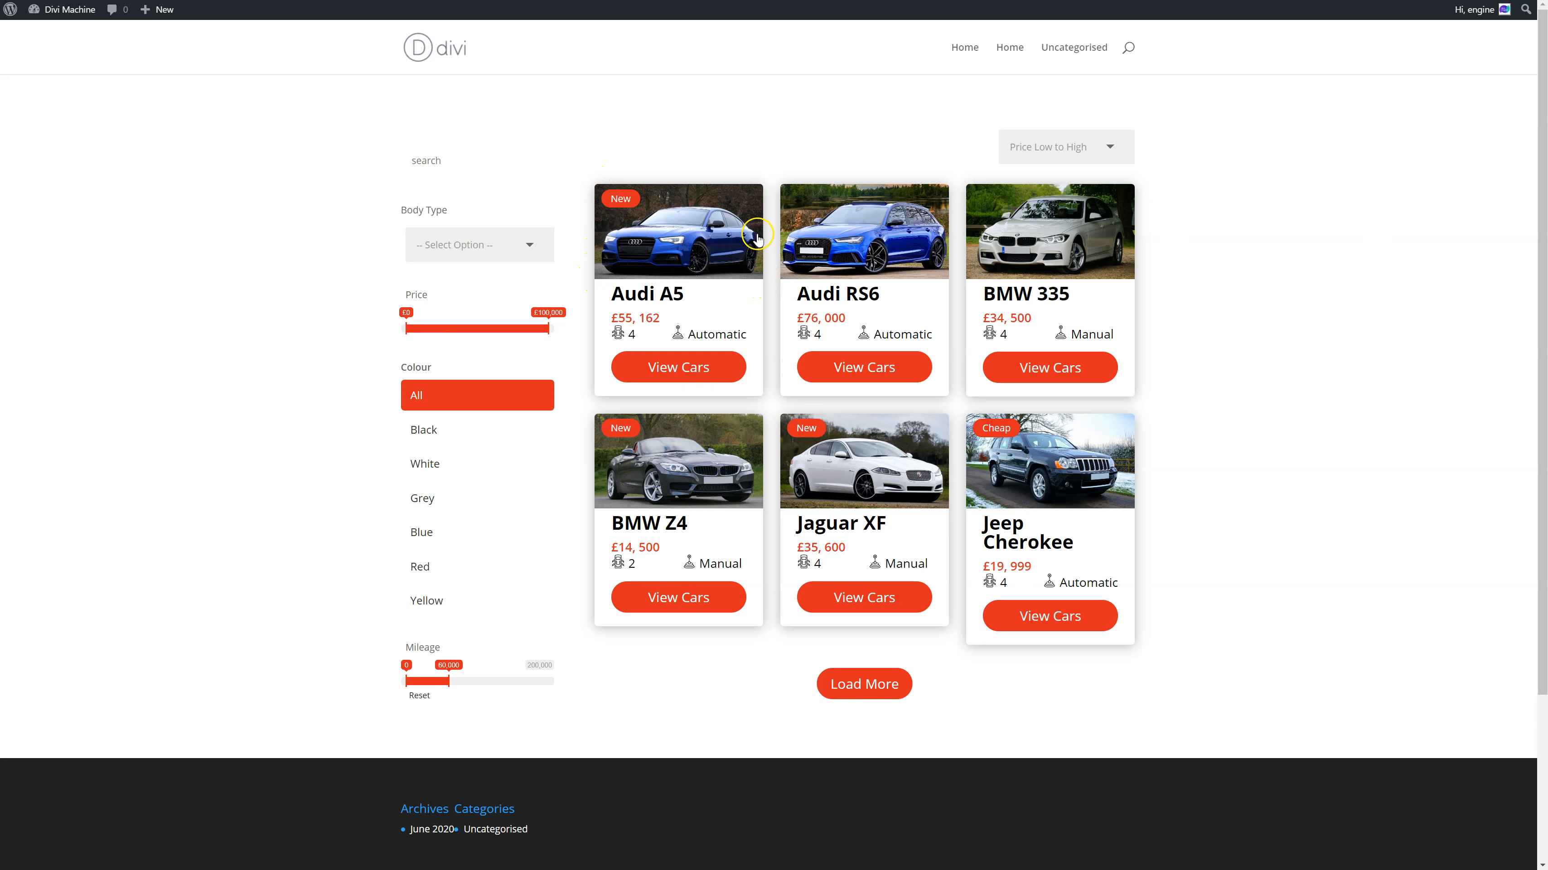
right_click(757, 233)
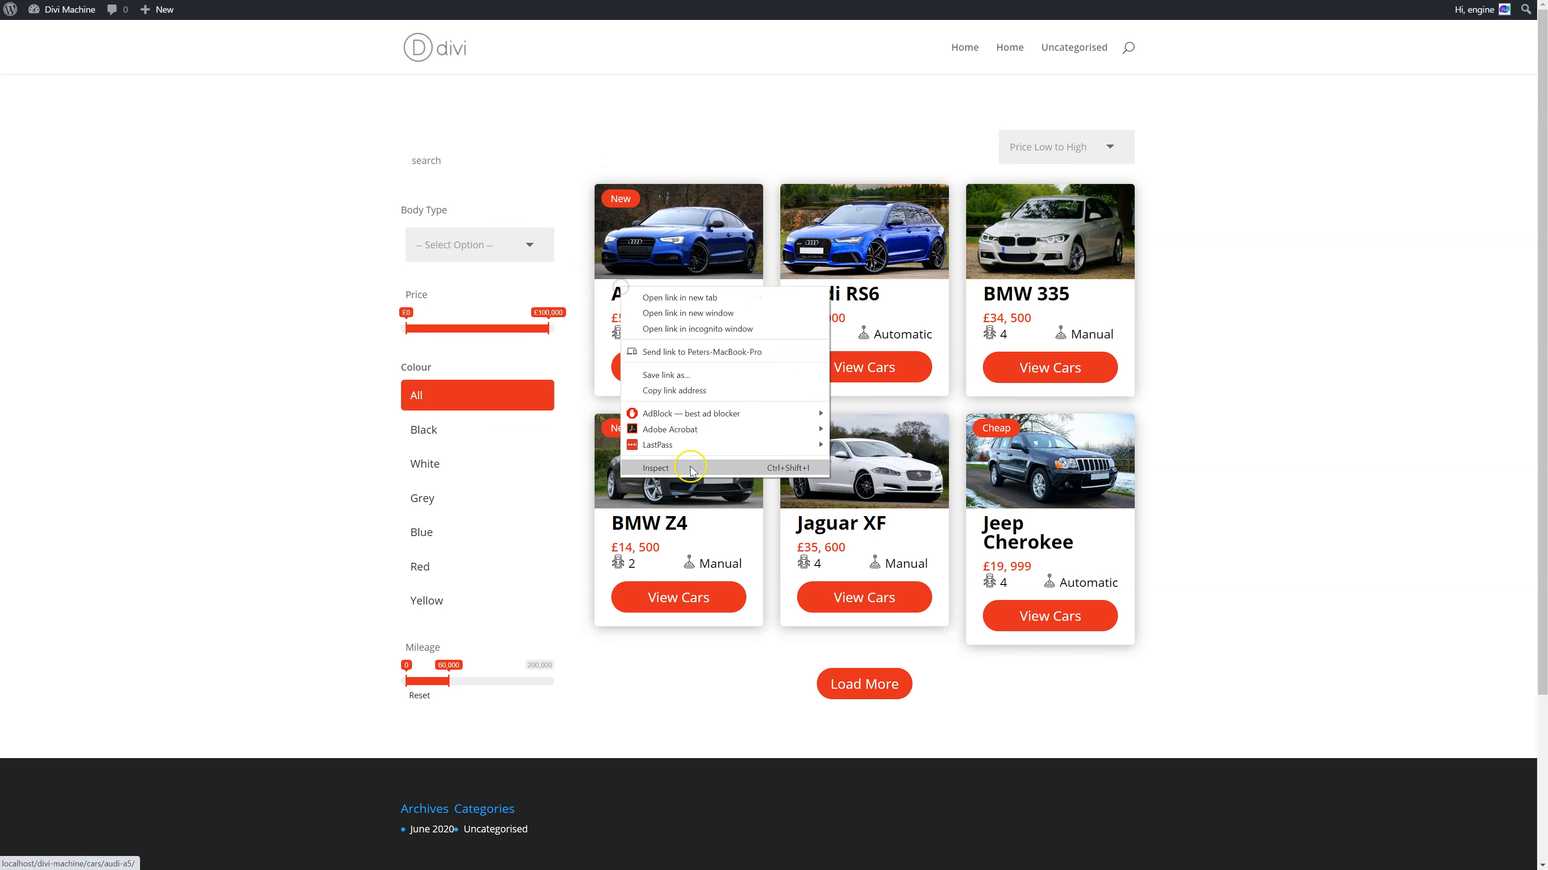
left_click(654, 467)
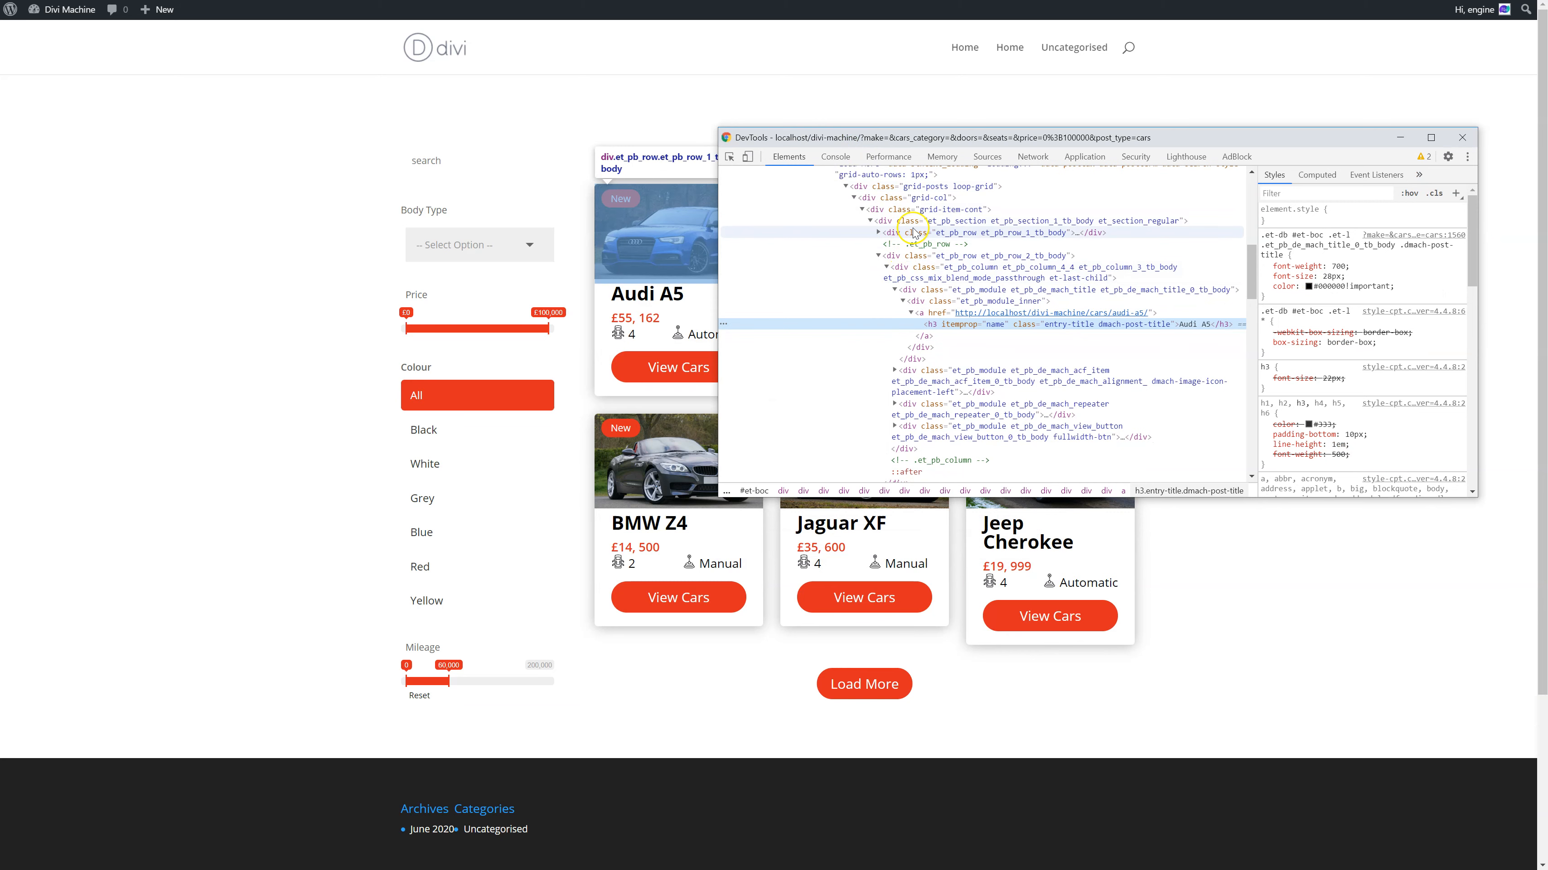
left_click(987, 232)
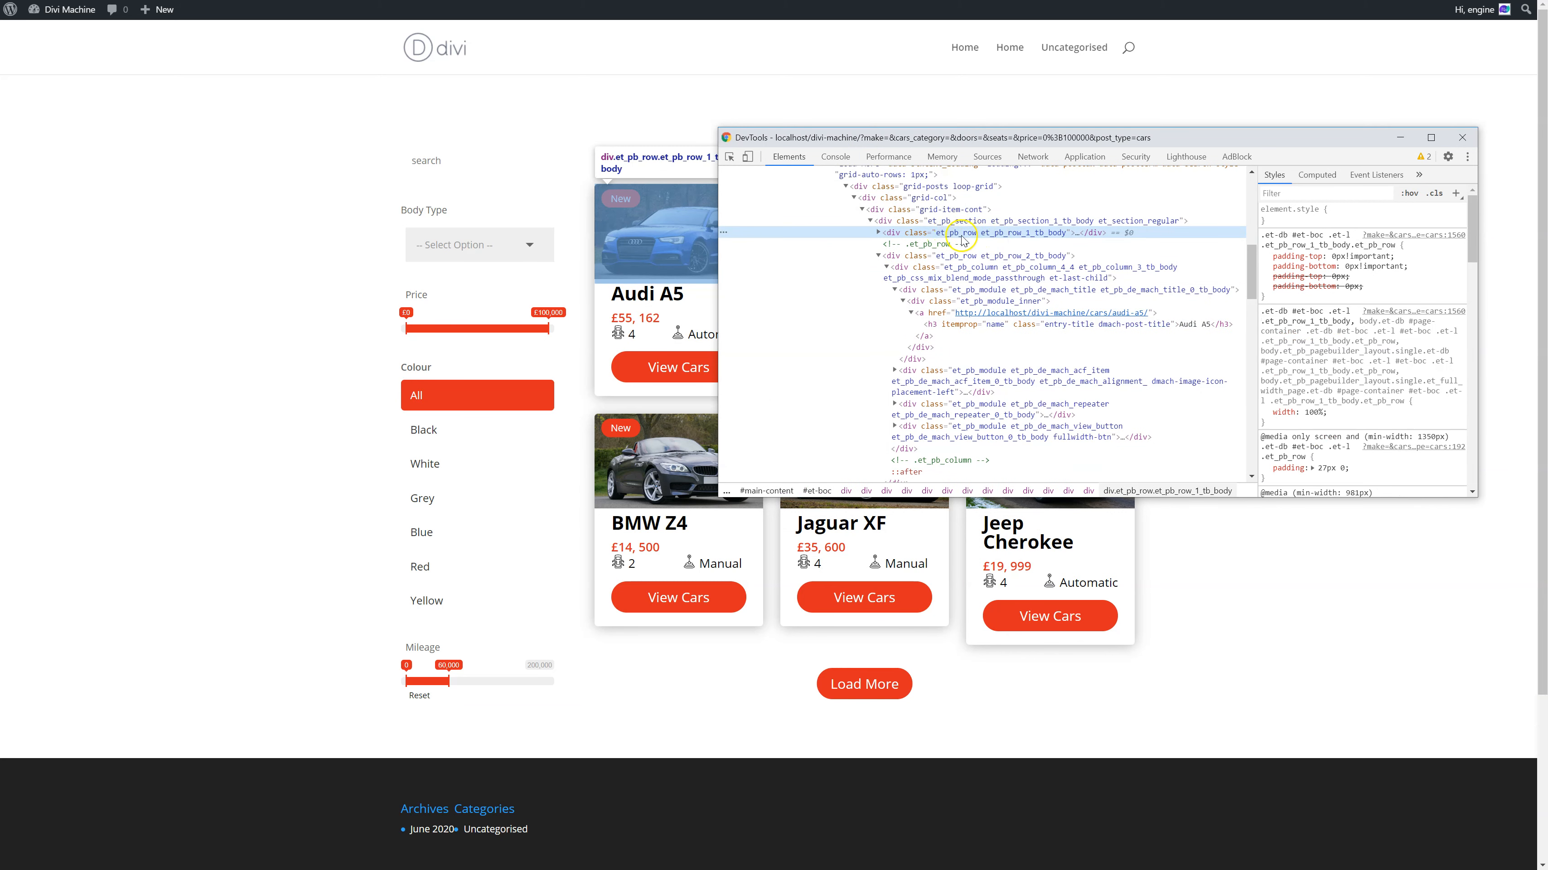
left_click(958, 255)
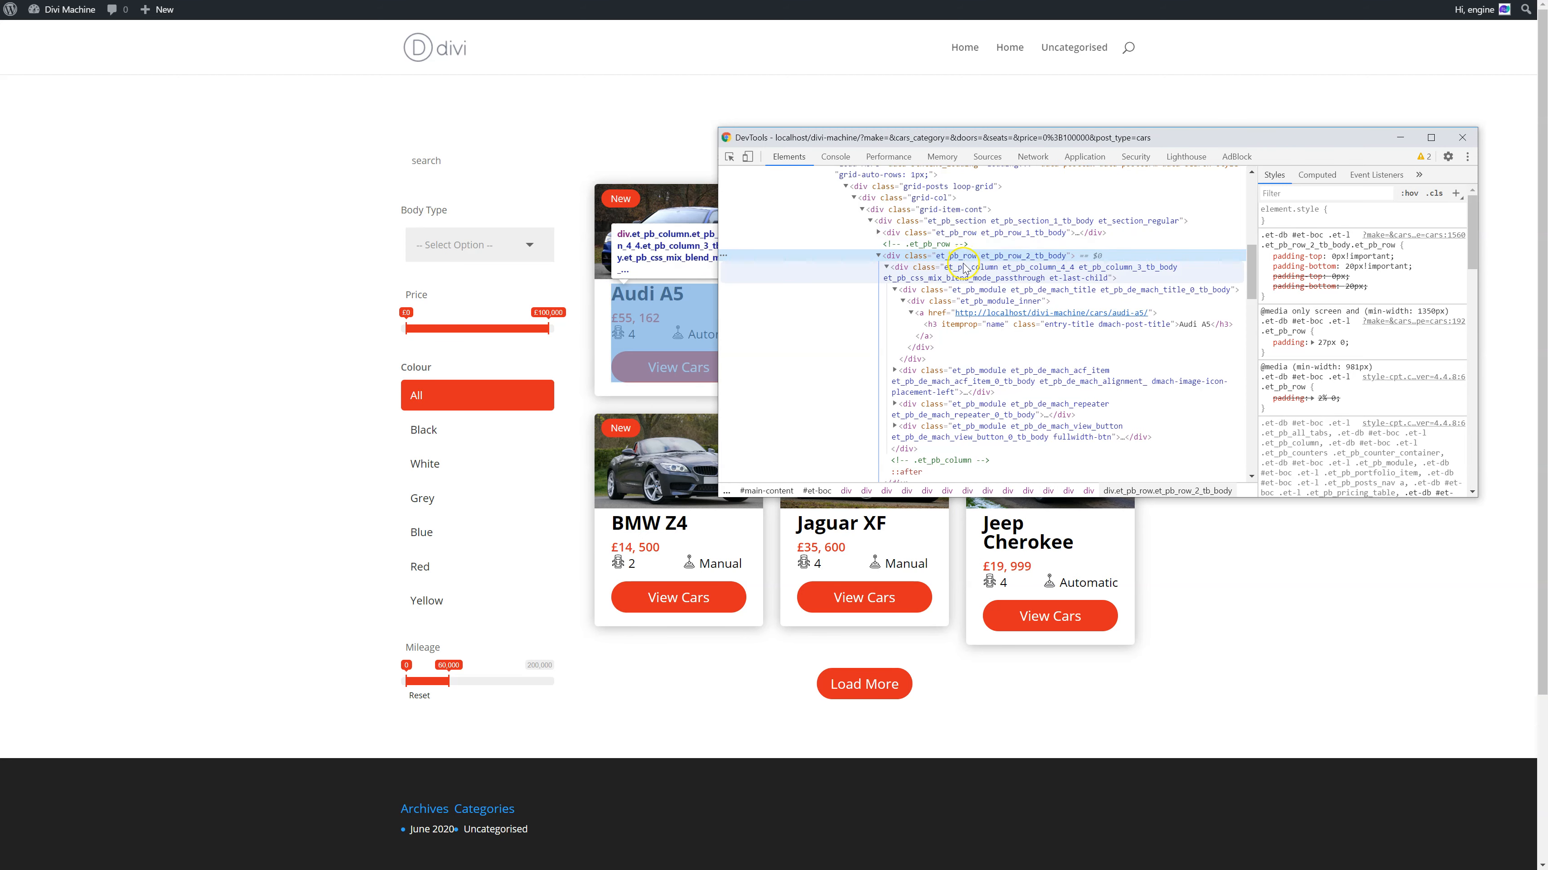
left_click(1462, 136)
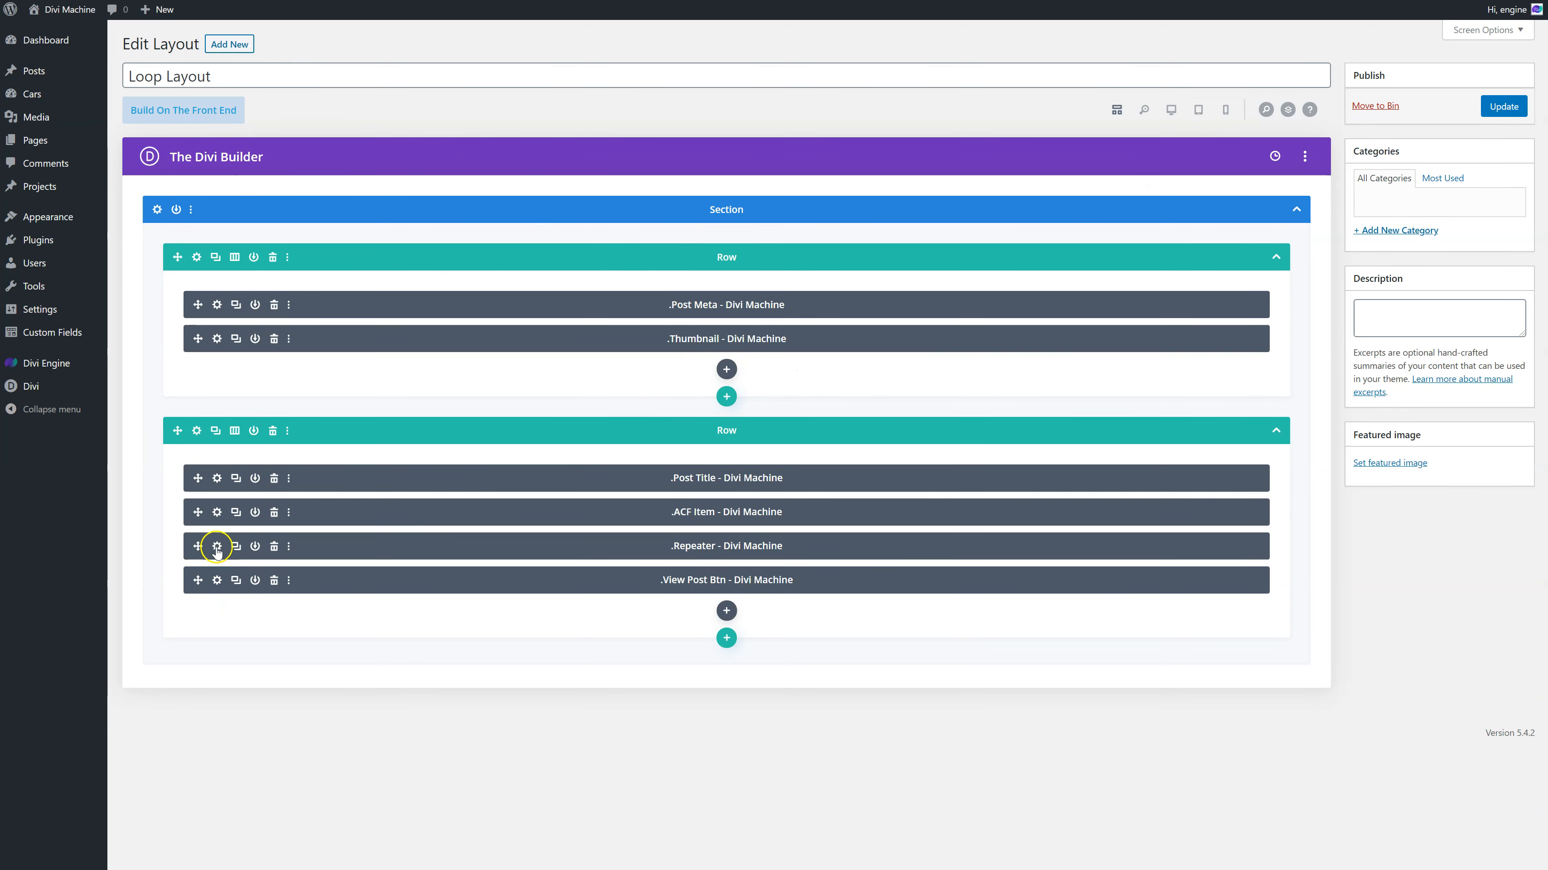
- Set the Repeater module's first item Custom Label to 'gearbox'
left_click(217, 545)
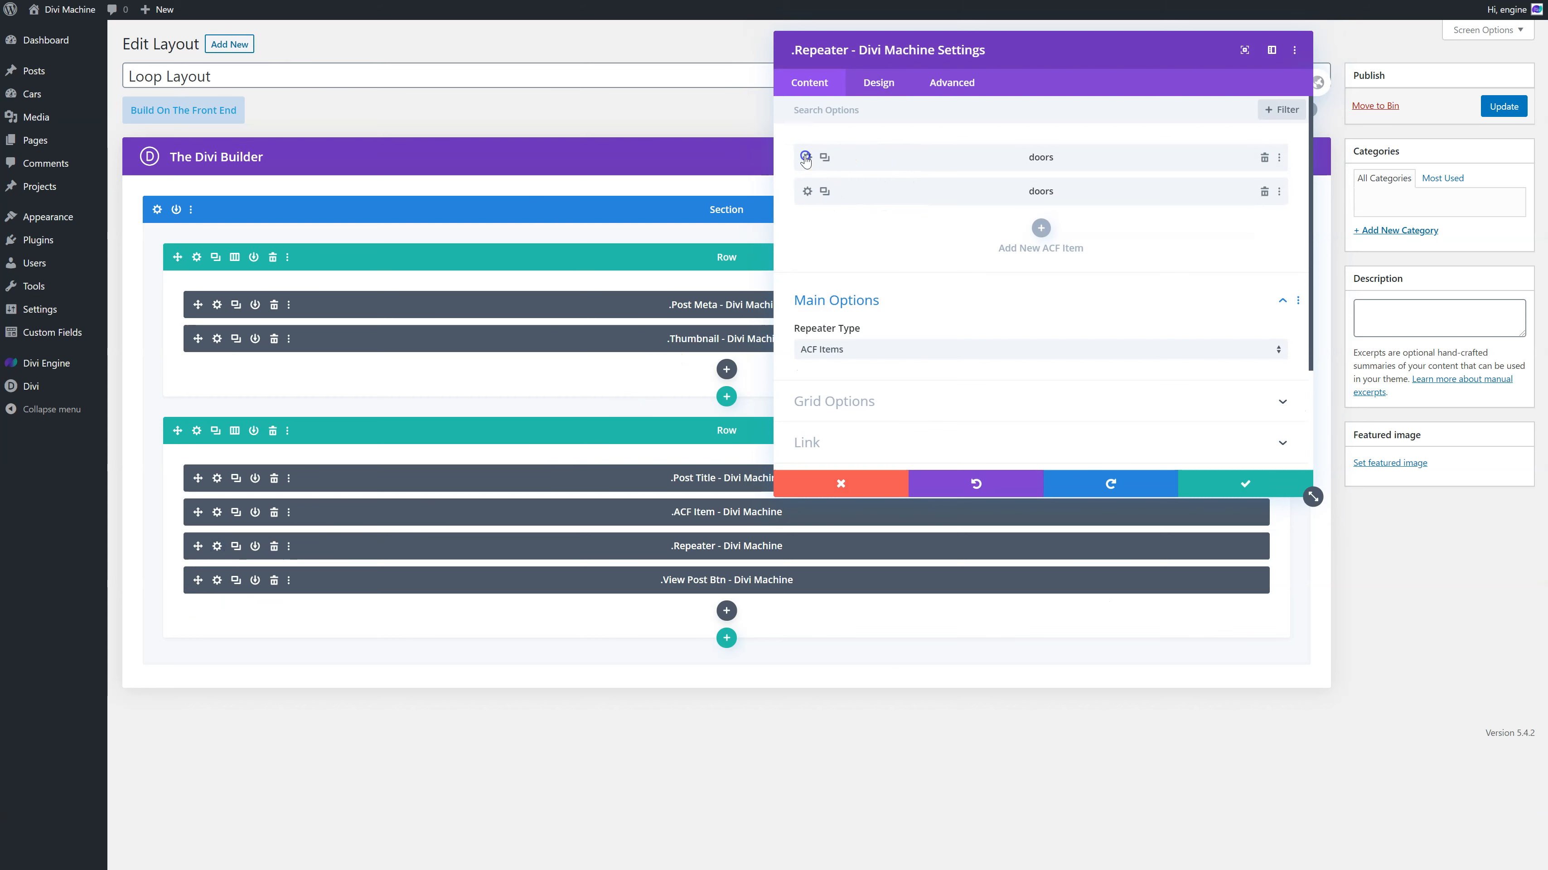
left_click(807, 158)
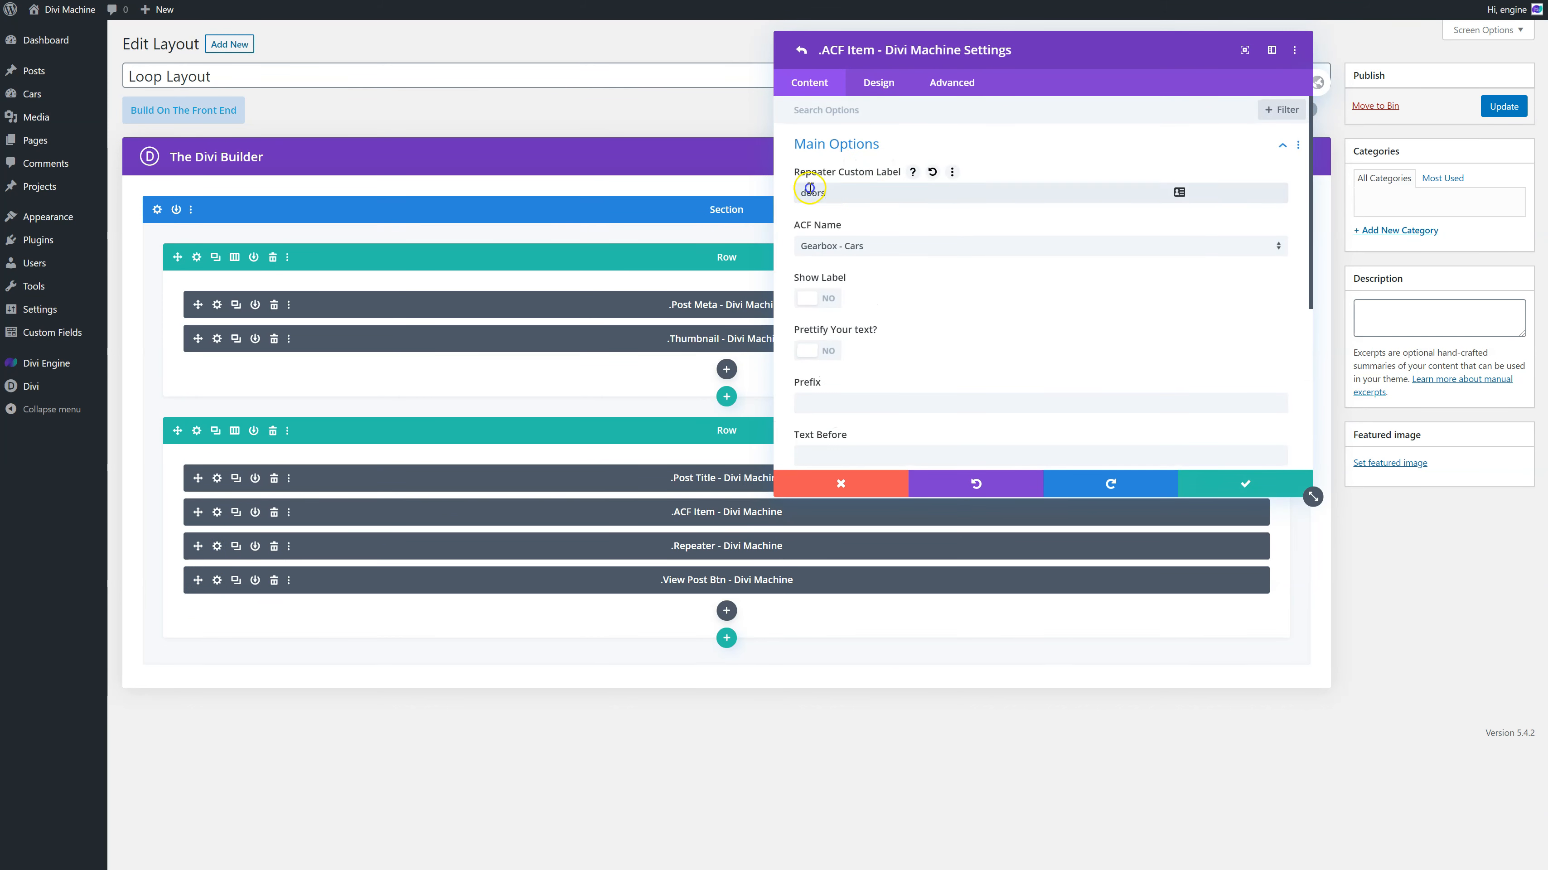
type("gearbox")
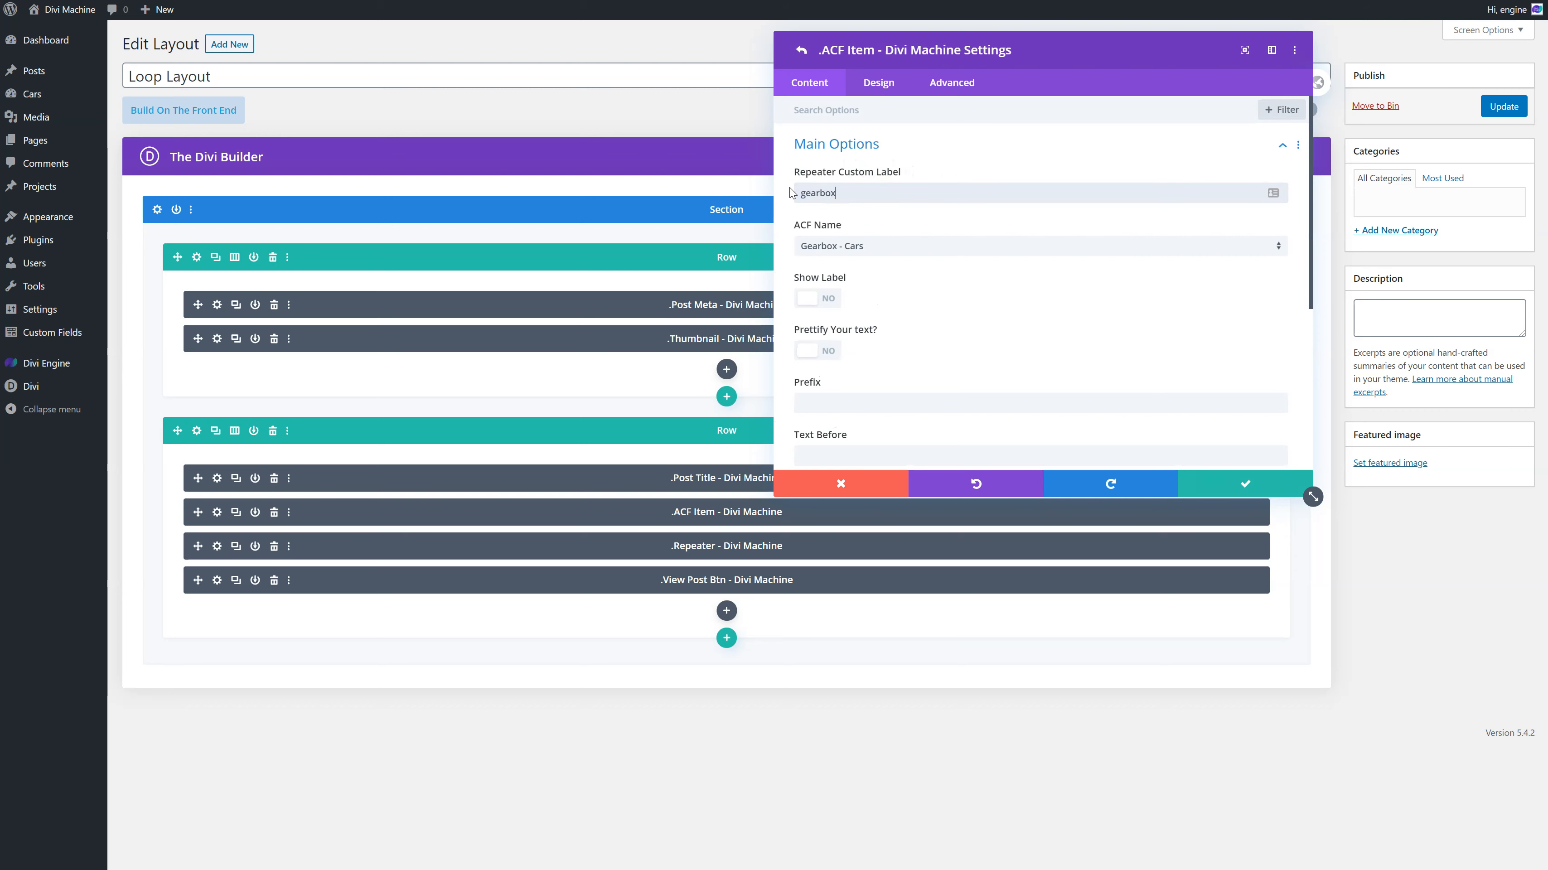
mouse_move(1175, 464)
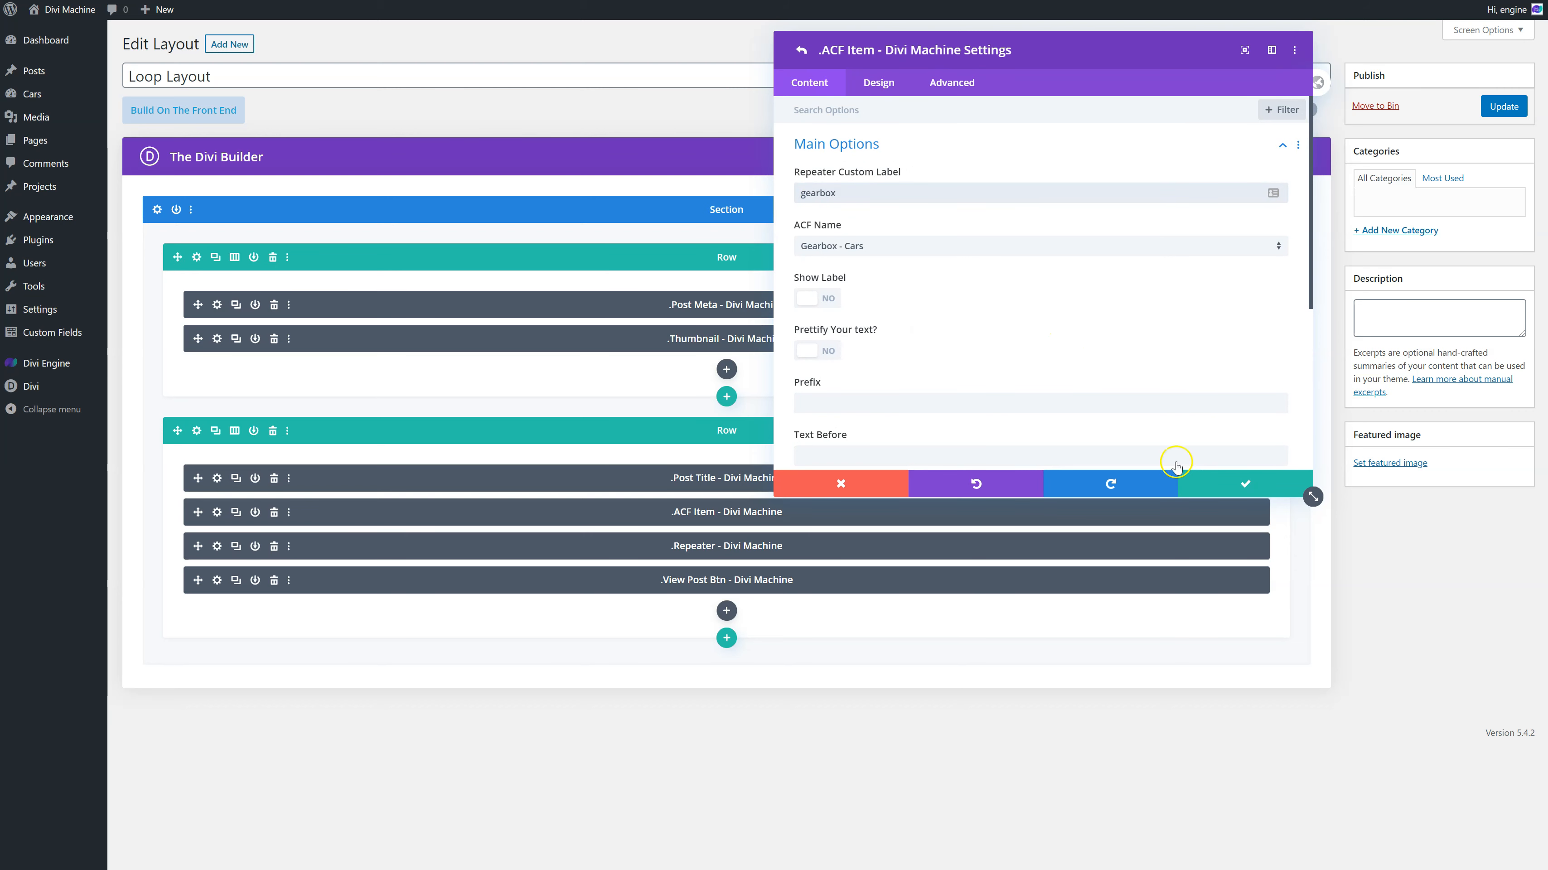
scroll("down", 3)
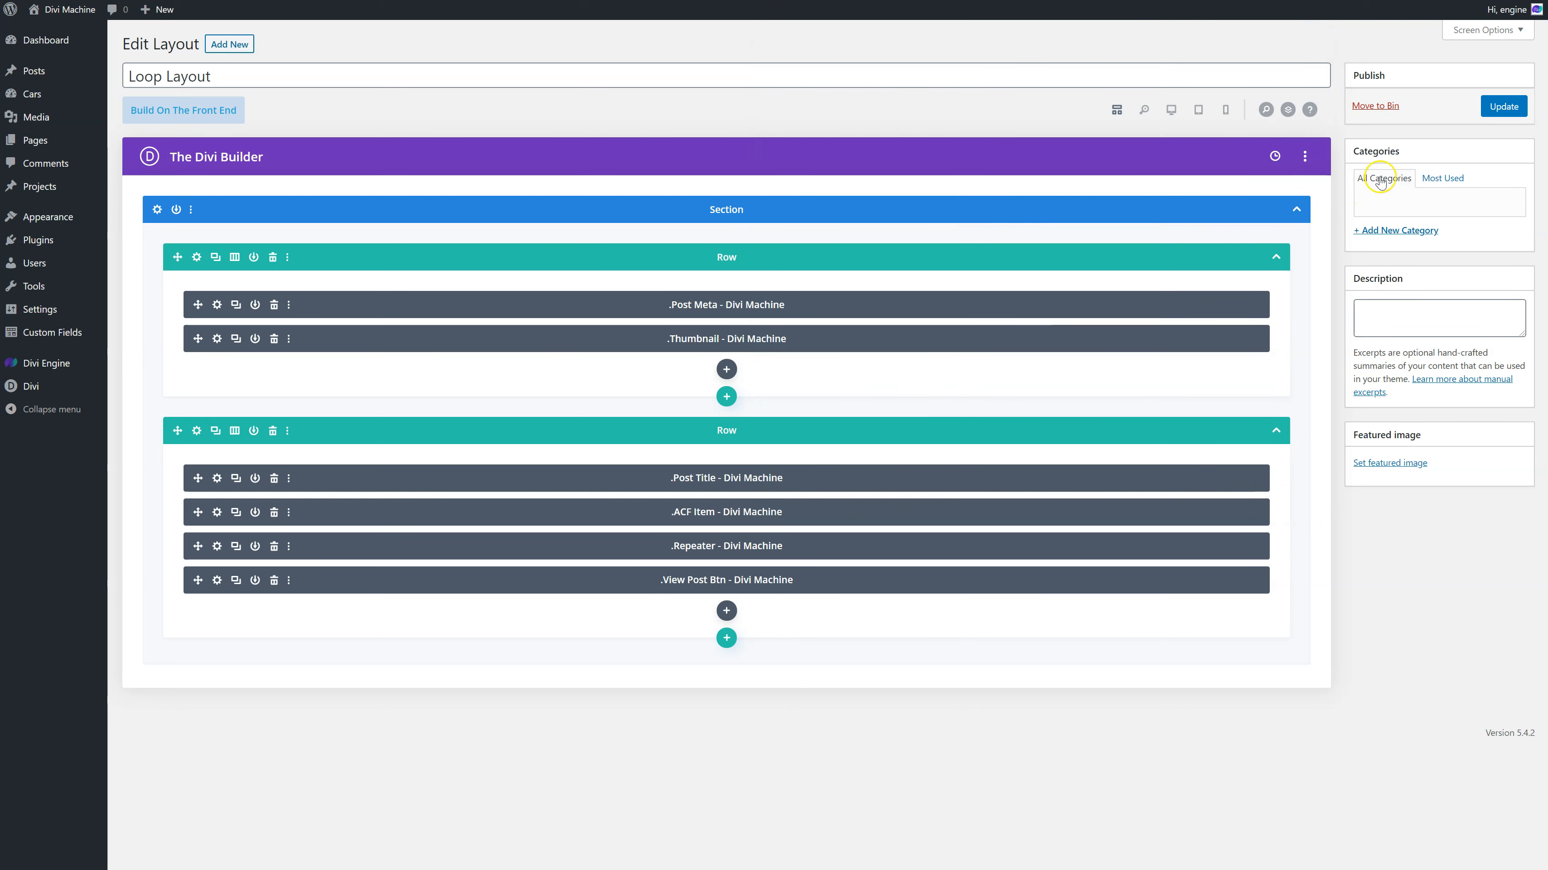
- Update the Loop Layout, view the Audi A5 detail page on the front end, and return home
left_click(1504, 106)
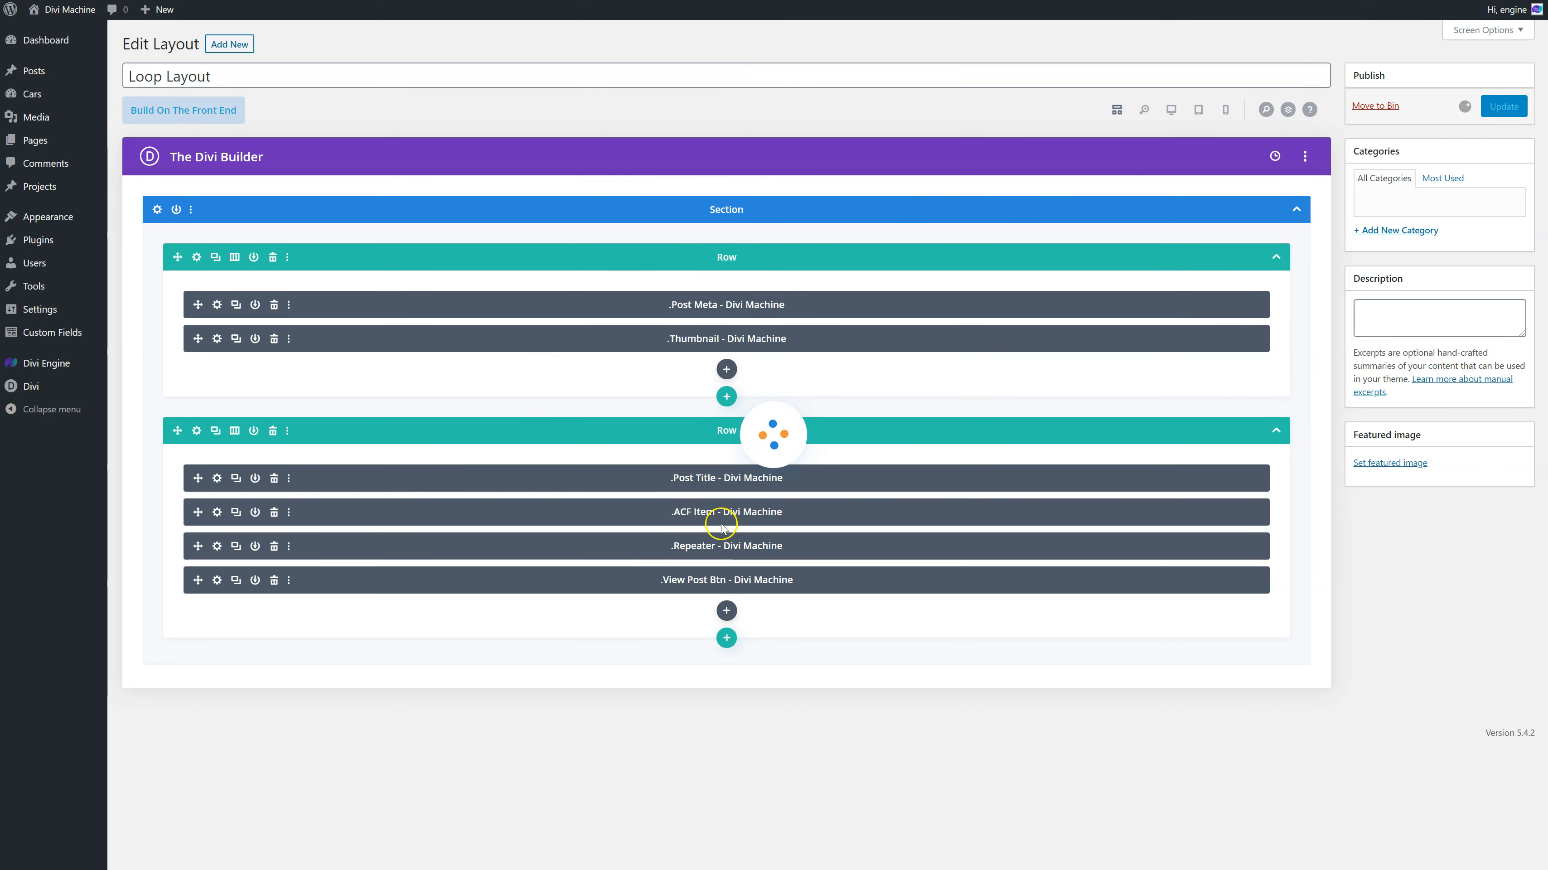
left_click(183, 110)
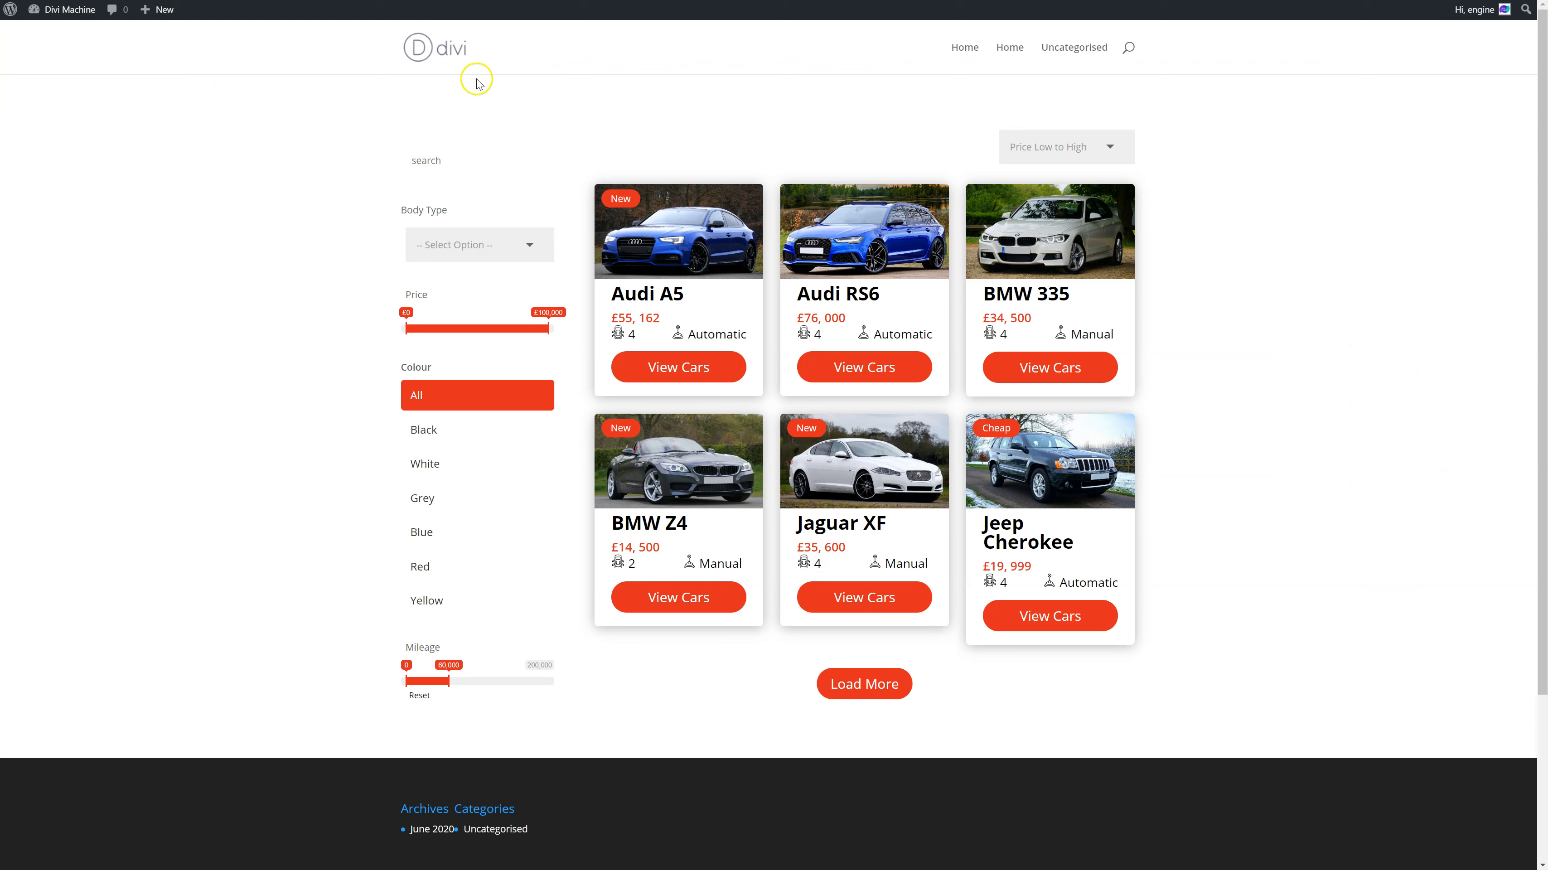
mouse_move(588, 172)
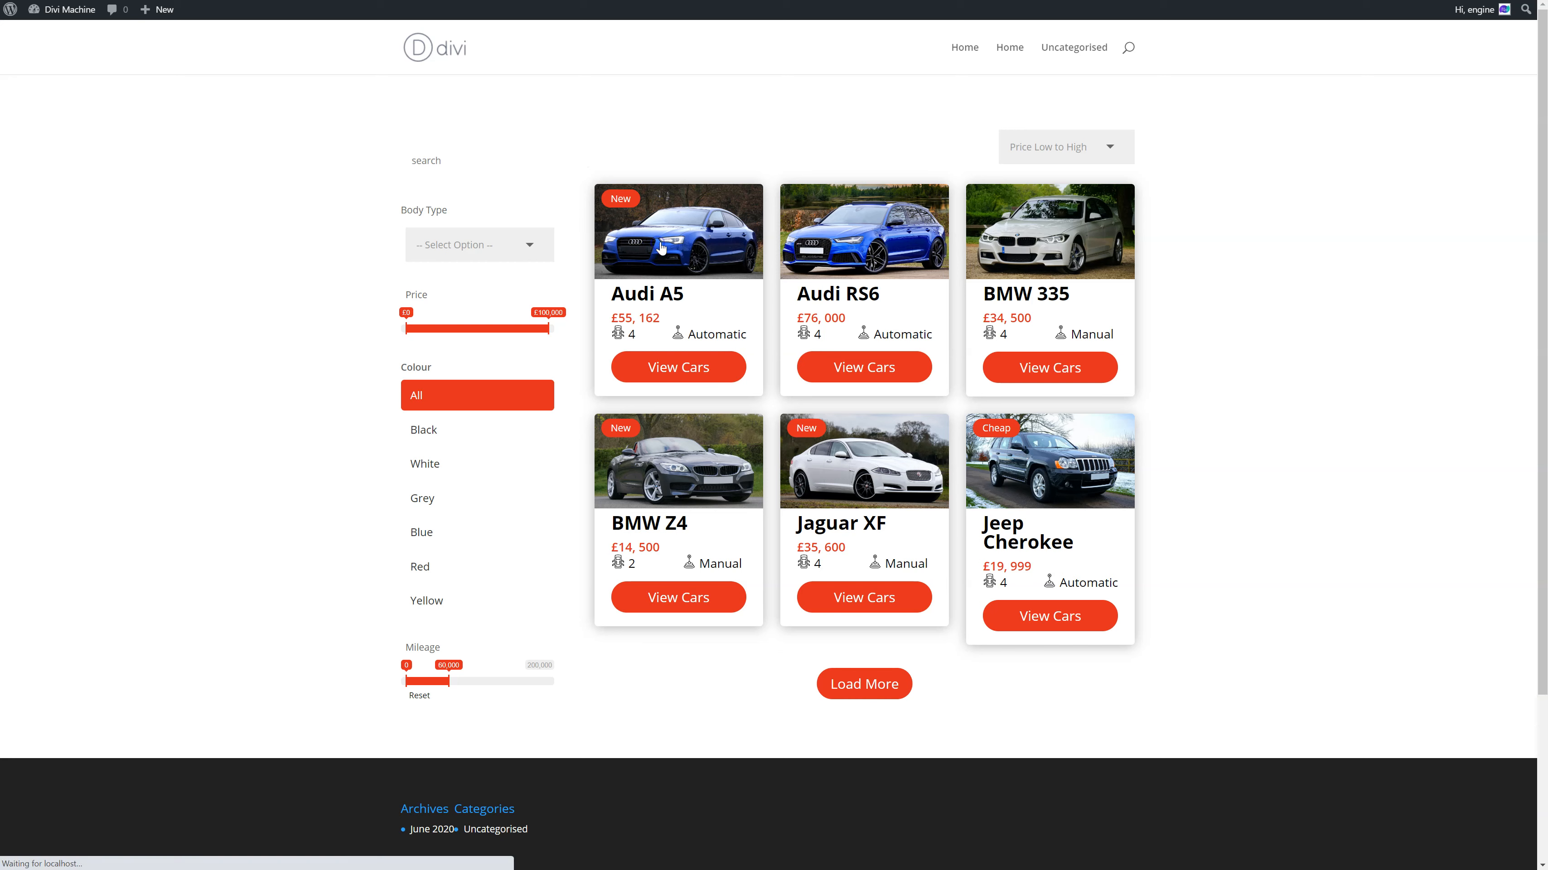
left_click(678, 366)
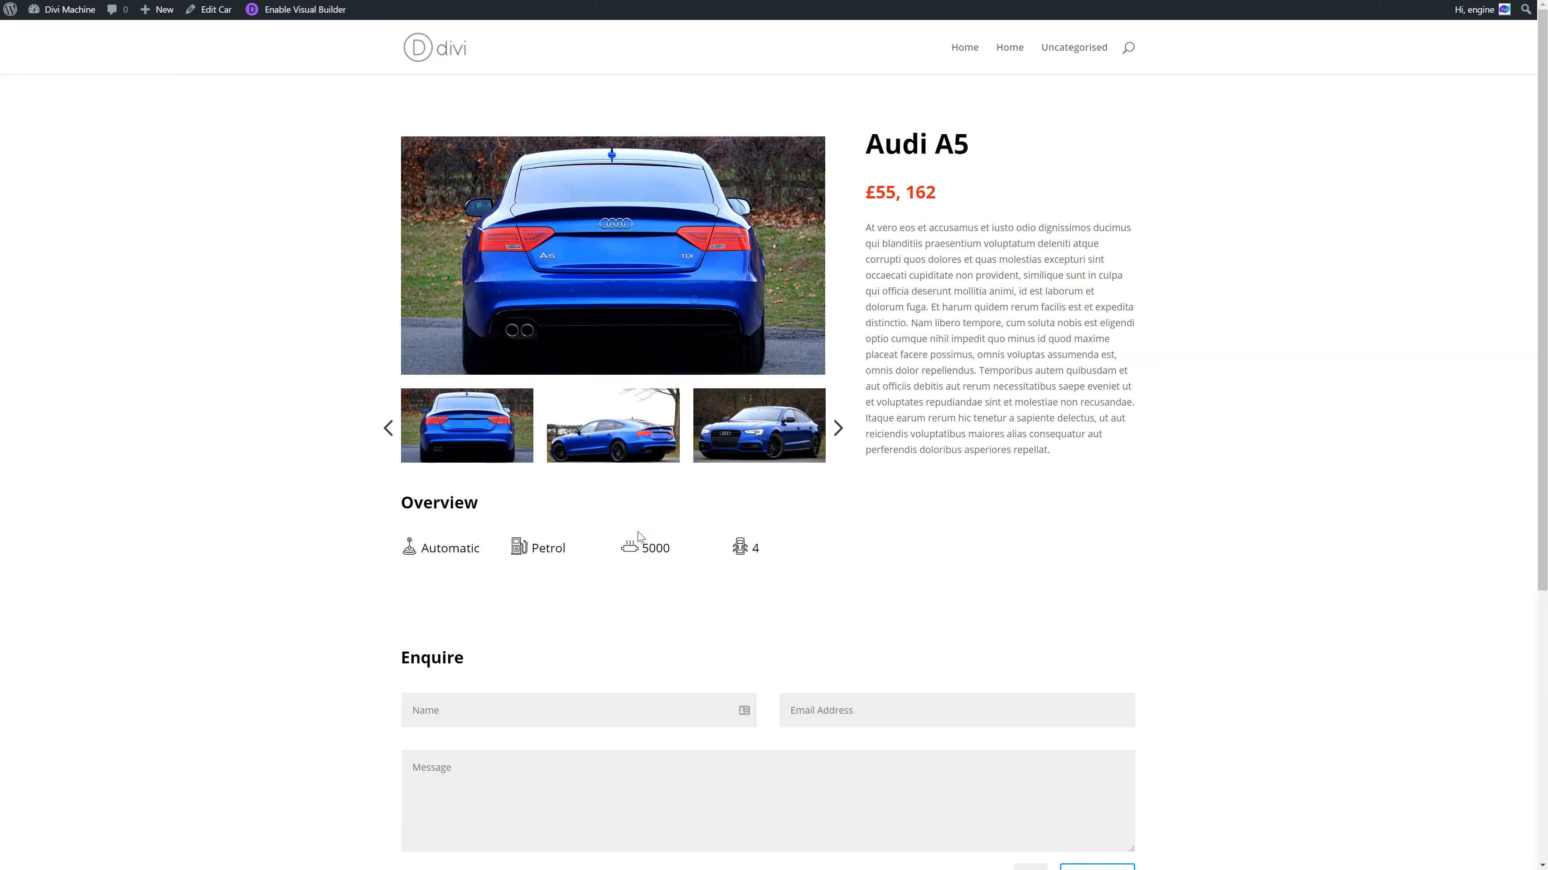
left_click(839, 428)
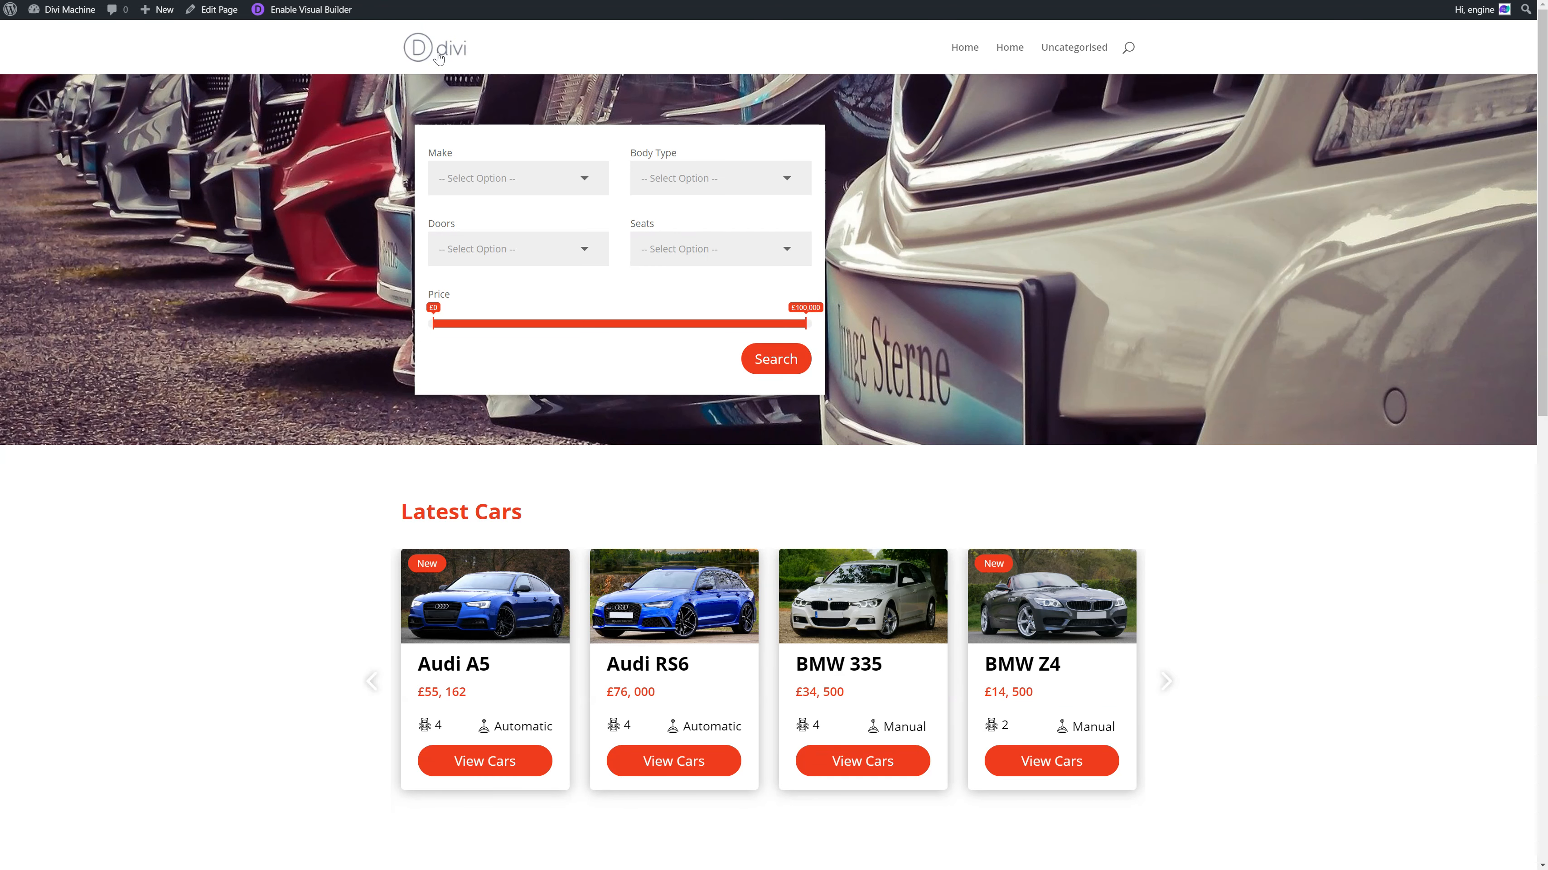
mouse_move(817, 668)
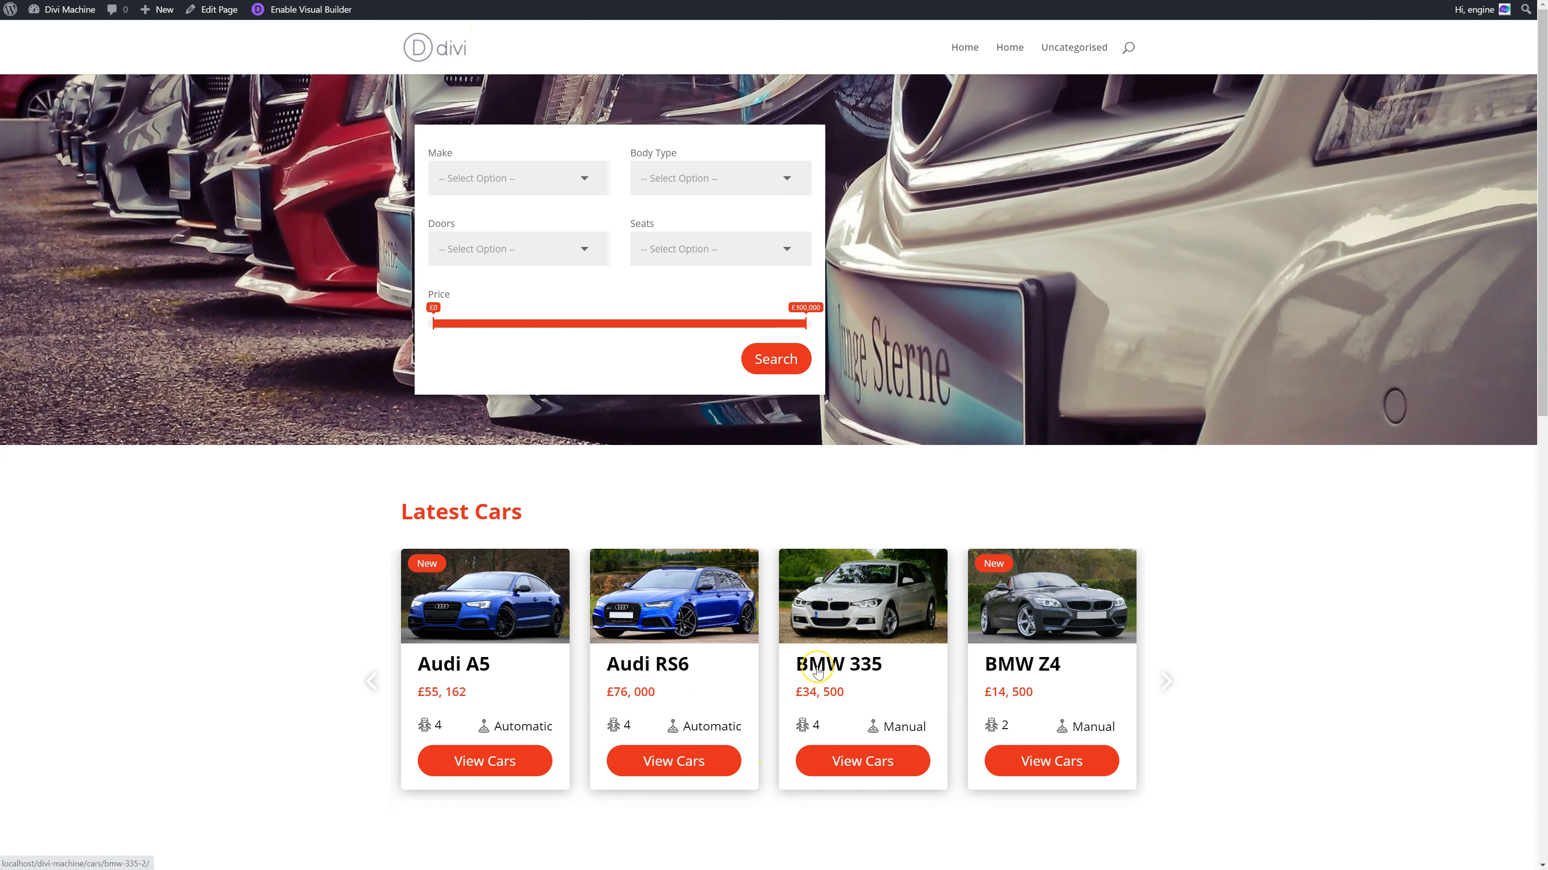